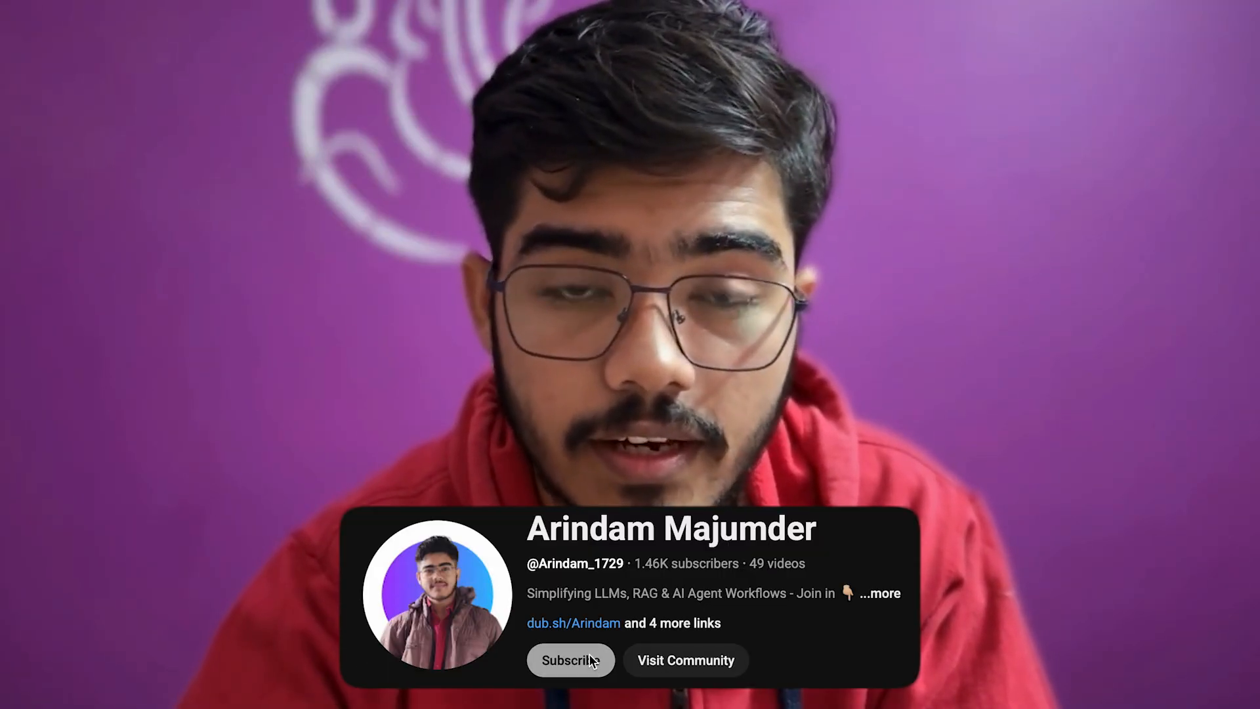
- Review the post-training page and open the Token Factory post-training jobs list
click(570, 660)
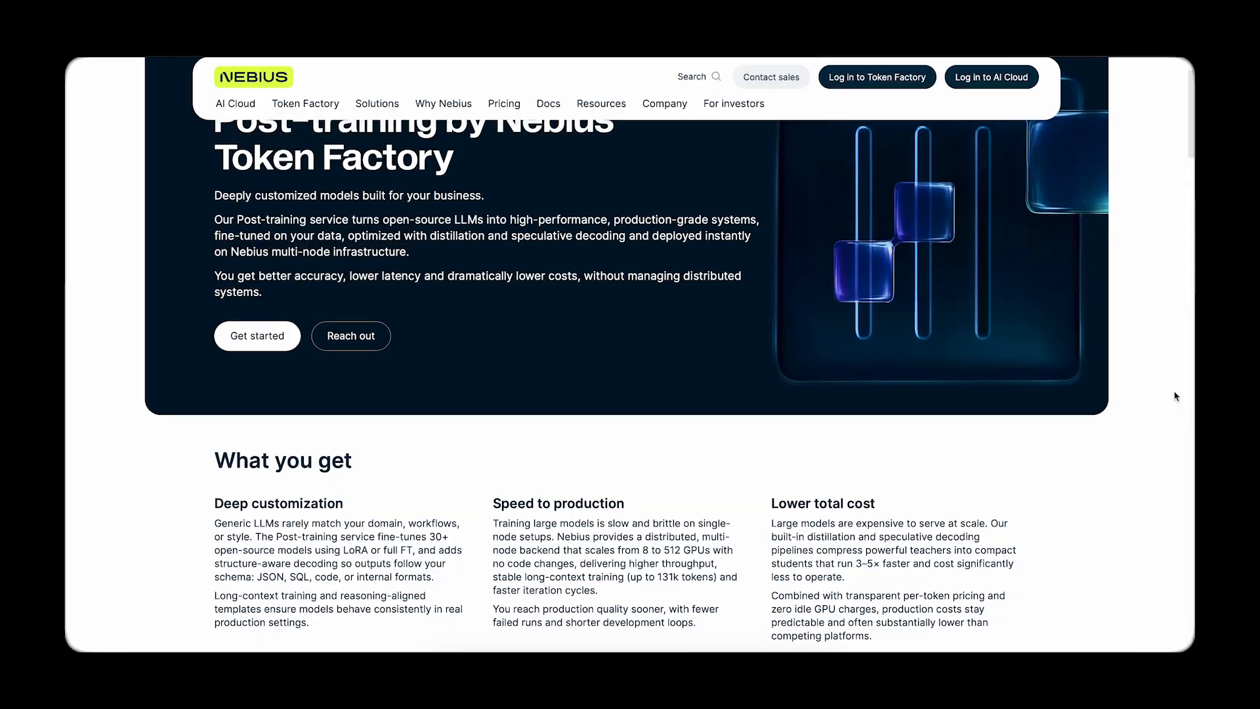
scroll(down, 3)
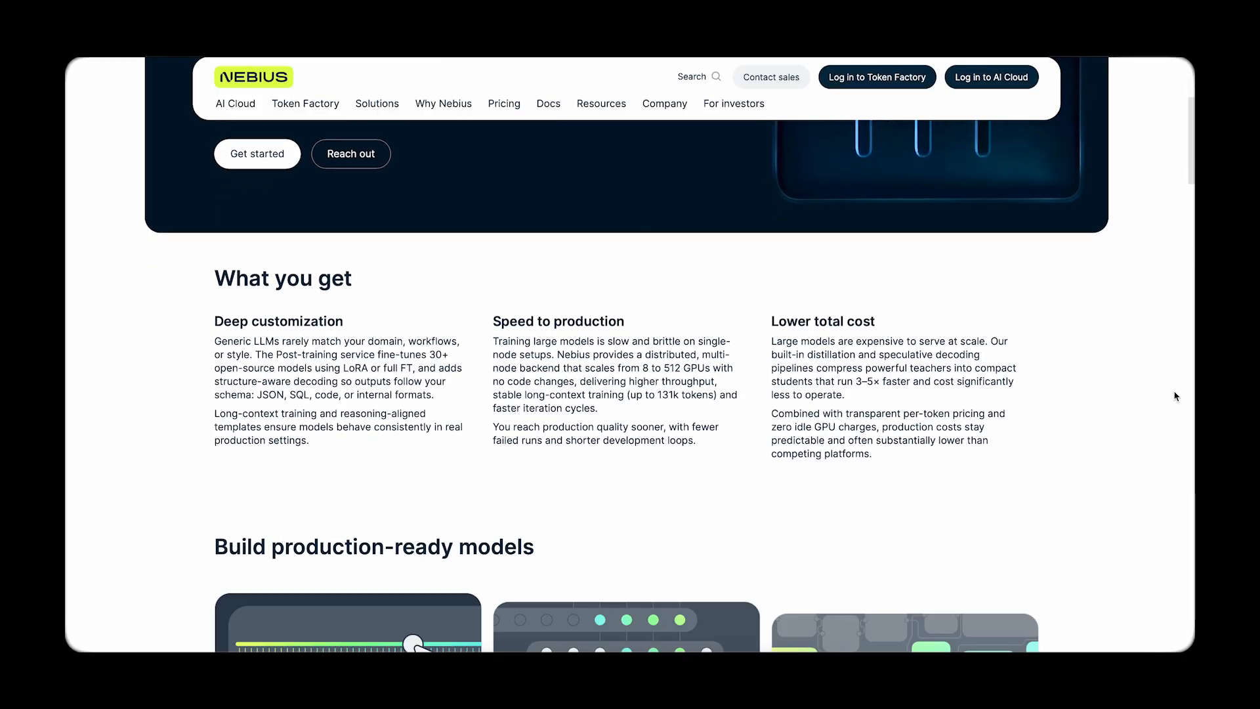
scroll(down, 3)
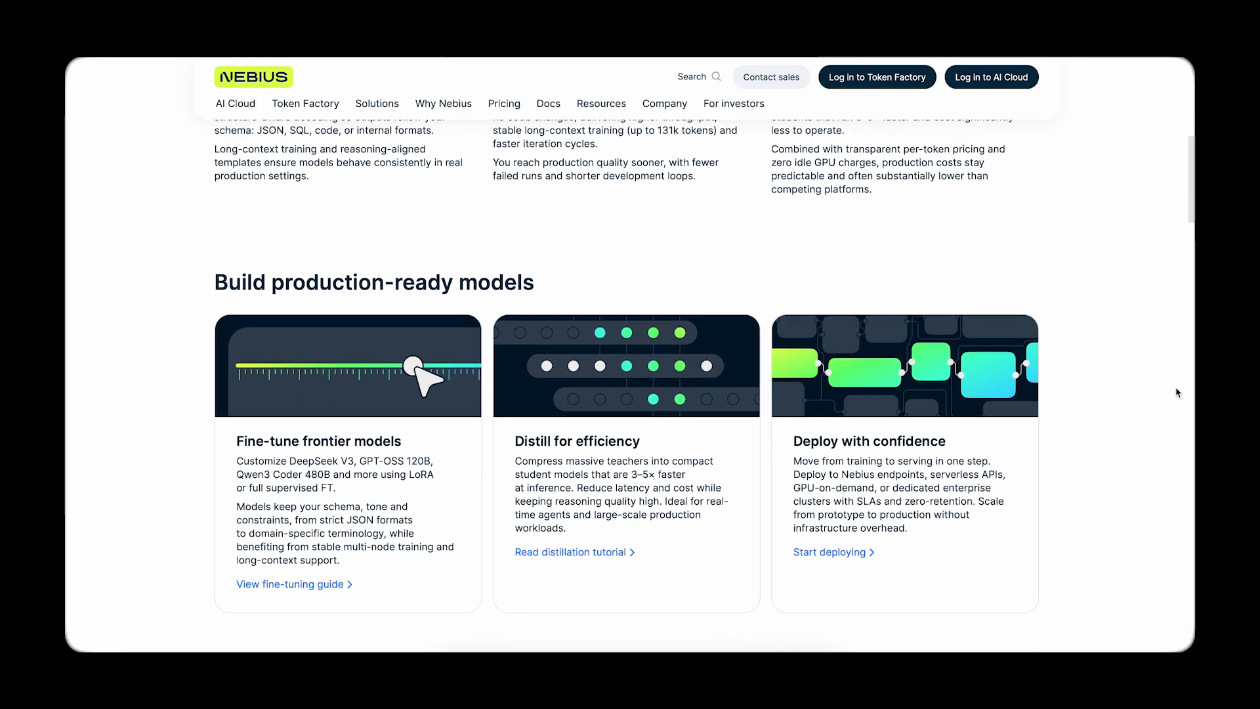
scroll(down, 3)
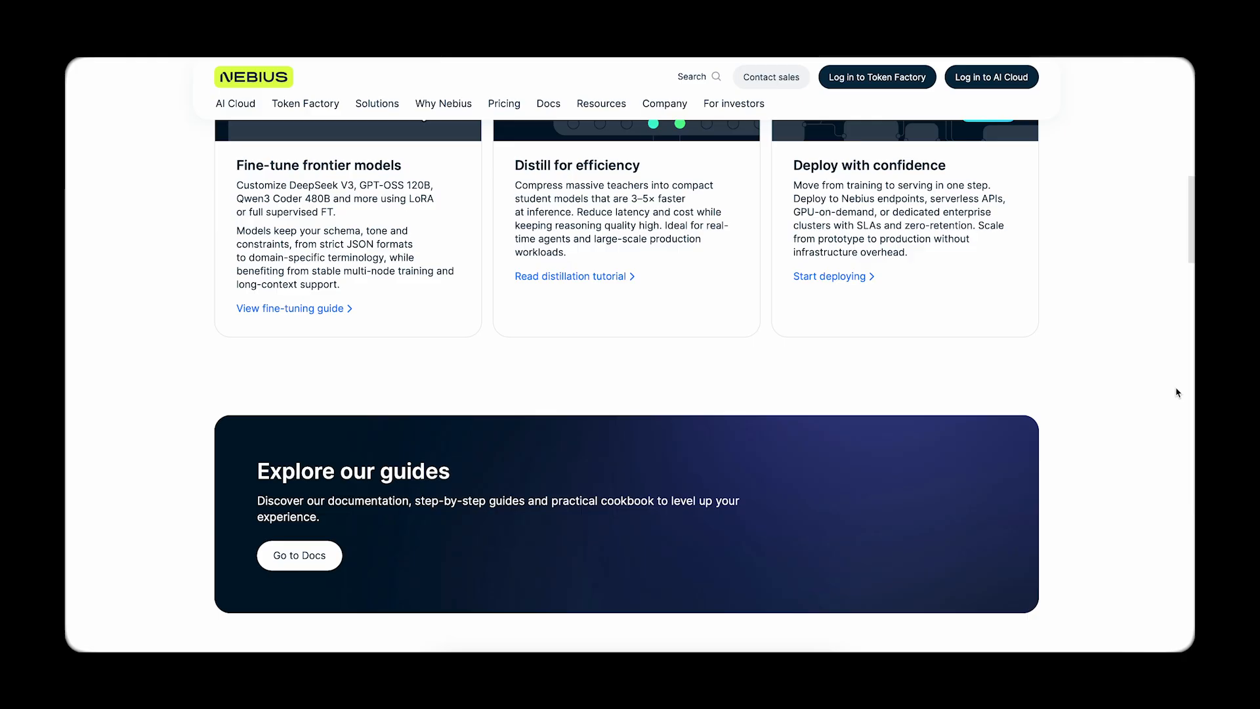
scroll(down, 3)
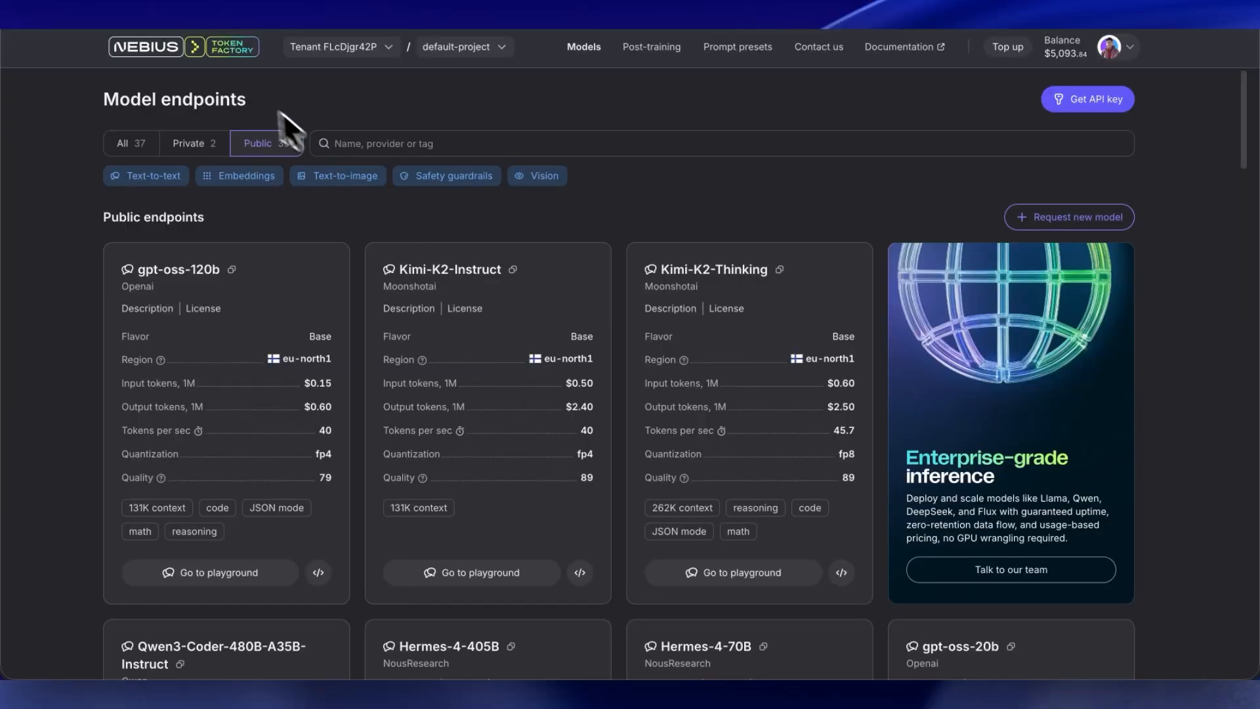
mouse_move(579, 84)
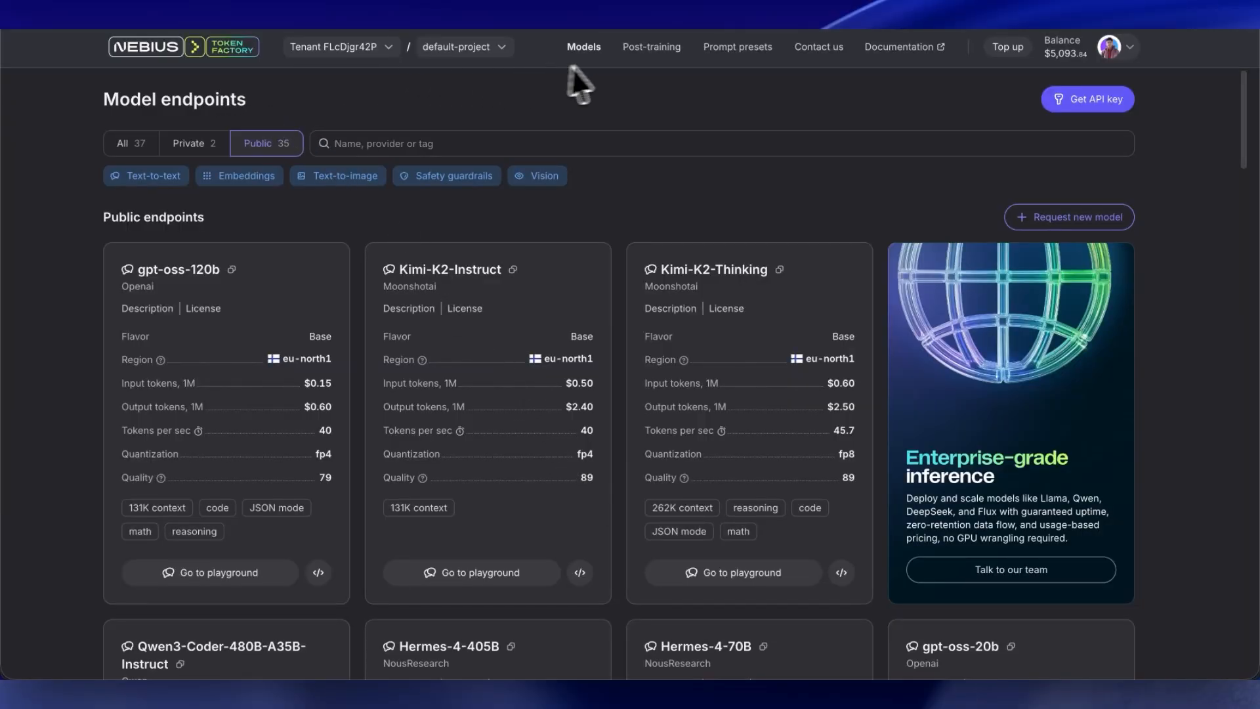
click(650, 46)
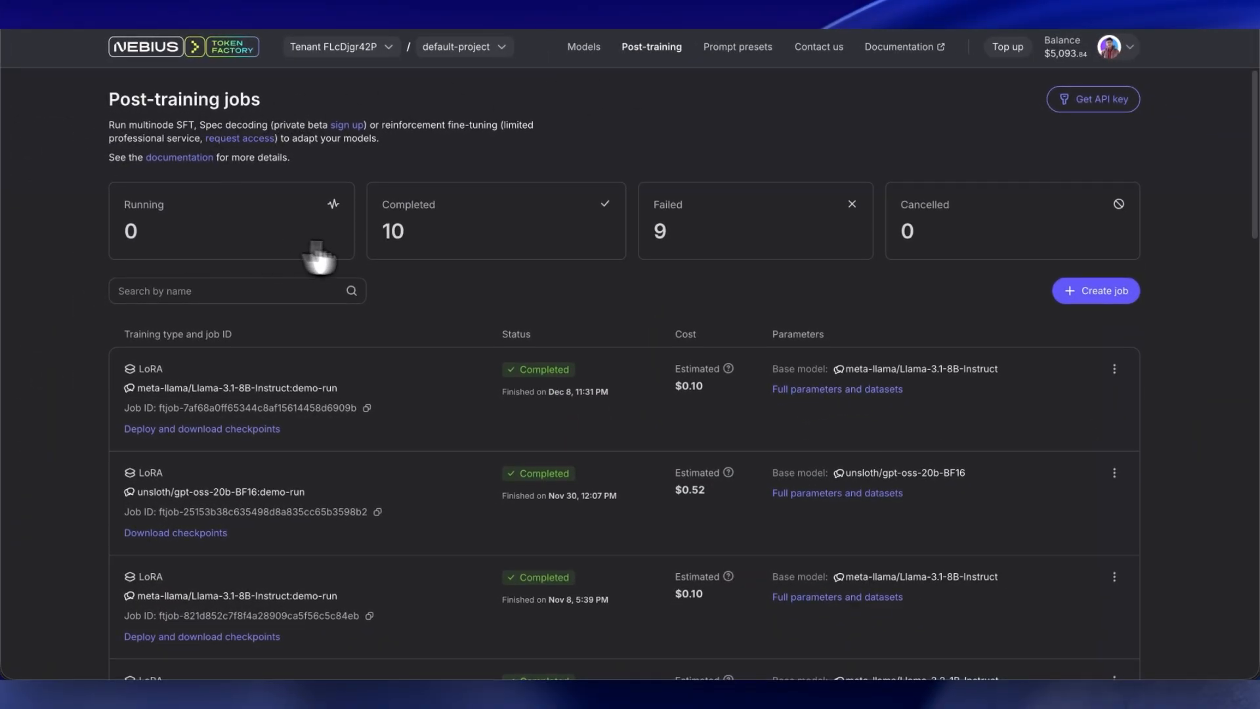
mouse_move(946, 256)
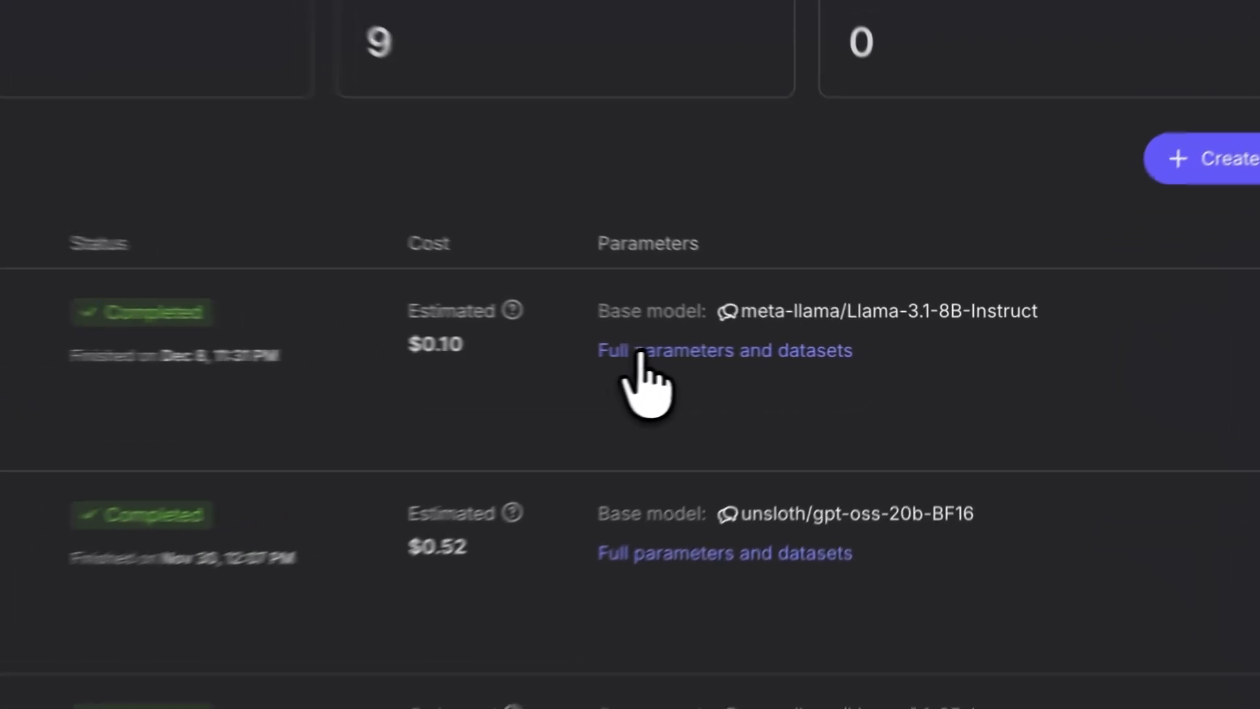
- Step through the Create job dialog past the base model settings, then close it
click(724, 350)
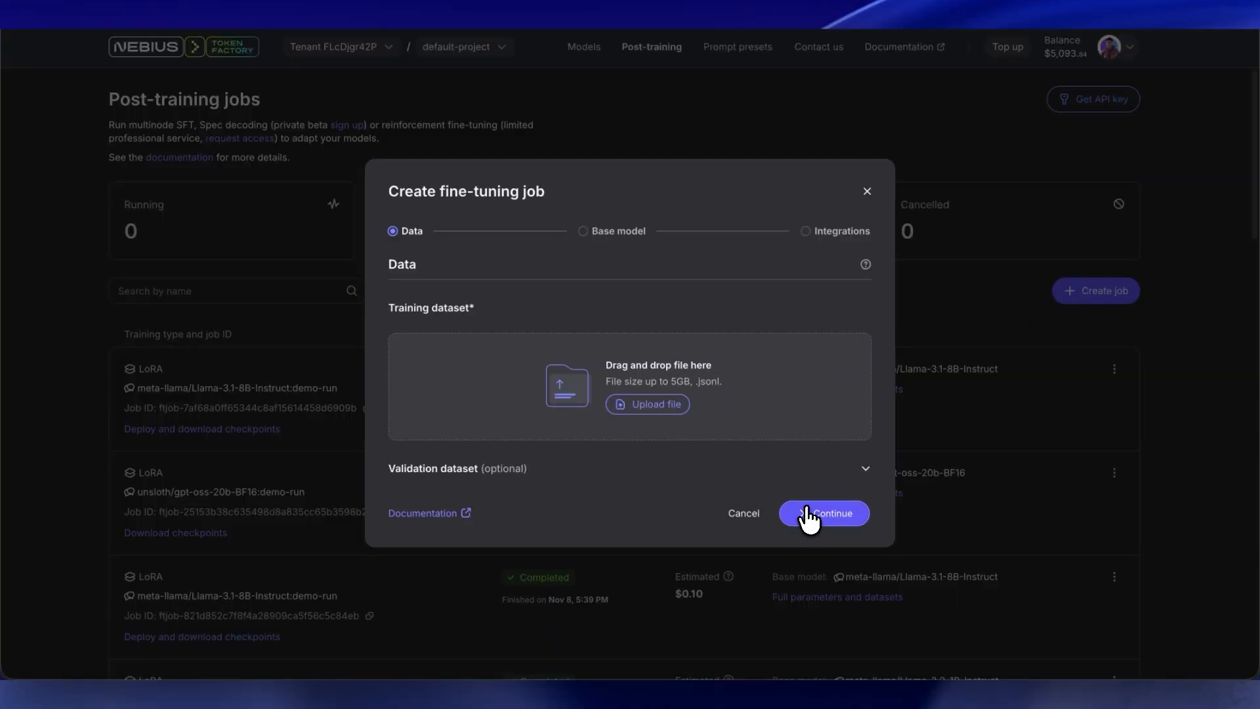
click(822, 513)
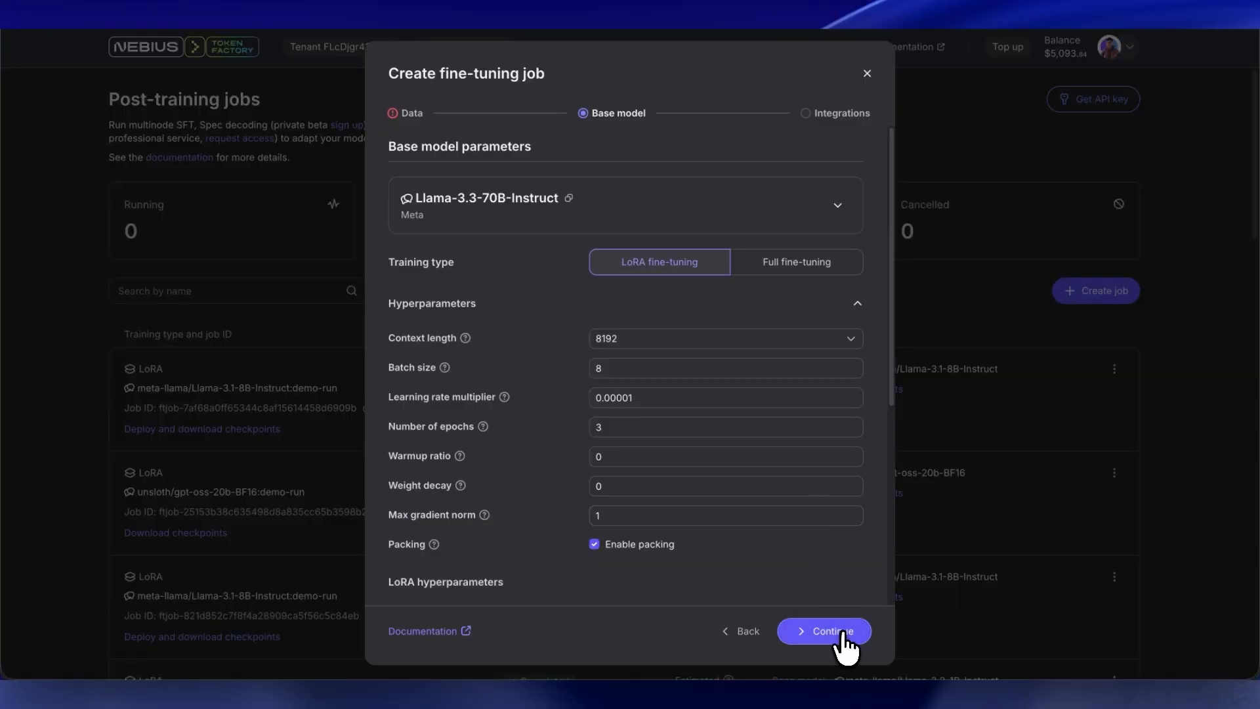
click(822, 631)
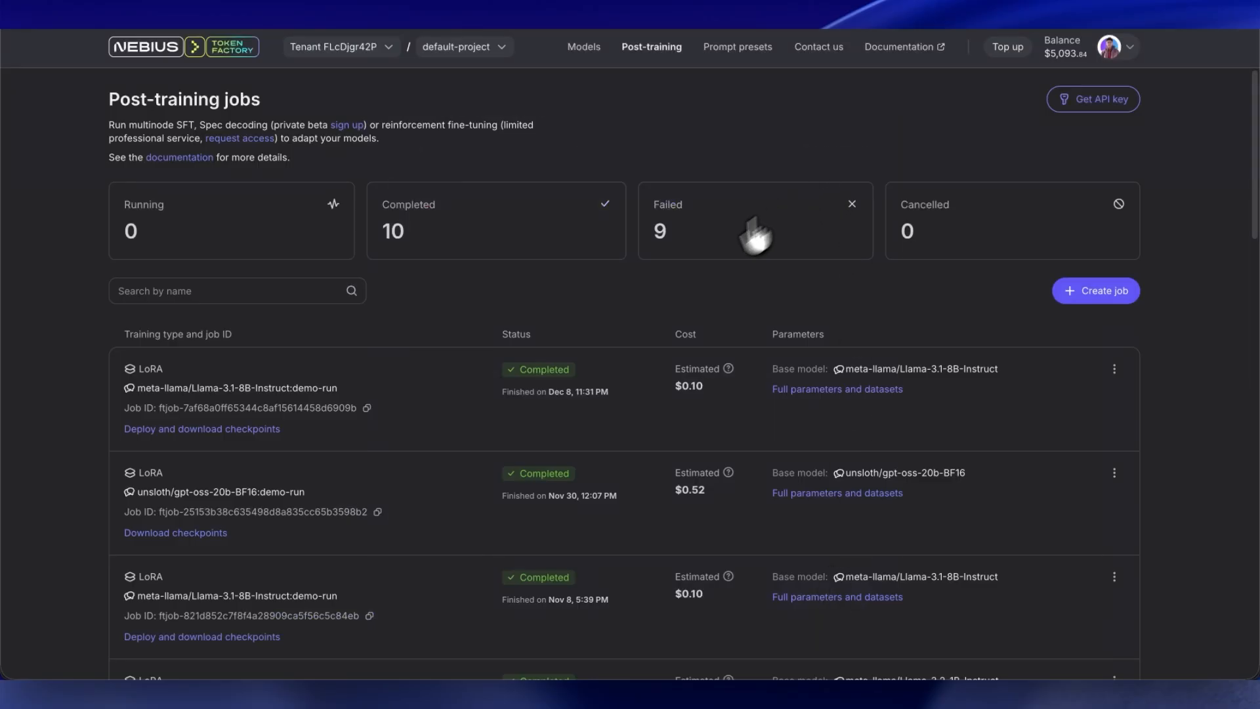
- Open the Llama 3.1 8B run's checkpoint files and start deploying it as my-custom-model
click(202, 428)
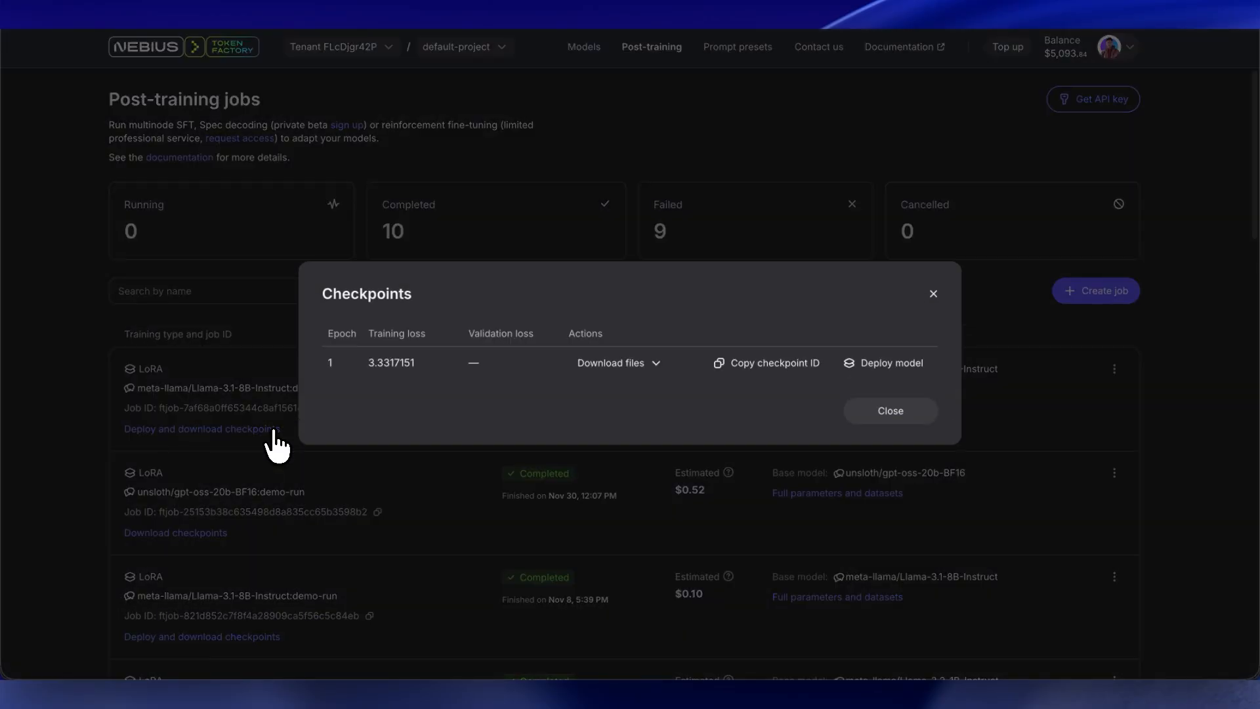
click(618, 362)
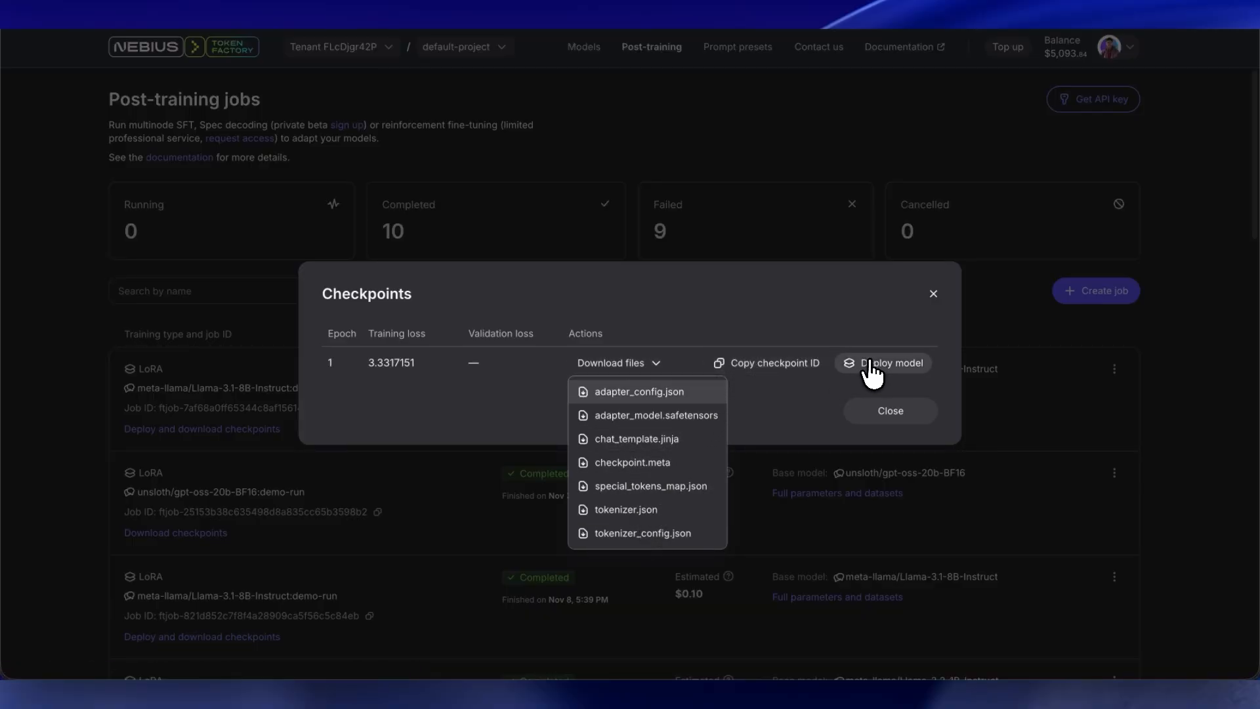
click(882, 362)
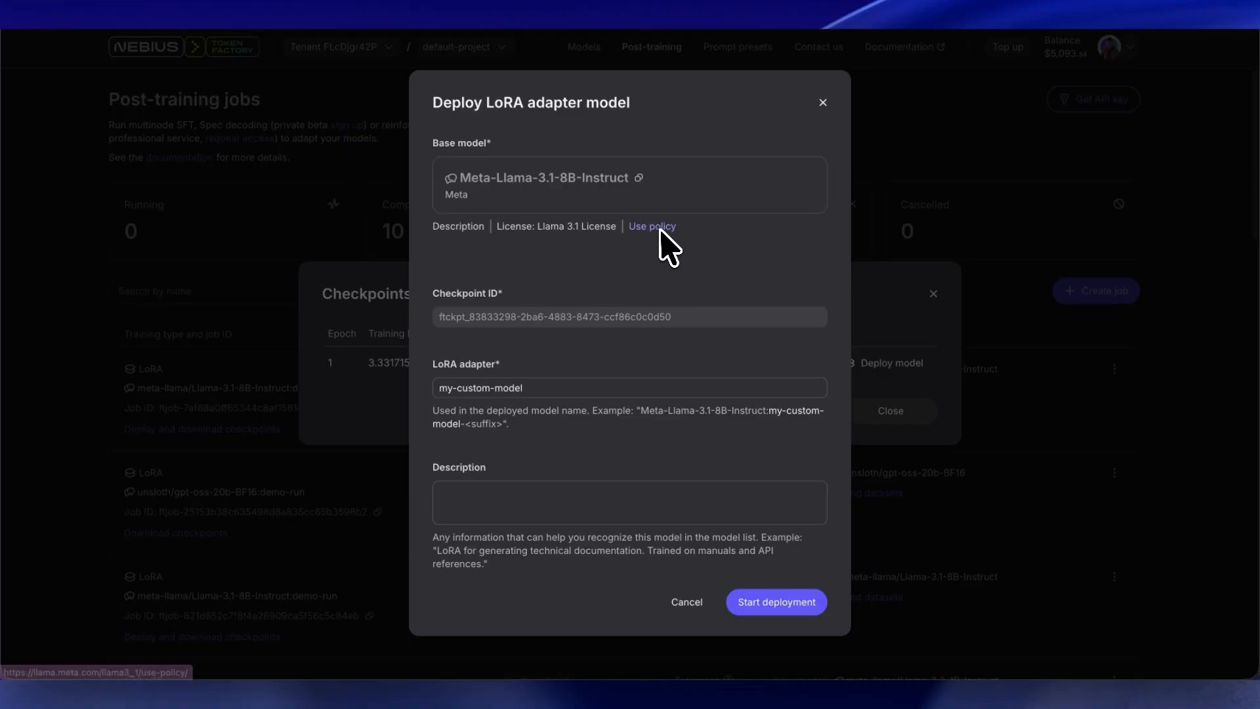
mouse_move(775, 602)
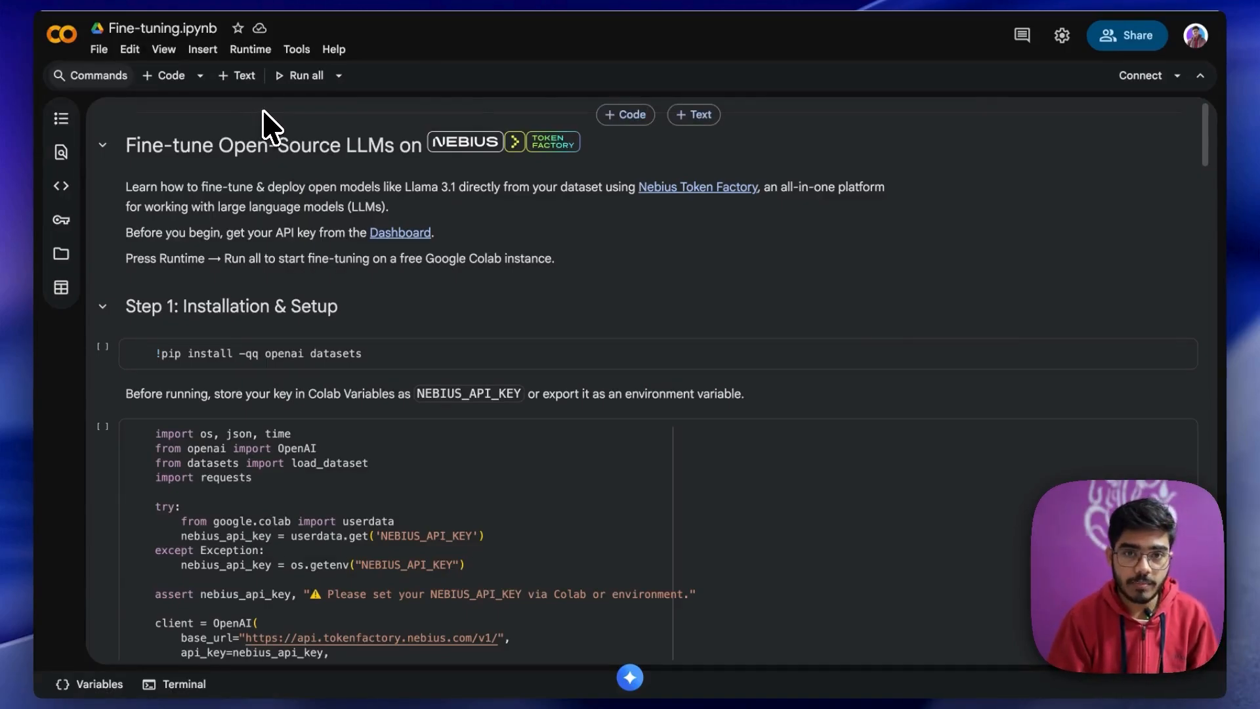
mouse_move(265, 225)
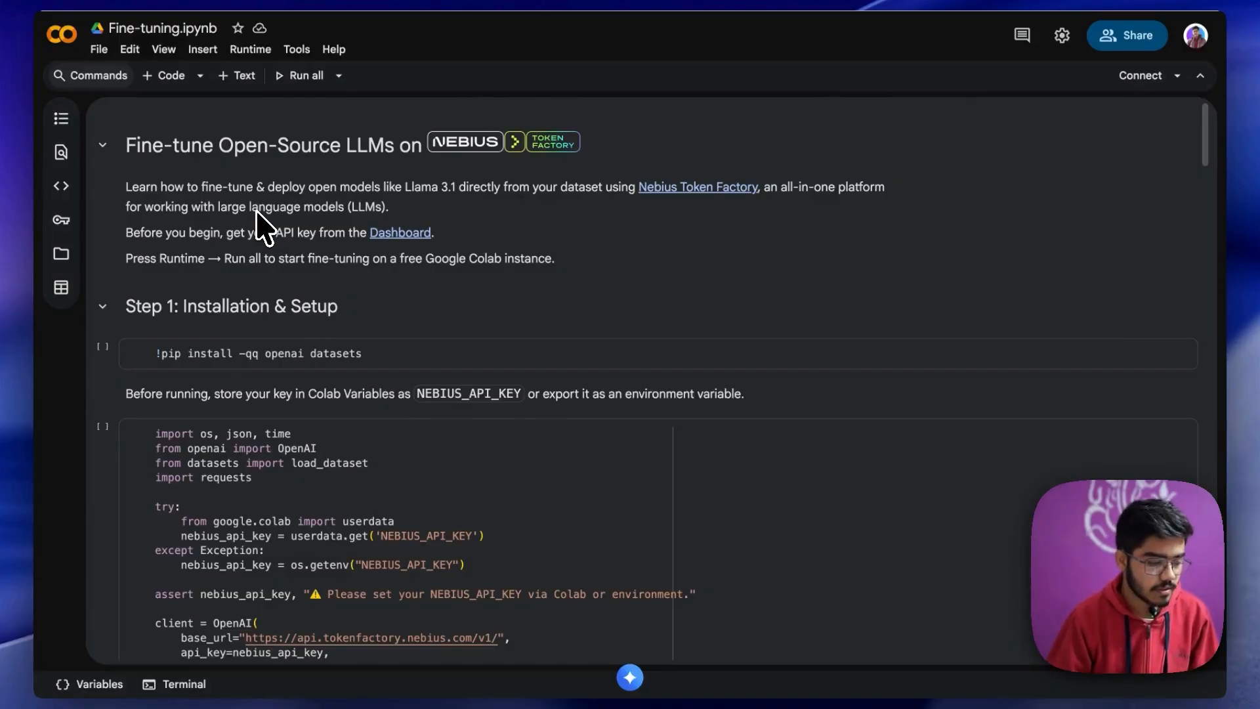
- Run the Step 1 cell installing the openai and datasets packages
scroll(up, 3)
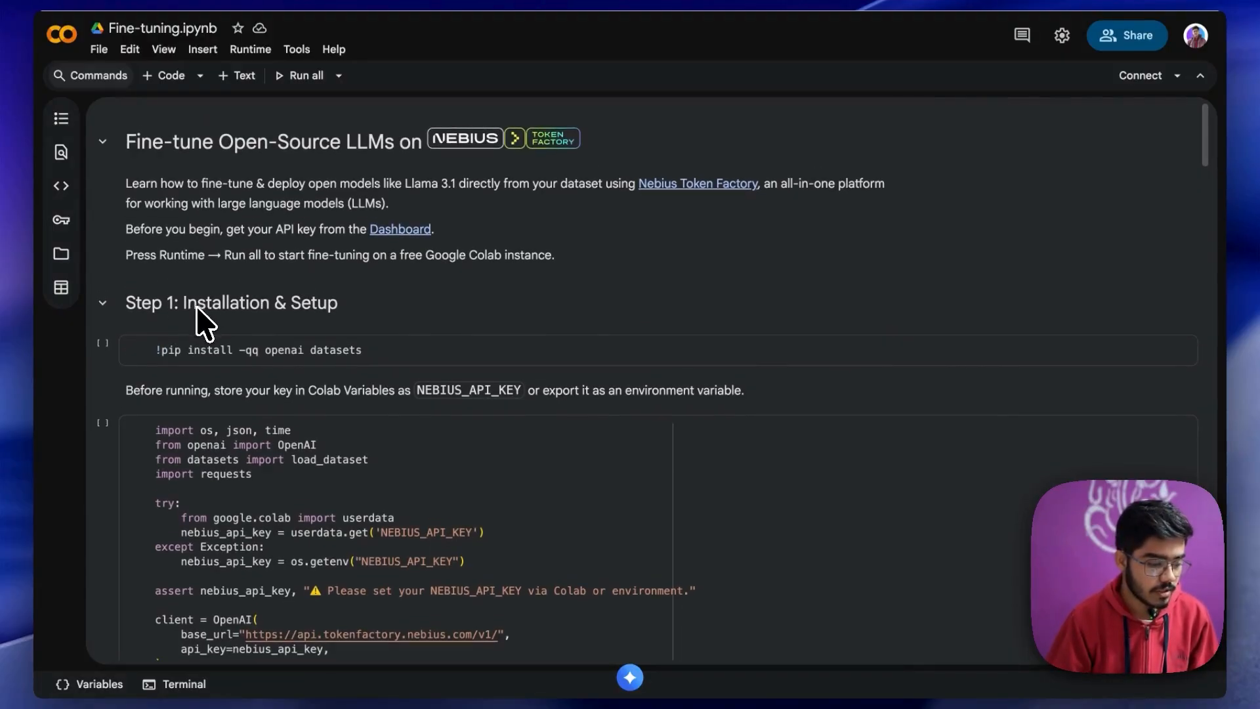
scroll(down, 3)
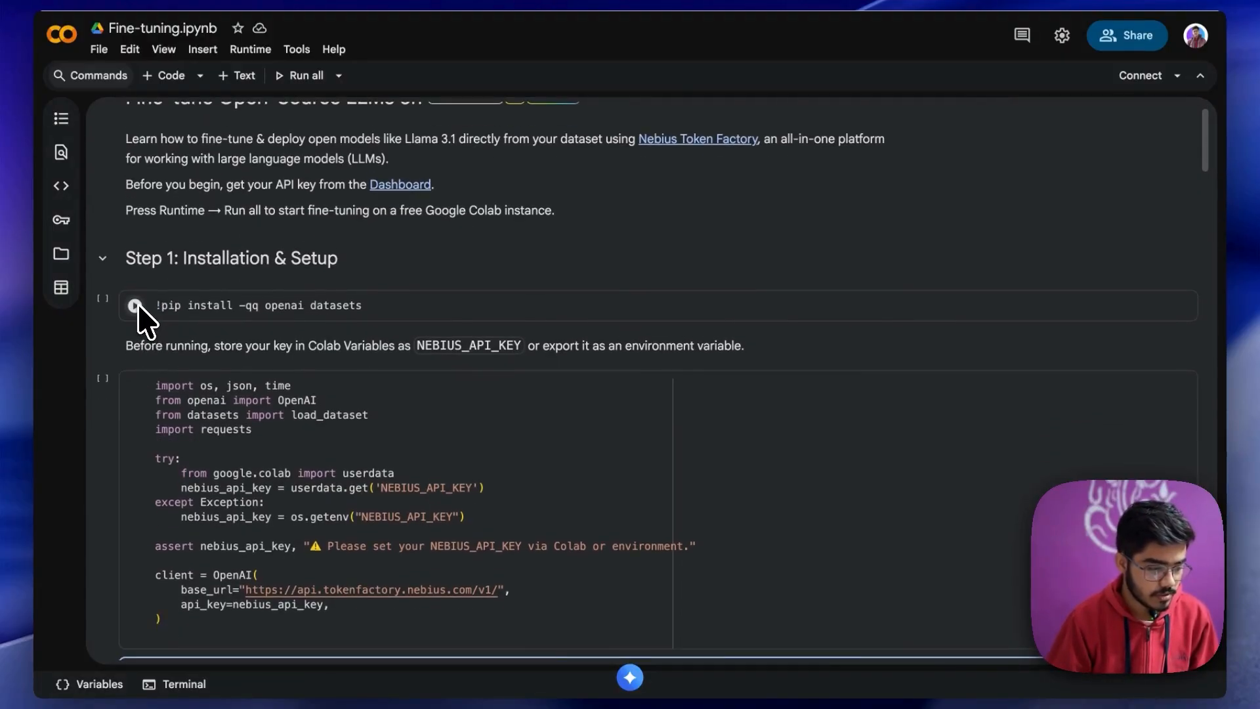
click(134, 306)
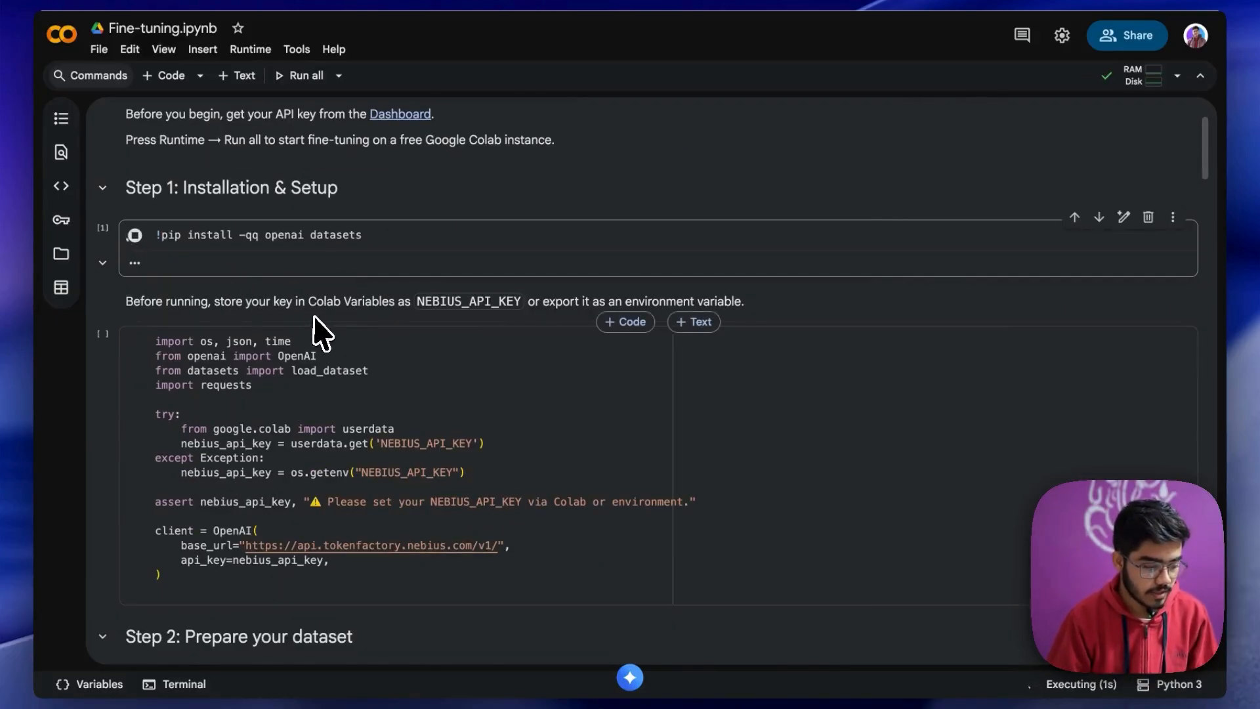
scroll(down, 3)
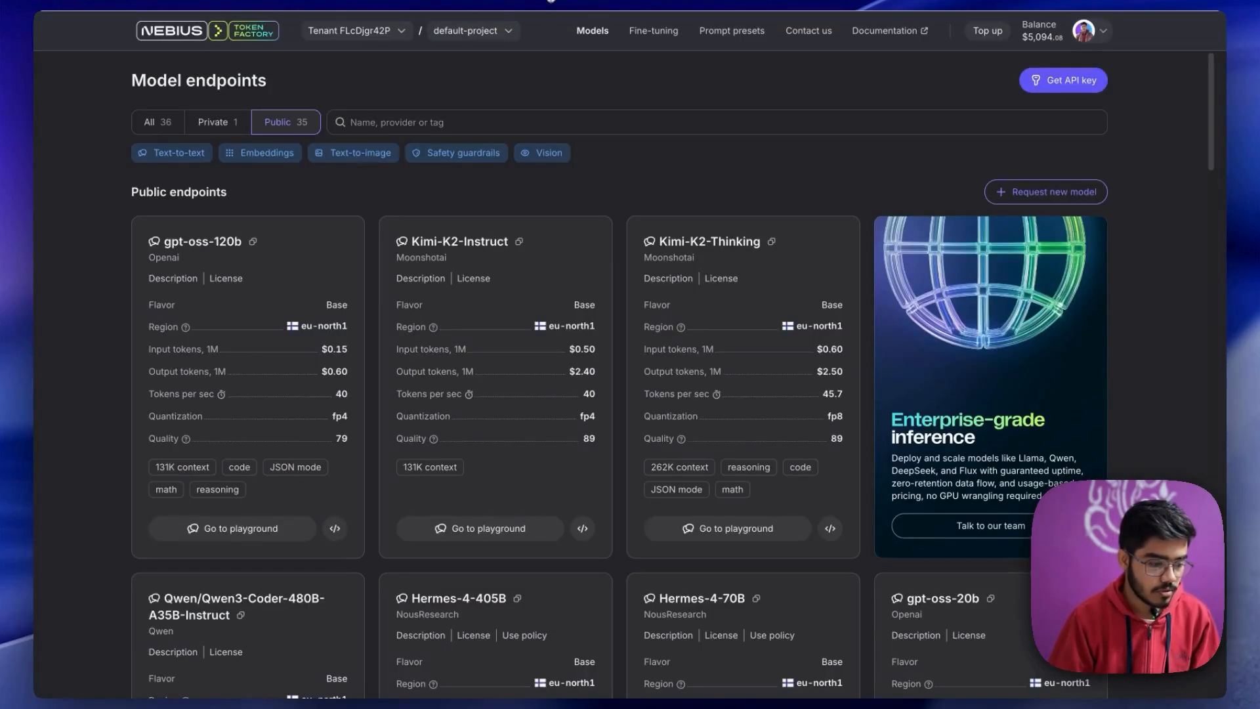
mouse_move(810, 266)
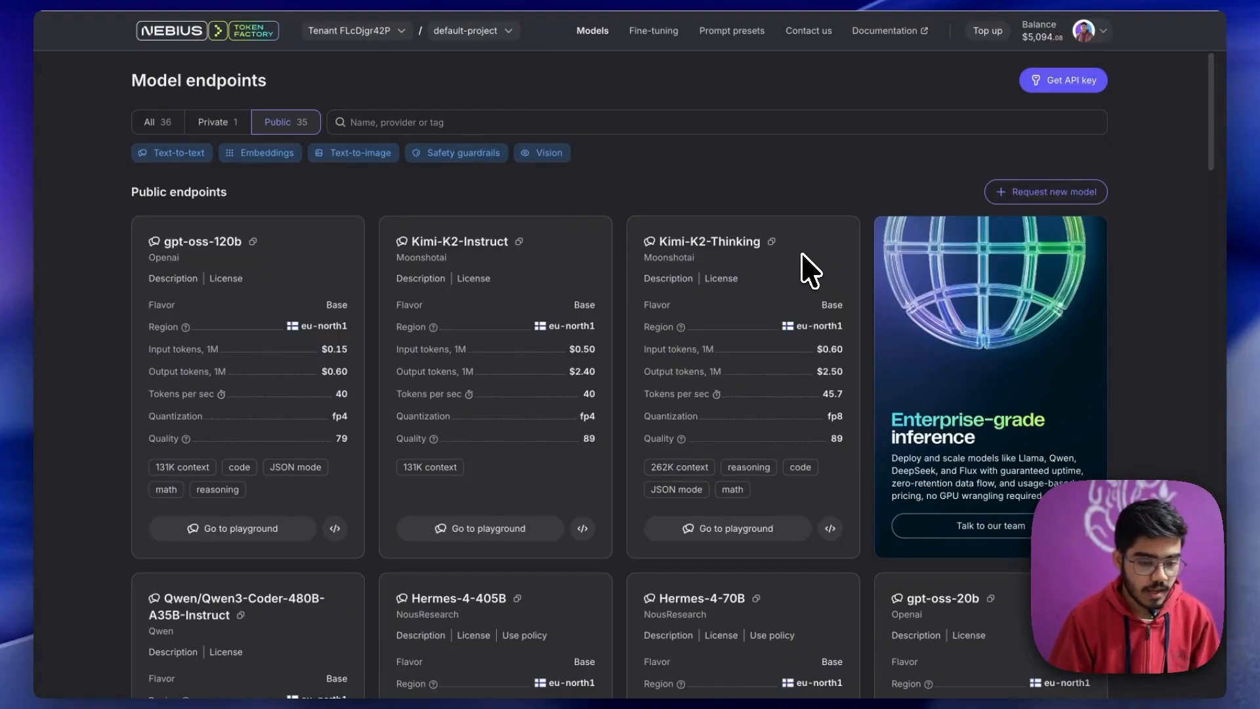
click(1061, 80)
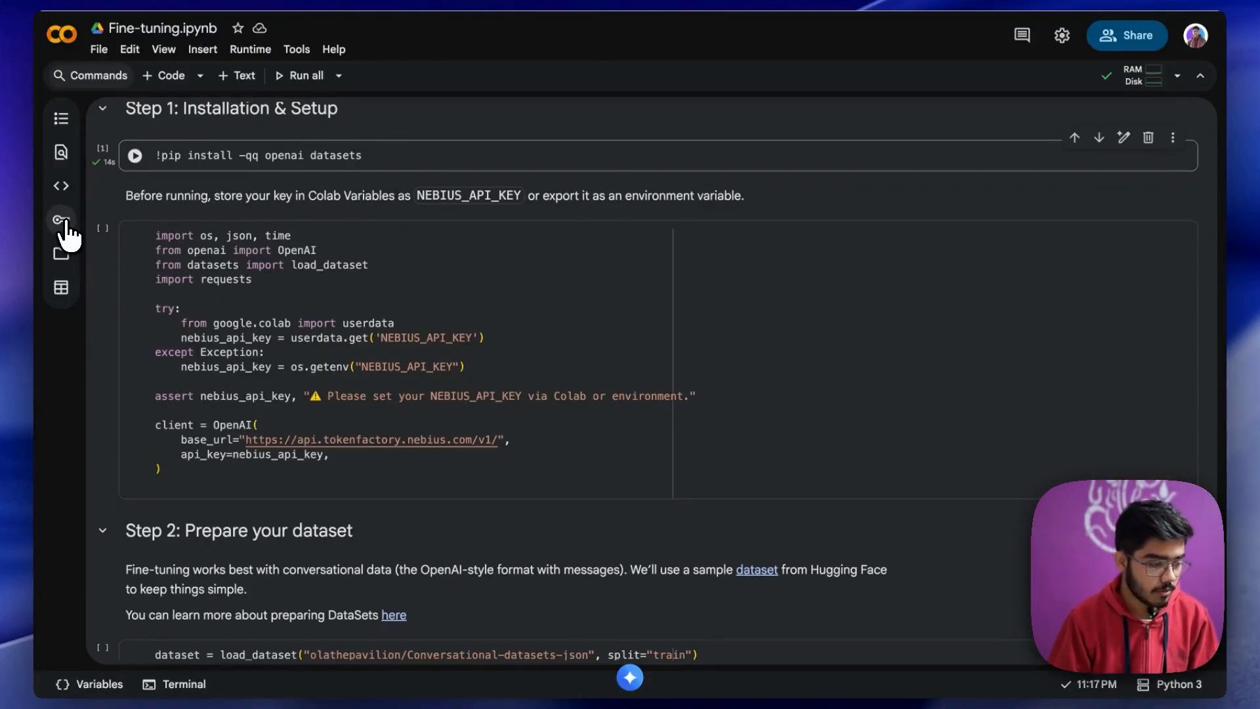
- Check the notebook's stored secrets for the Nebius API key
click(60, 220)
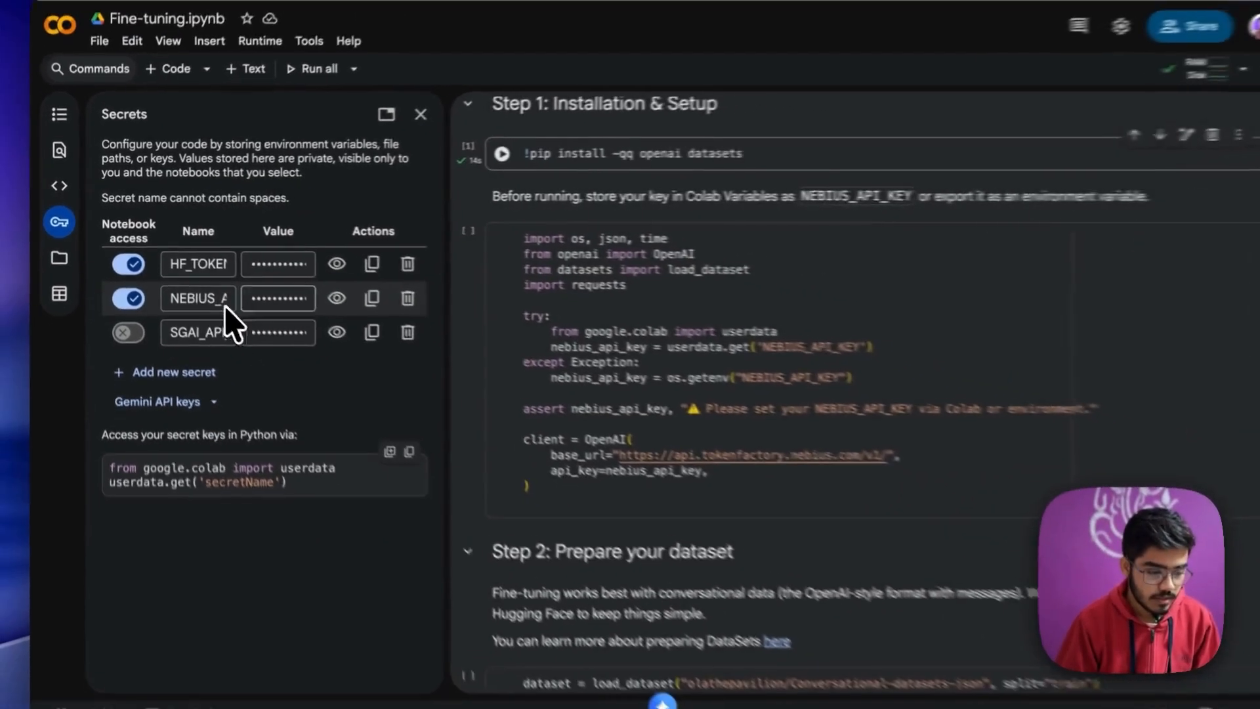
click(420, 113)
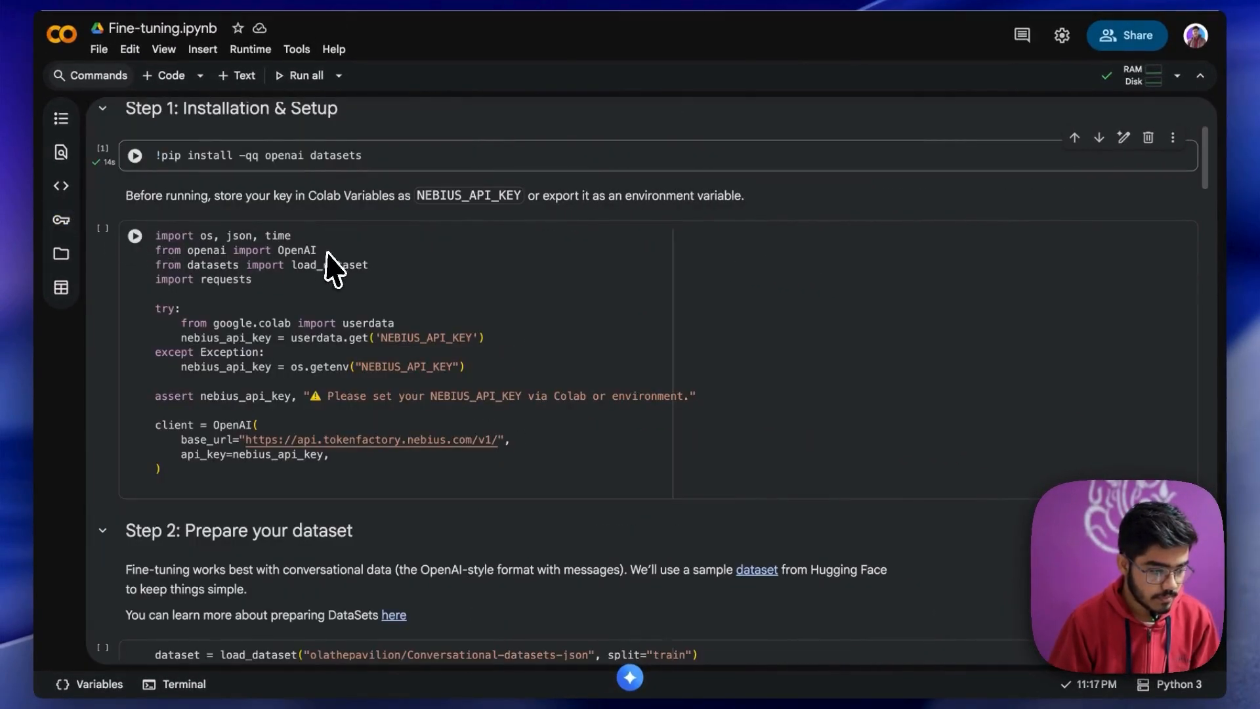
mouse_move(265, 196)
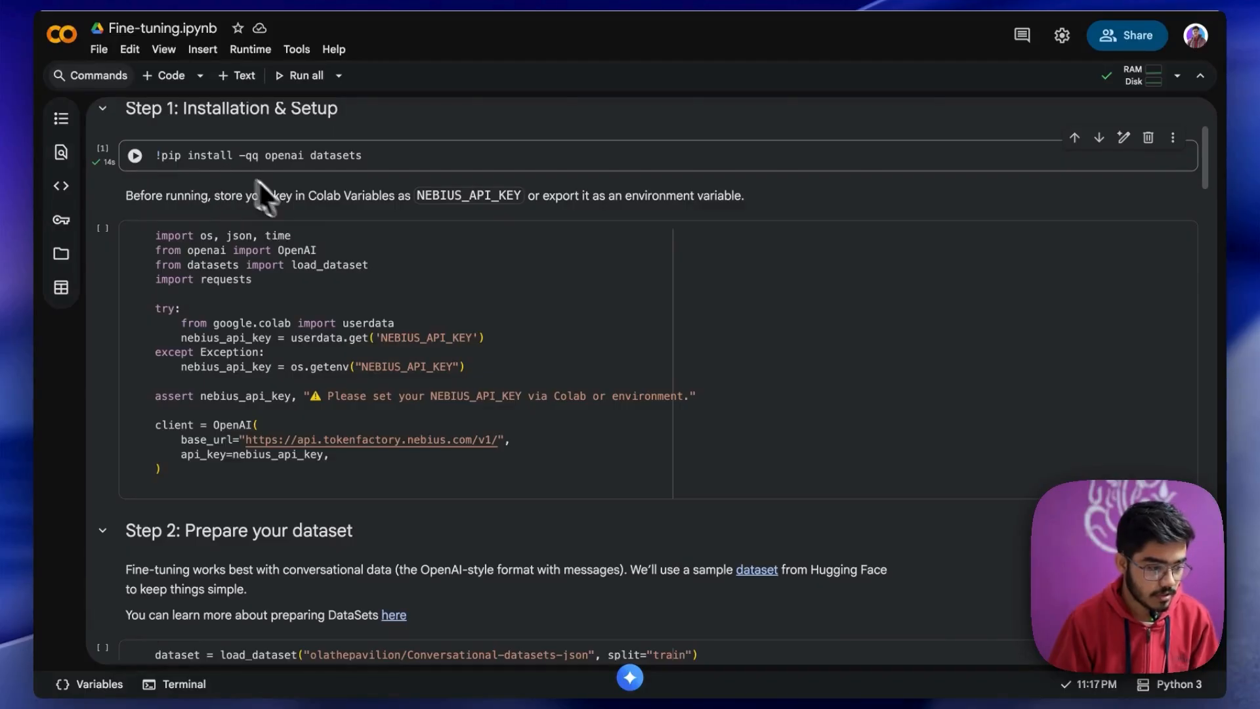
scroll(up, 3)
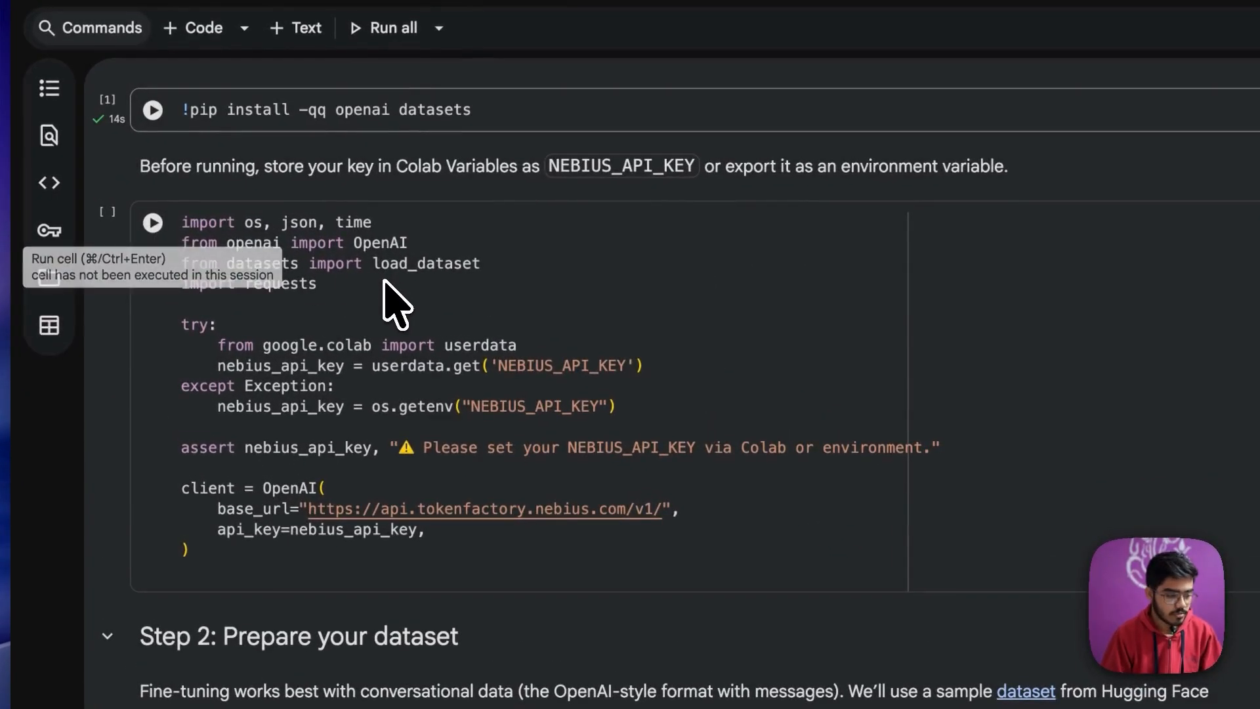
scroll(down, 3)
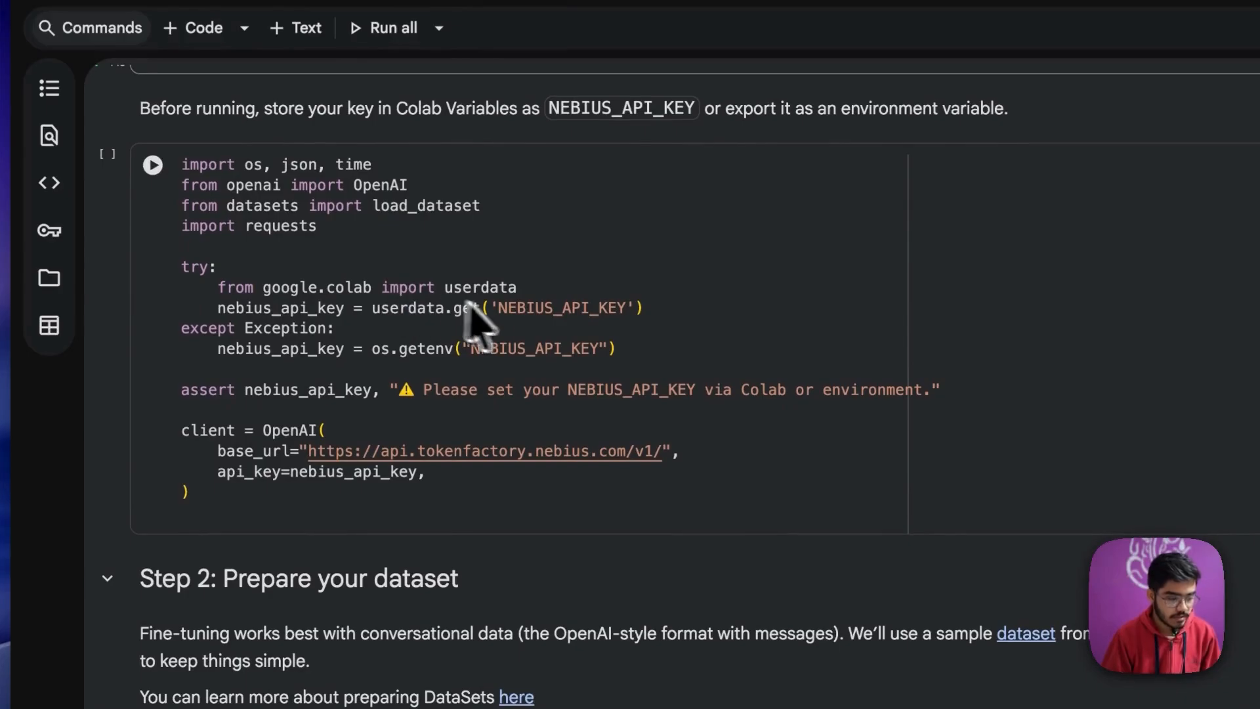
mouse_move(670, 349)
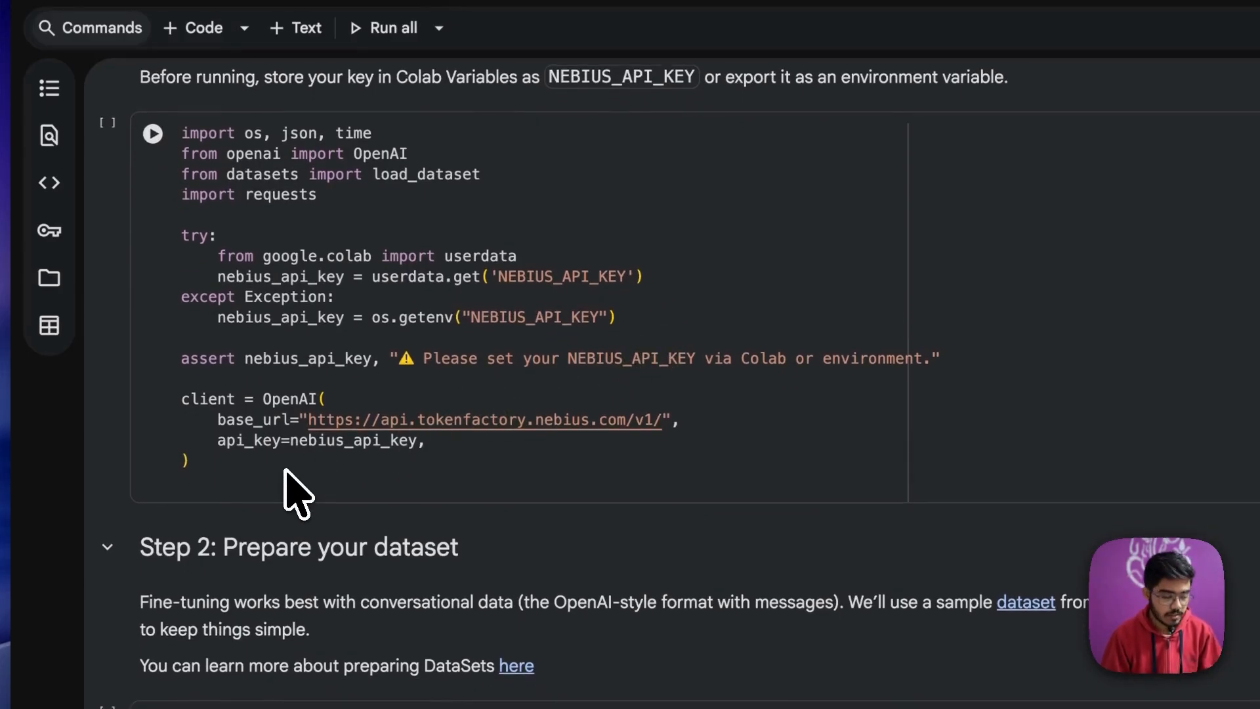
mouse_move(499, 470)
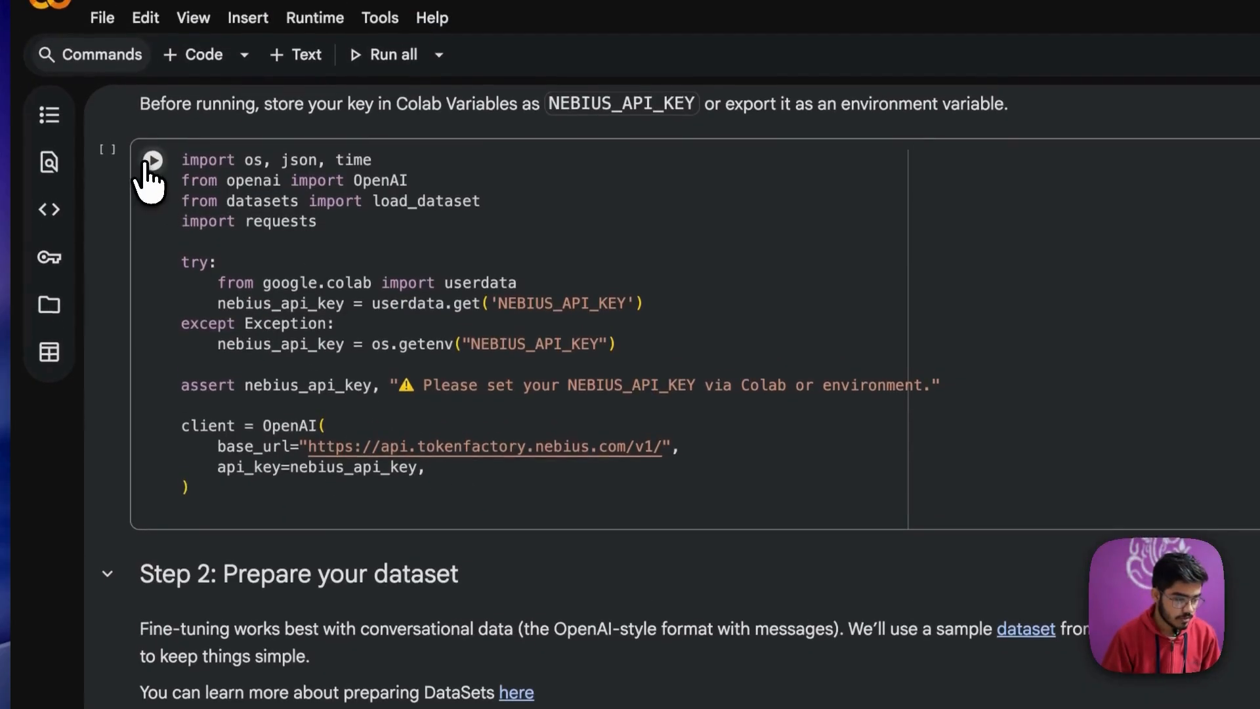
- Run the setup cell reading NEBIUS_API_KEY and creating the OpenAI client for Token Factory
click(152, 160)
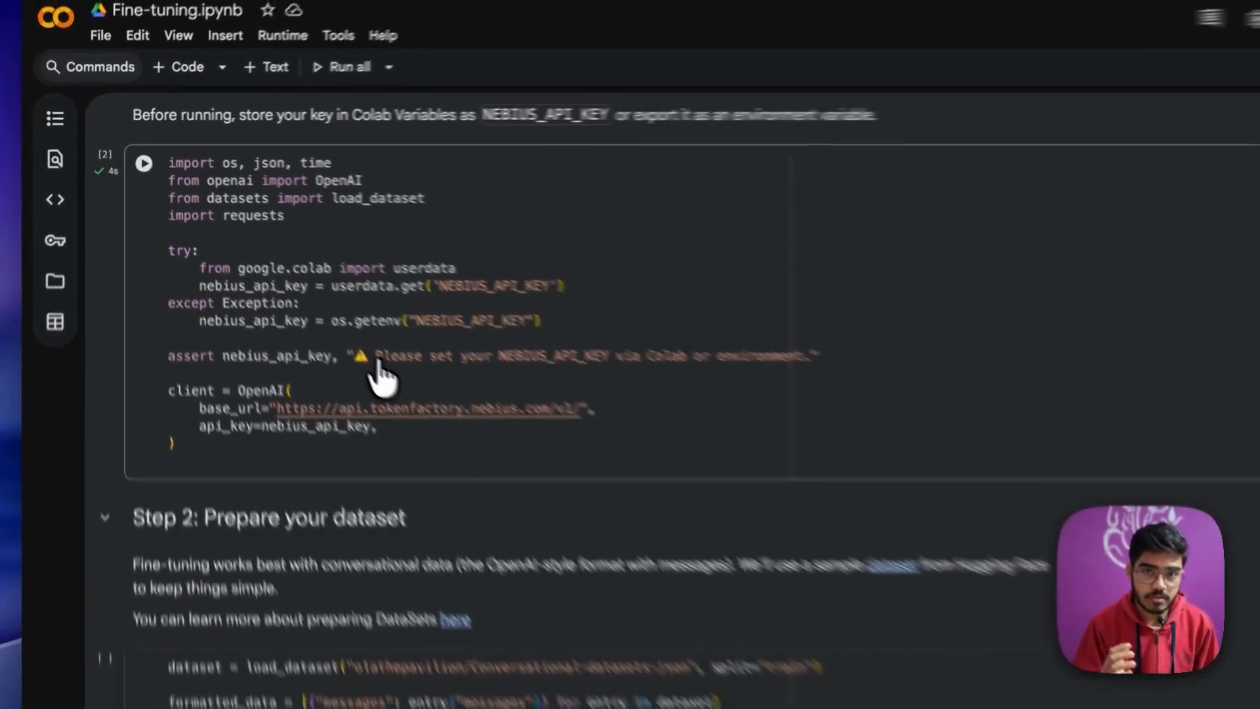
scroll(down, 3)
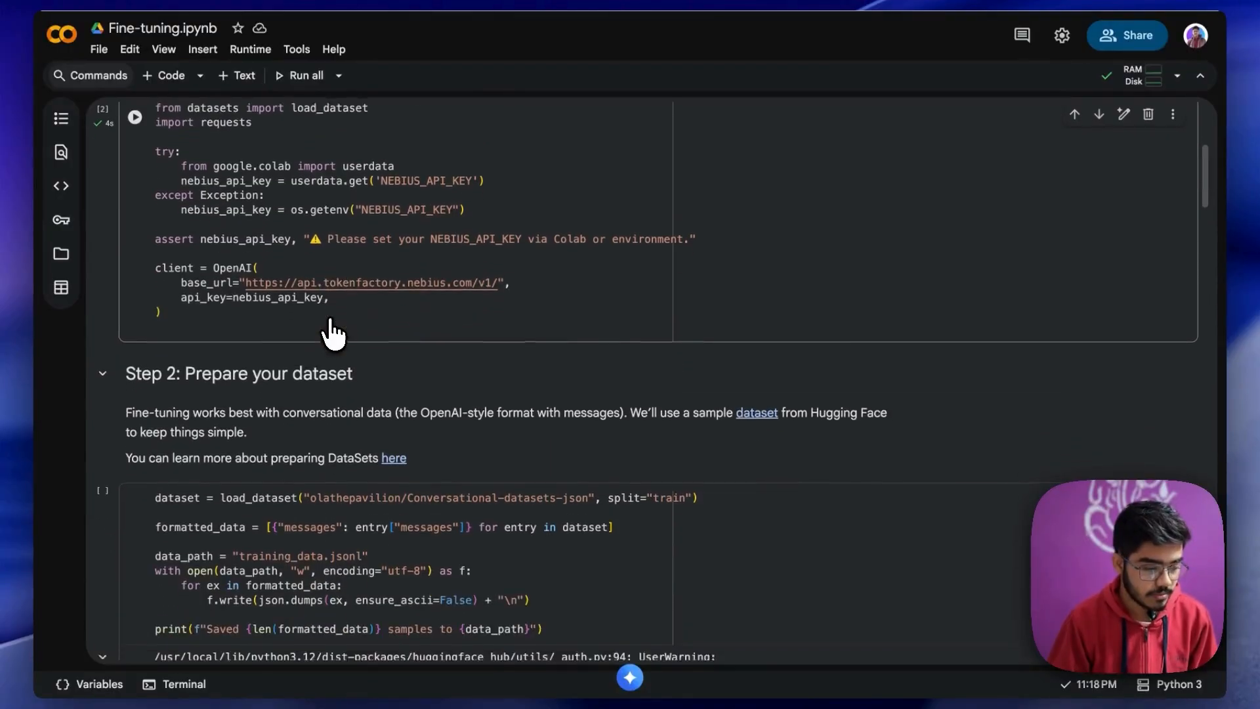
scroll(down, 3)
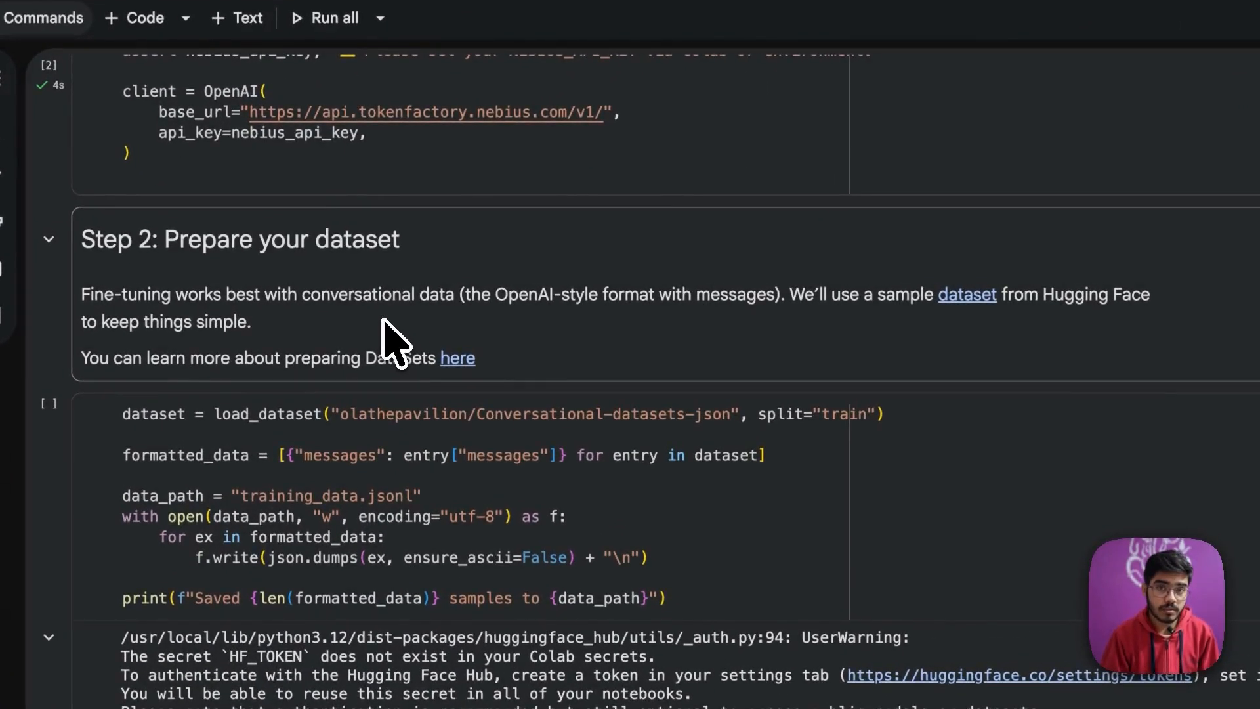
mouse_move(563, 334)
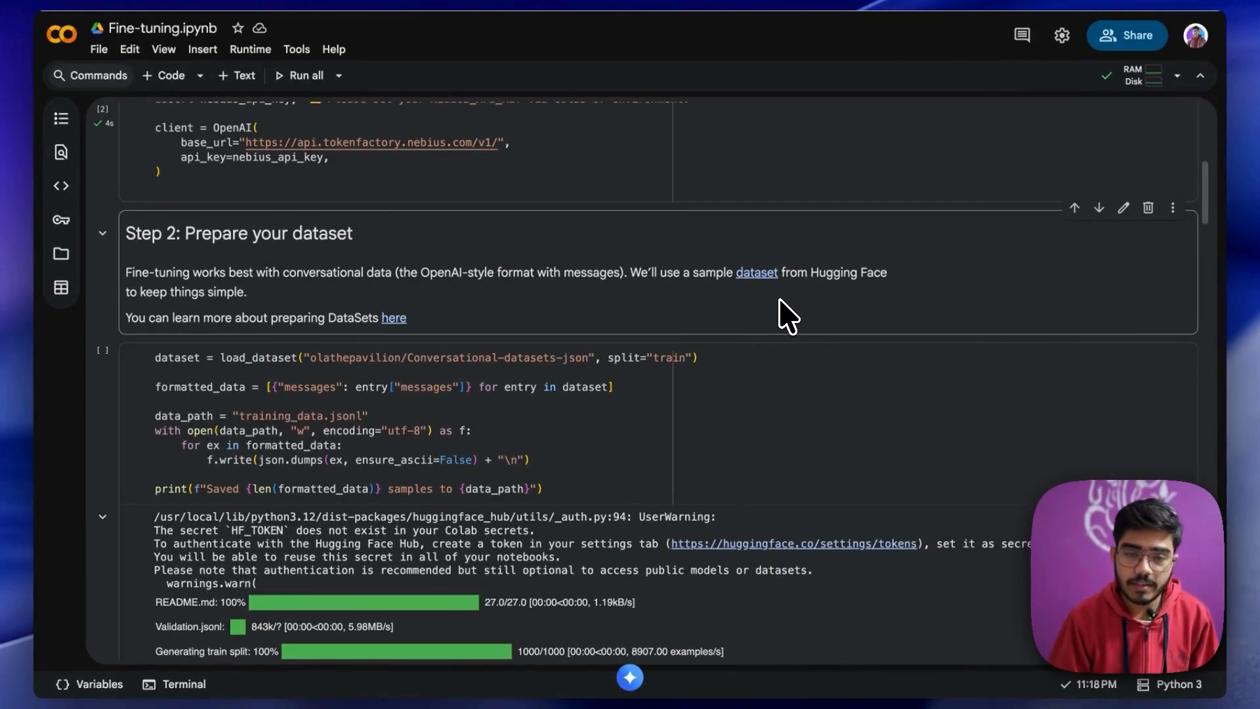
- View the Conversational-datasets-json dataset card and its 1,000 chat-message rows on Hugging Face
click(756, 271)
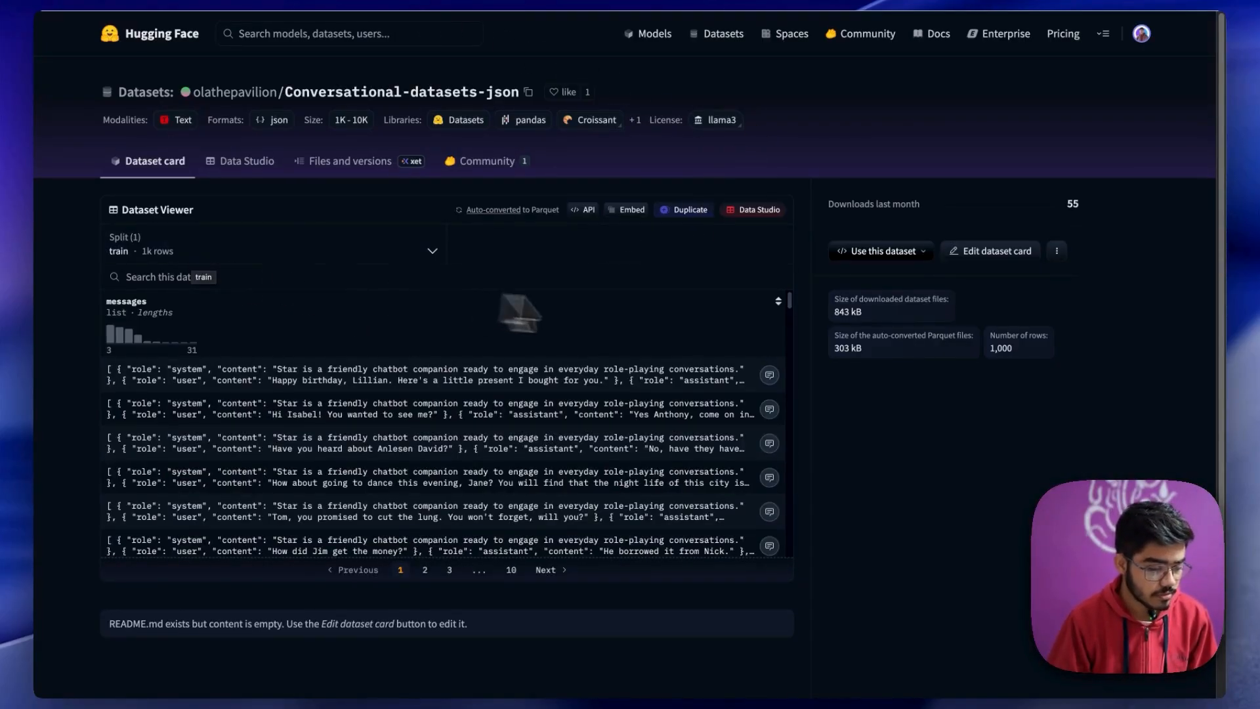
mouse_move(662, 322)
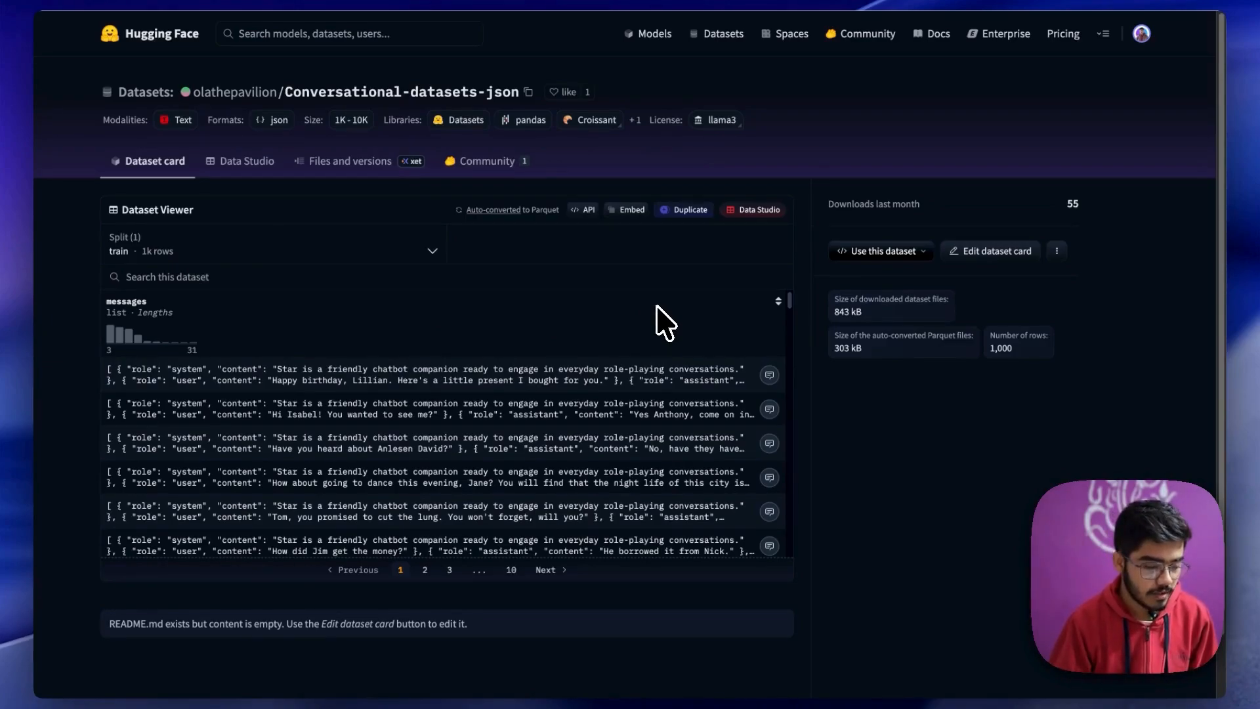
mouse_move(647, 328)
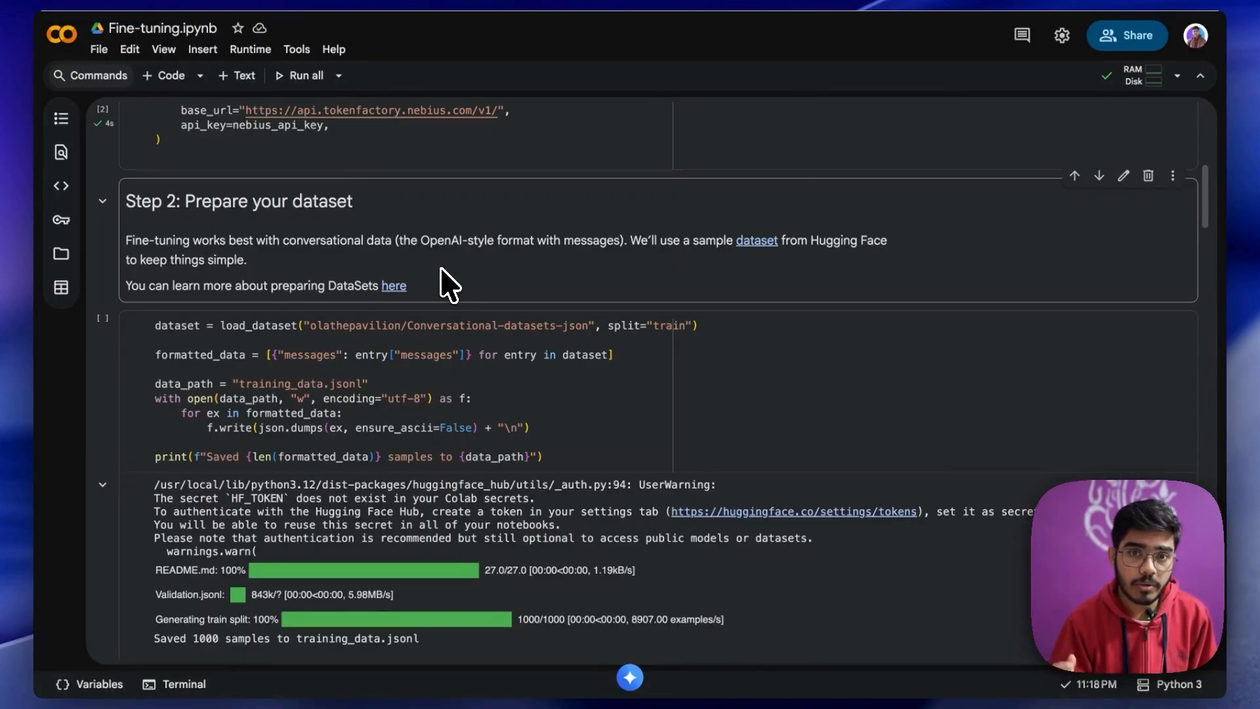
mouse_move(451, 242)
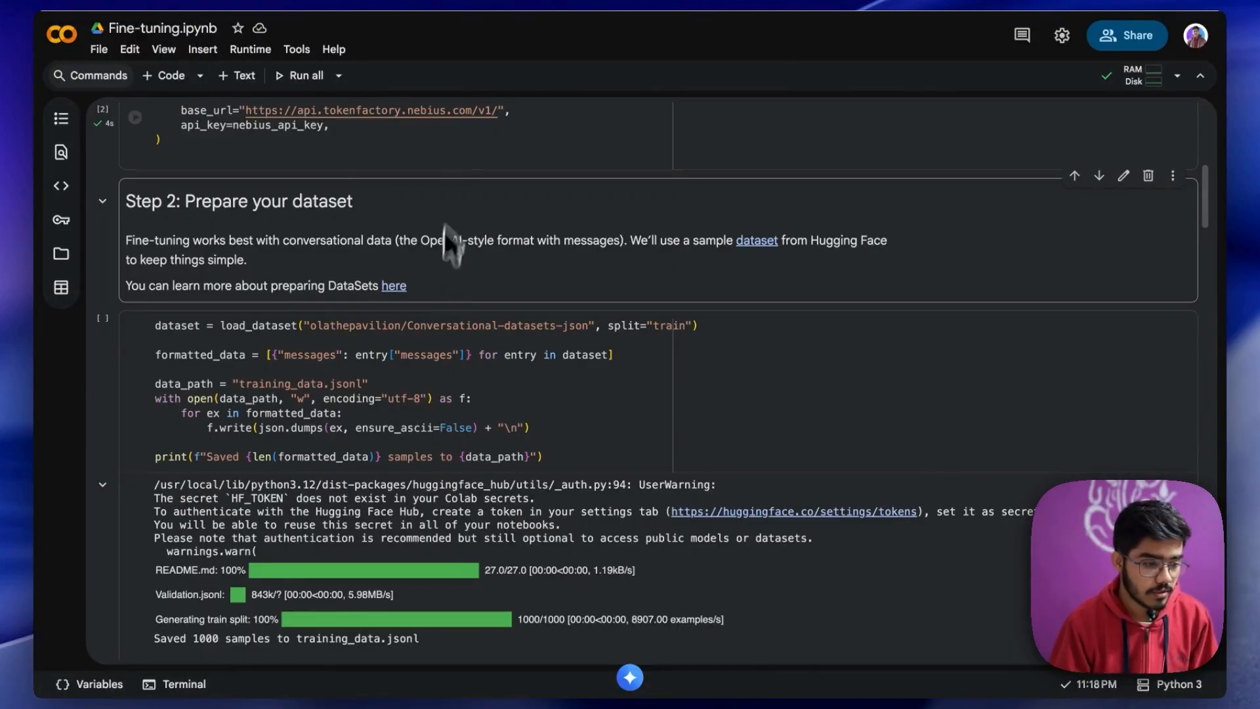
- Follow the Step 2 'here' link to the guide on preparing fine-tuning datasets
click(756, 239)
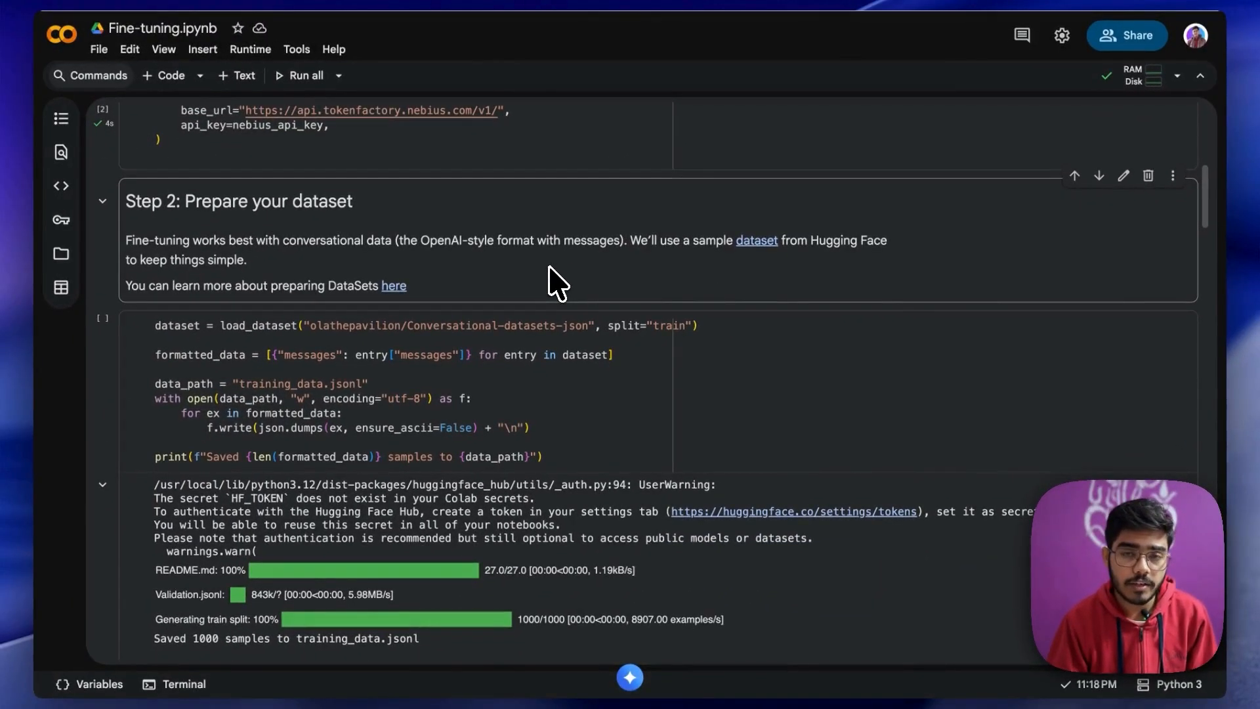
mouse_move(388, 299)
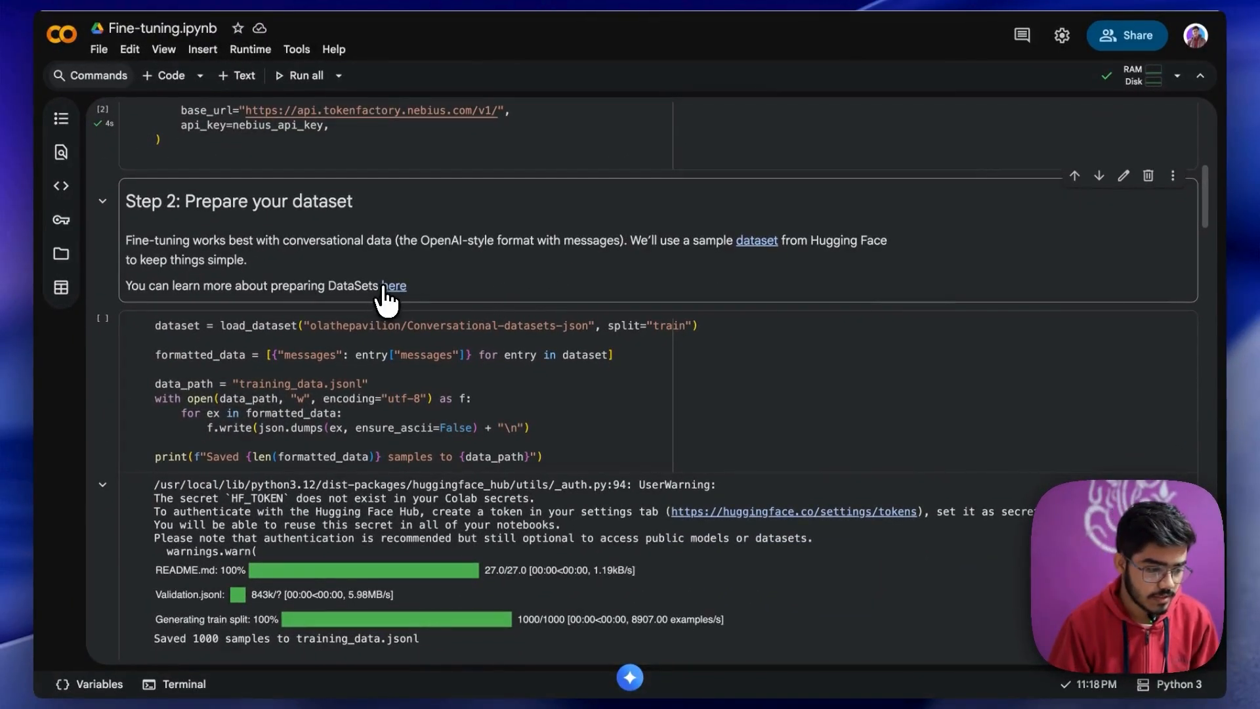
click(392, 285)
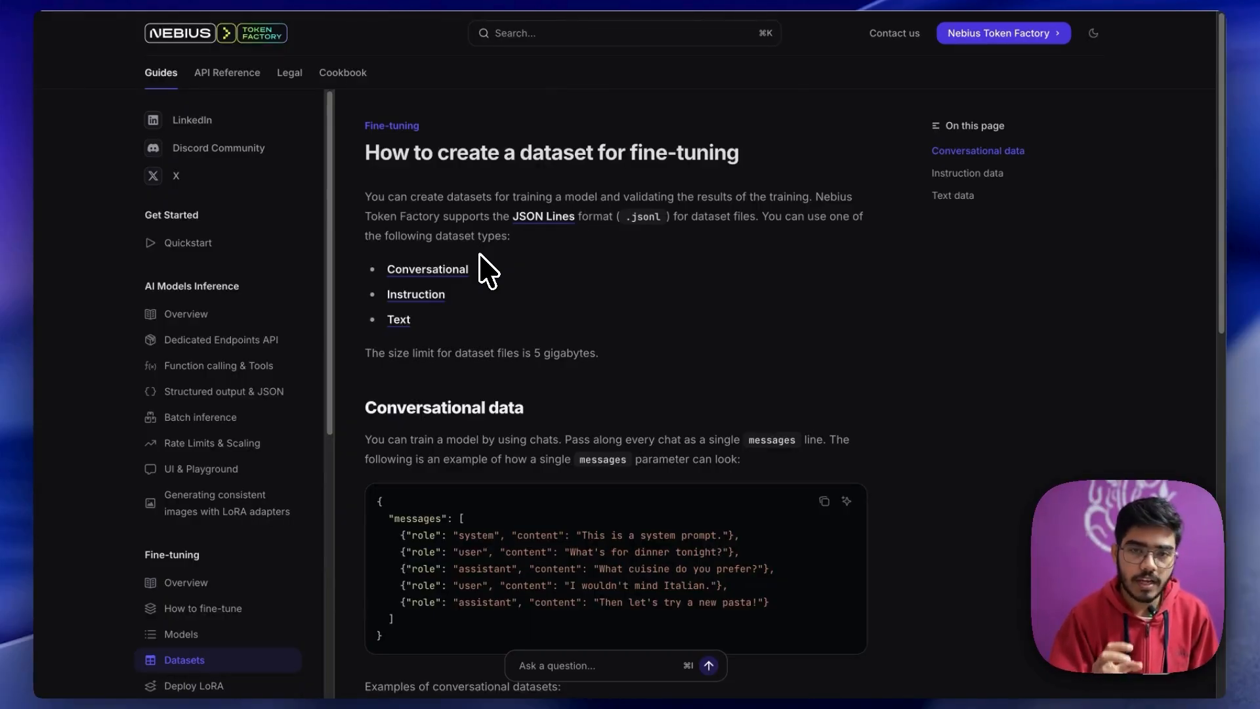
mouse_move(474, 298)
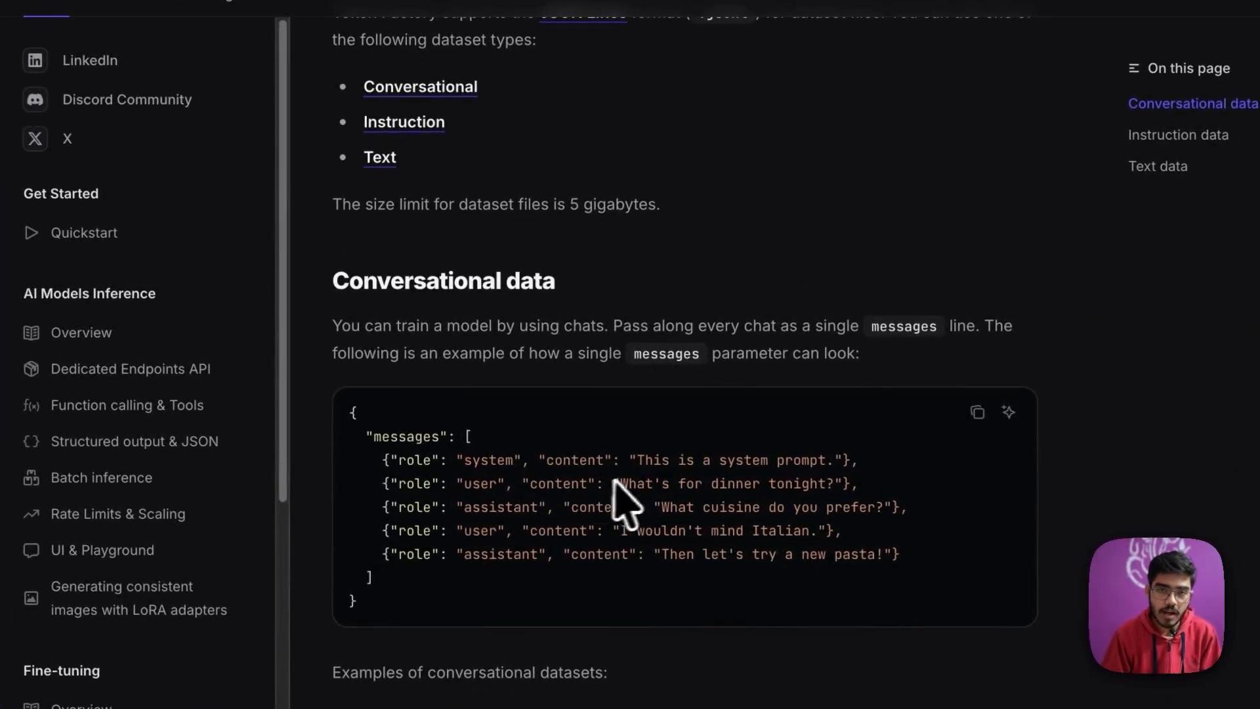
mouse_move(502, 298)
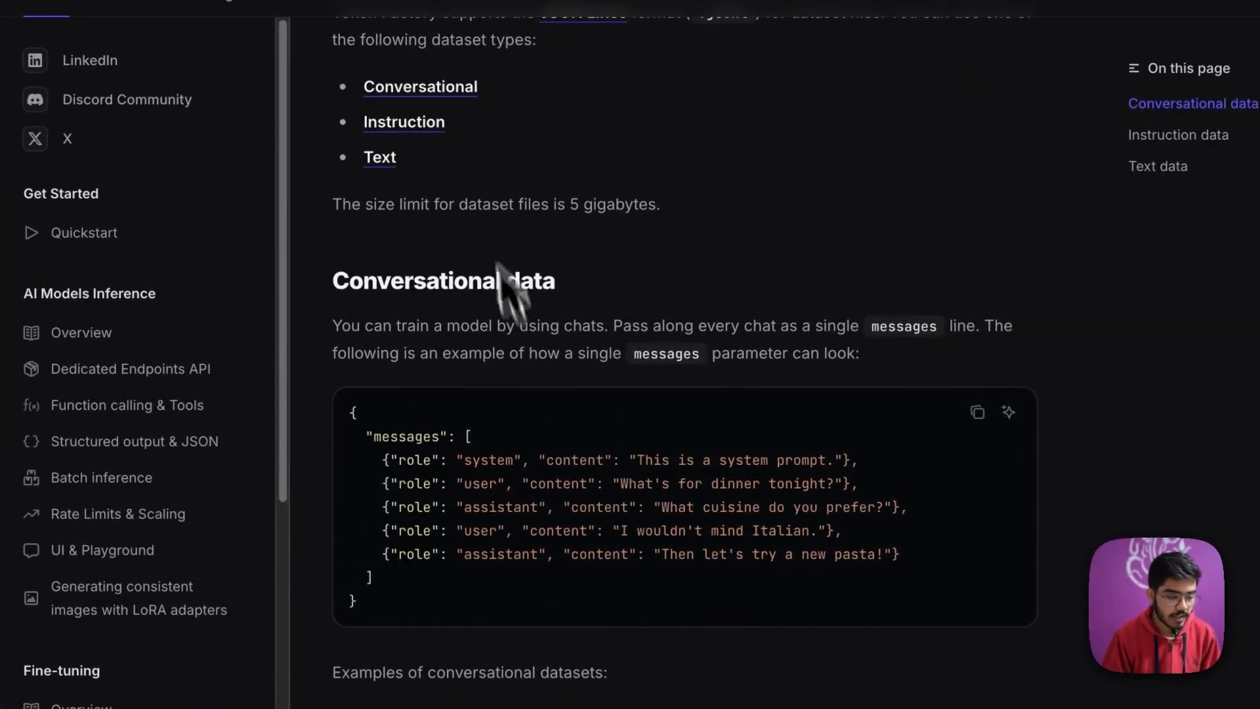
- Read through the conversational, instruction and text dataset formats in the guide
scroll(down, 3)
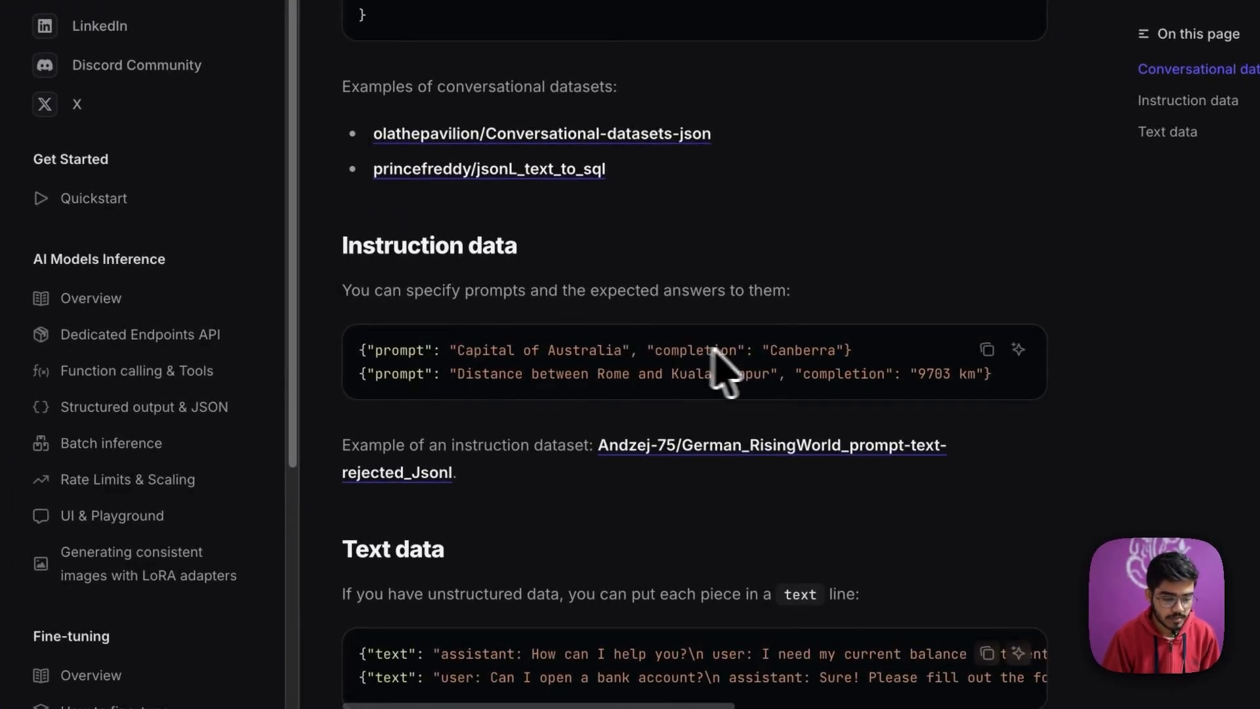
scroll(down, 3)
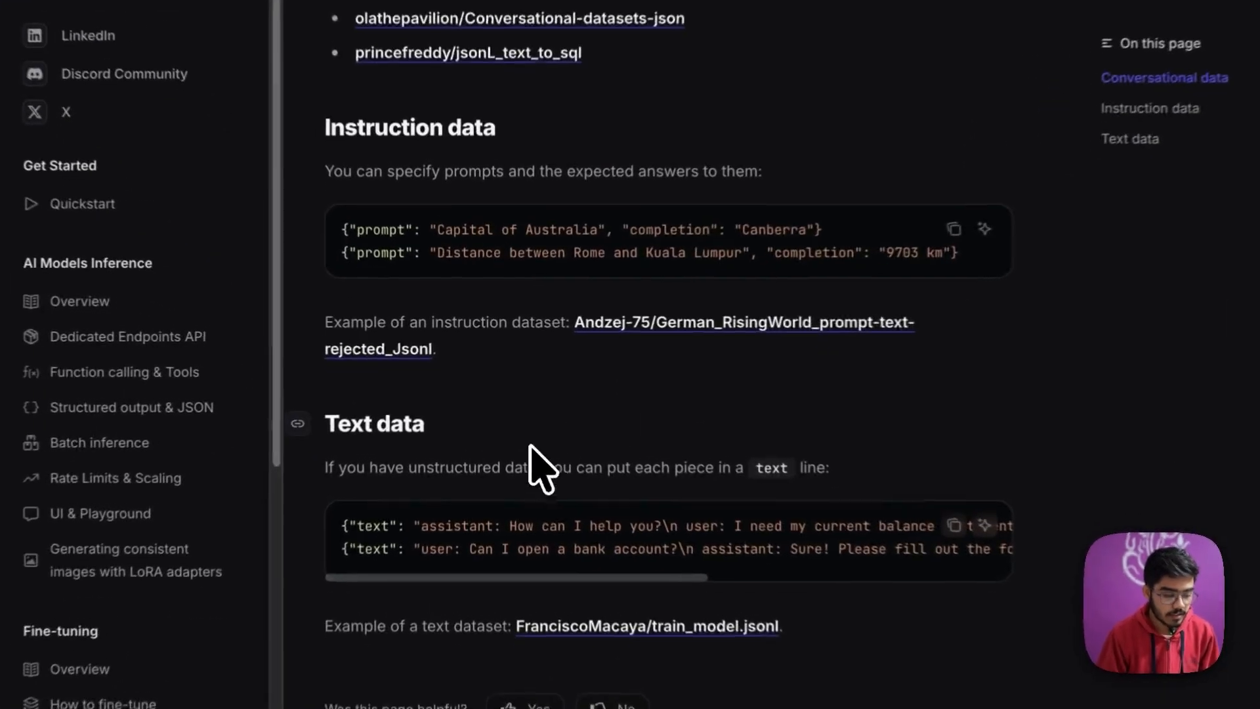
scroll(down, 3)
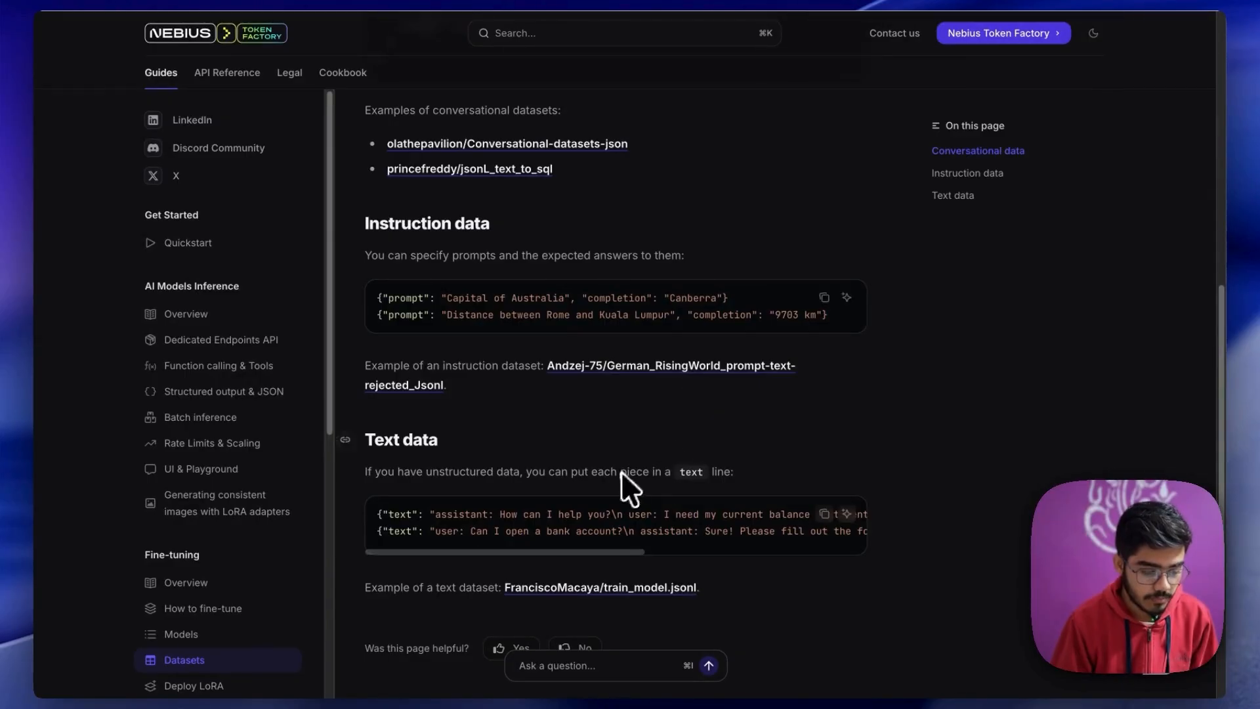
scroll(up, 3)
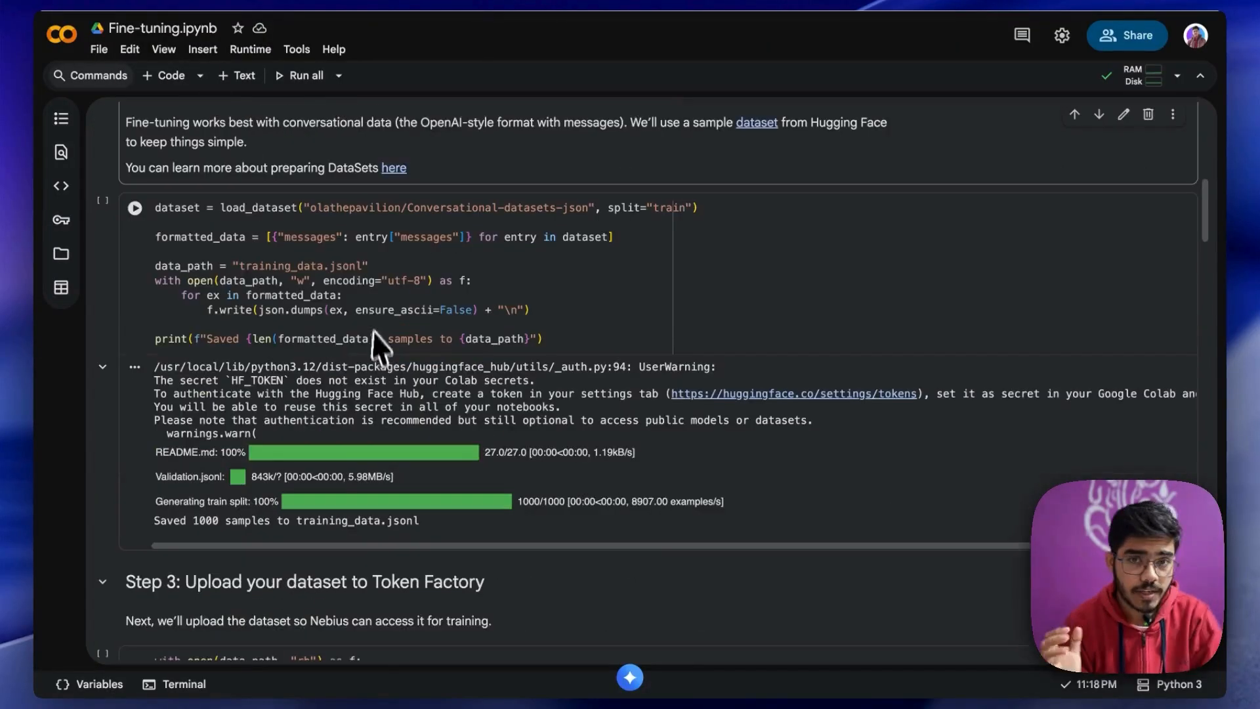
mouse_move(341, 228)
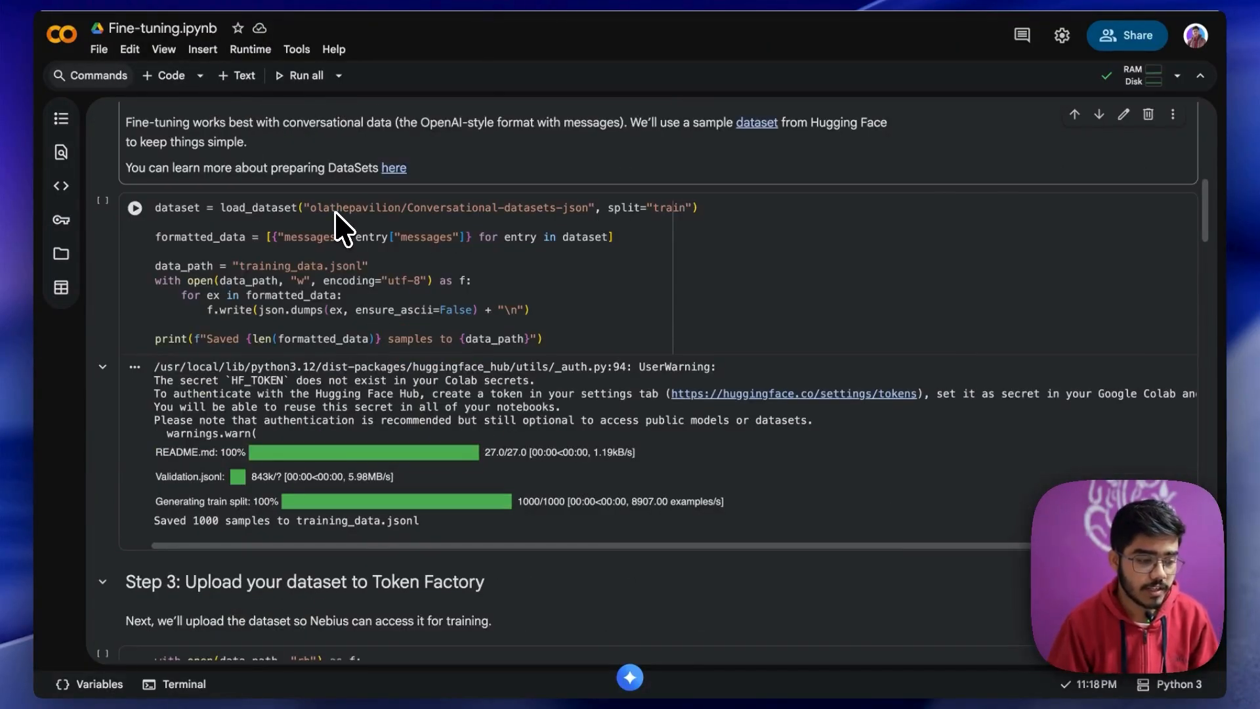
- Run the Step 2 dataset cell saving 1000 samples to training_data.jsonl and check it in Files
scroll(down, 3)
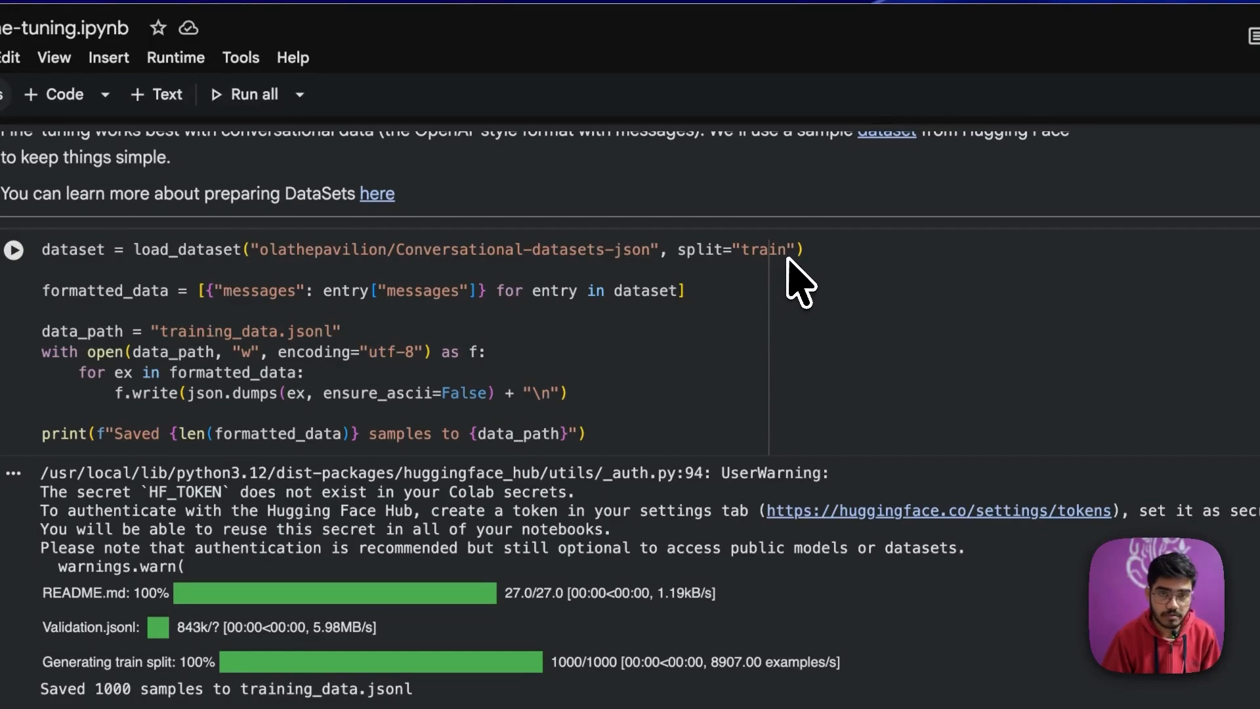
scroll(down, 3)
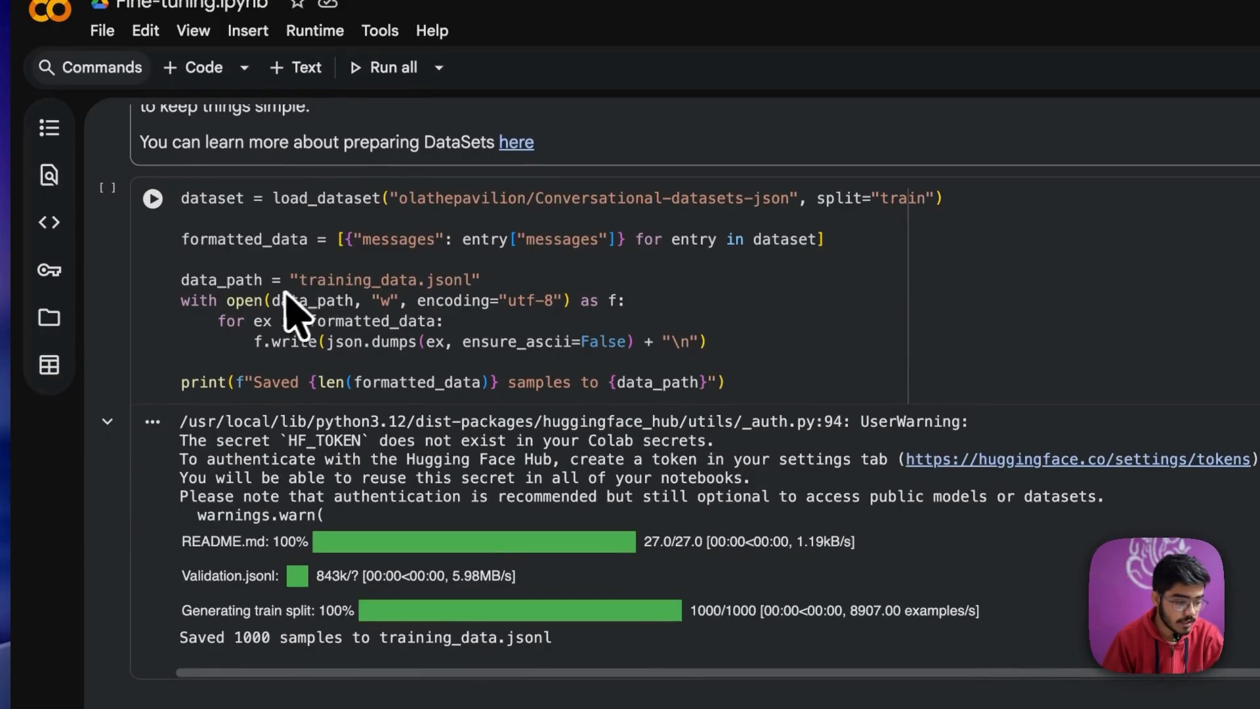
mouse_move(590, 313)
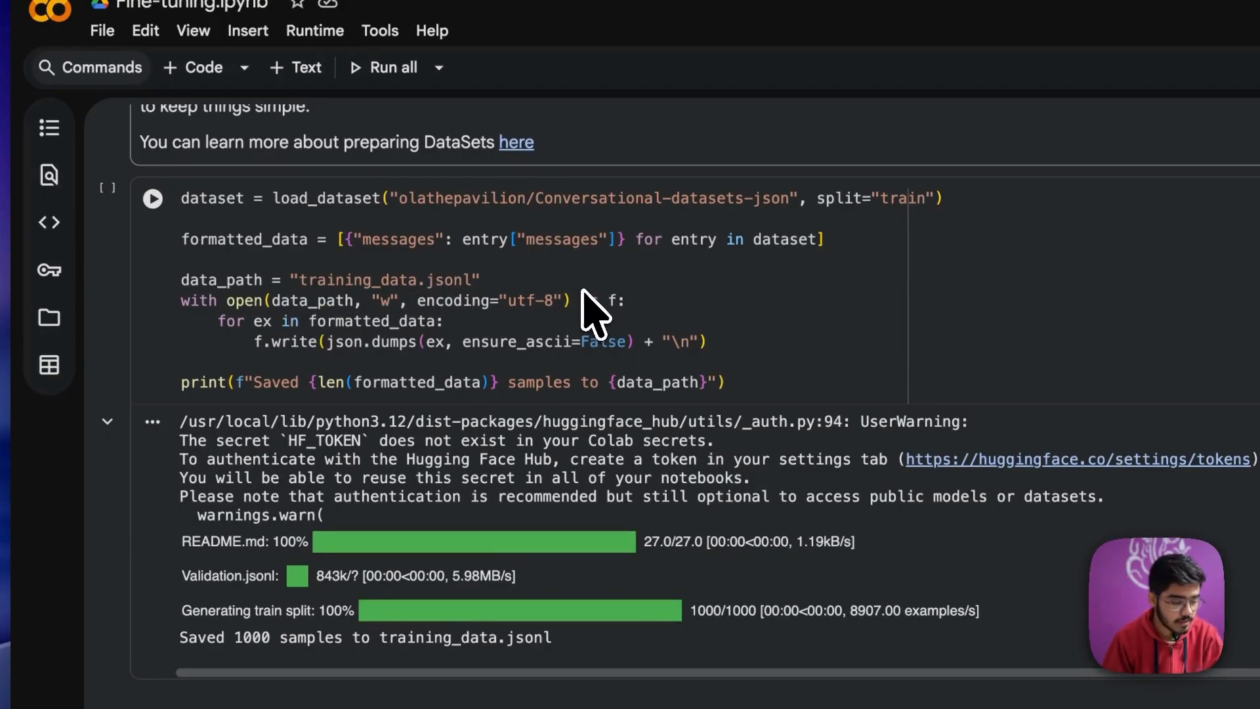
click(153, 198)
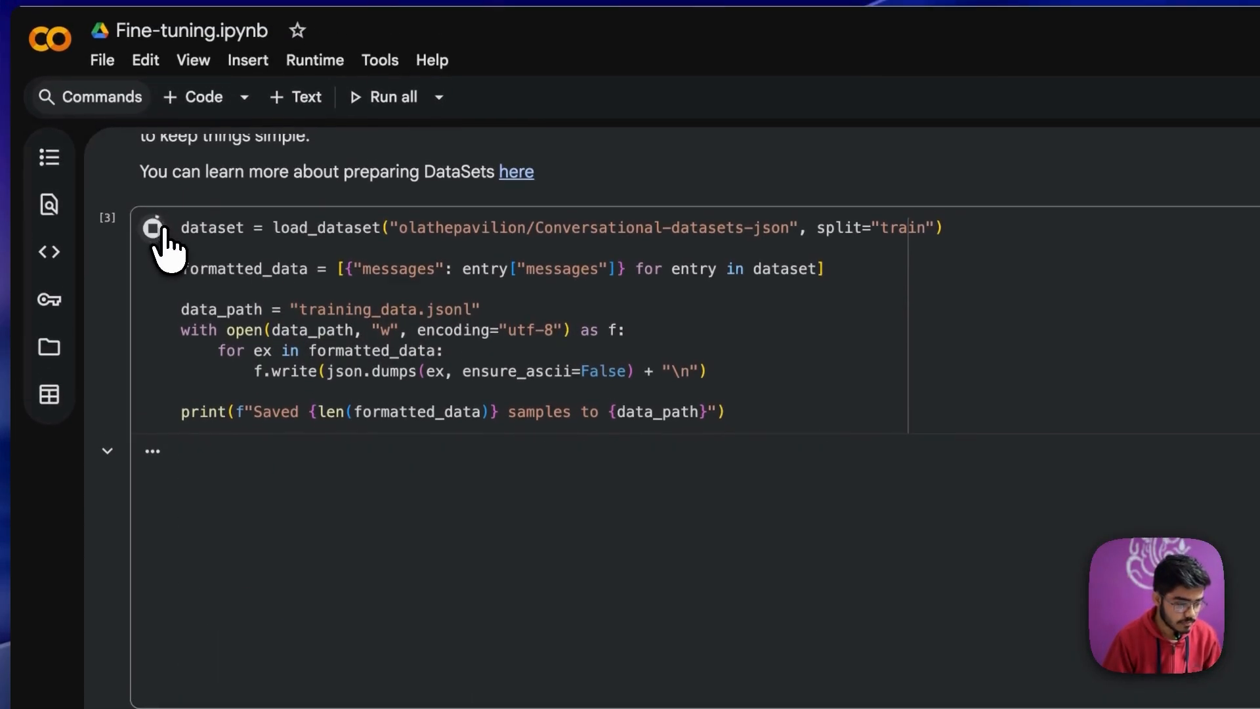
click(152, 227)
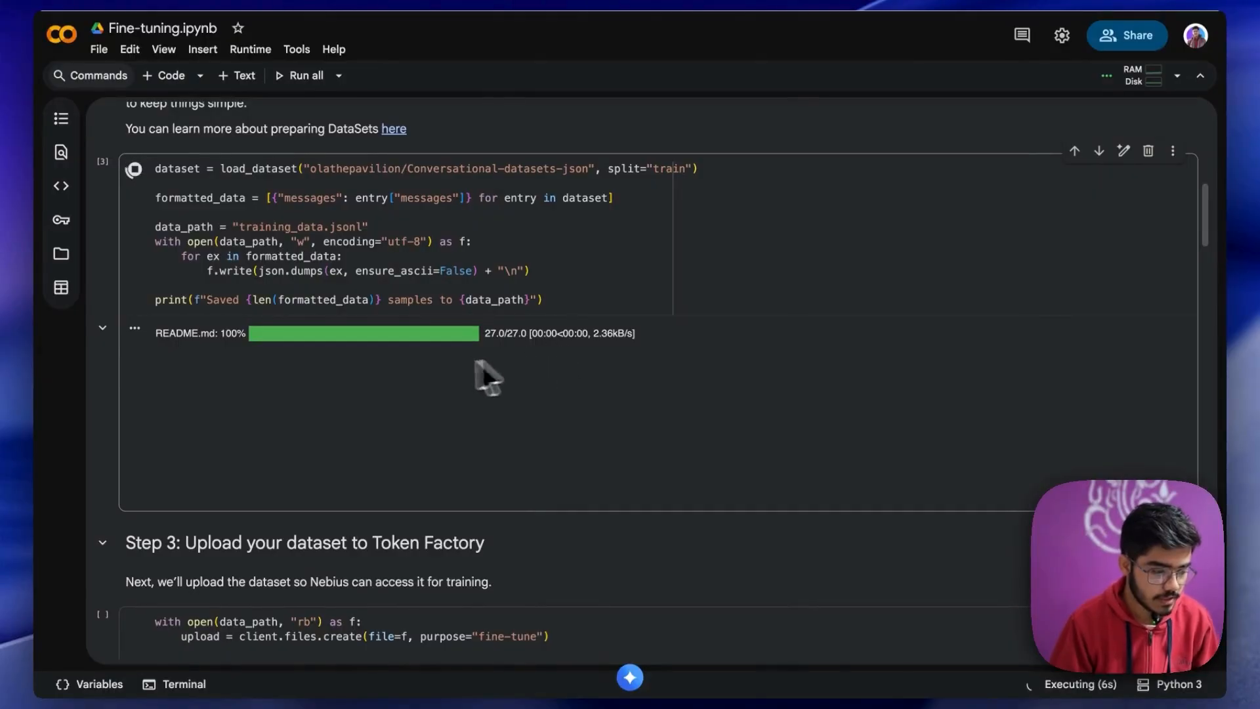
mouse_move(410, 378)
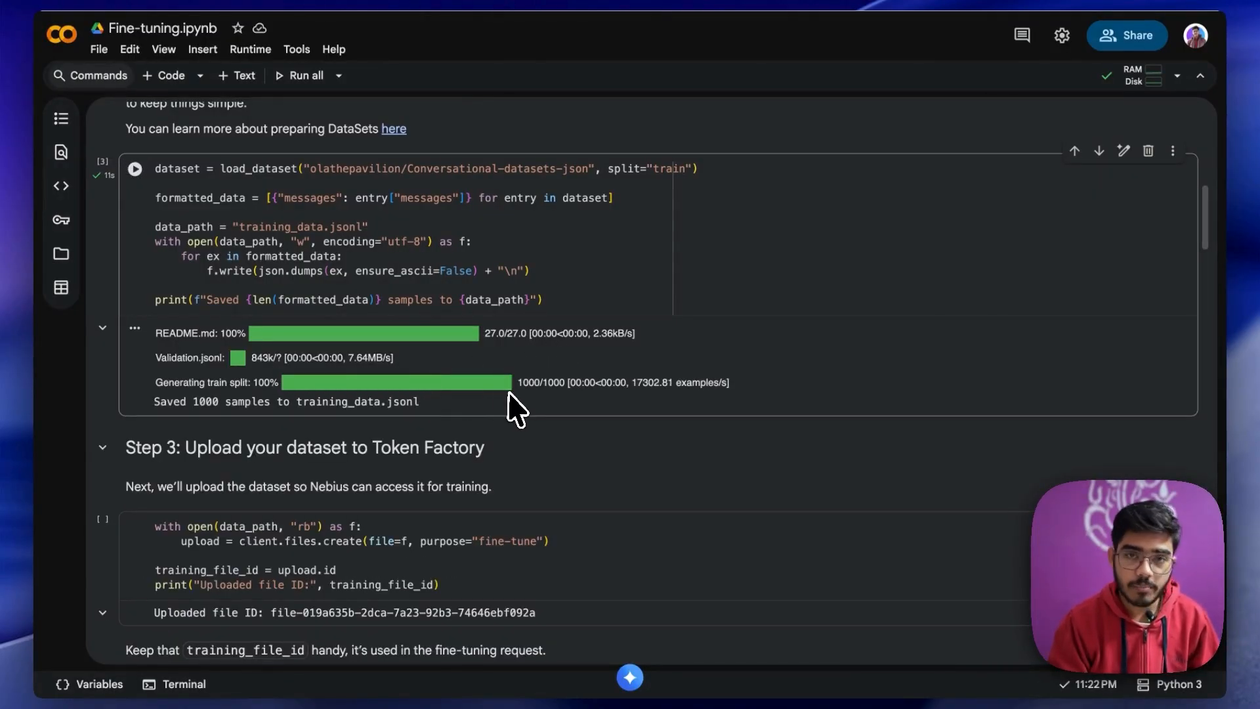
mouse_move(209, 421)
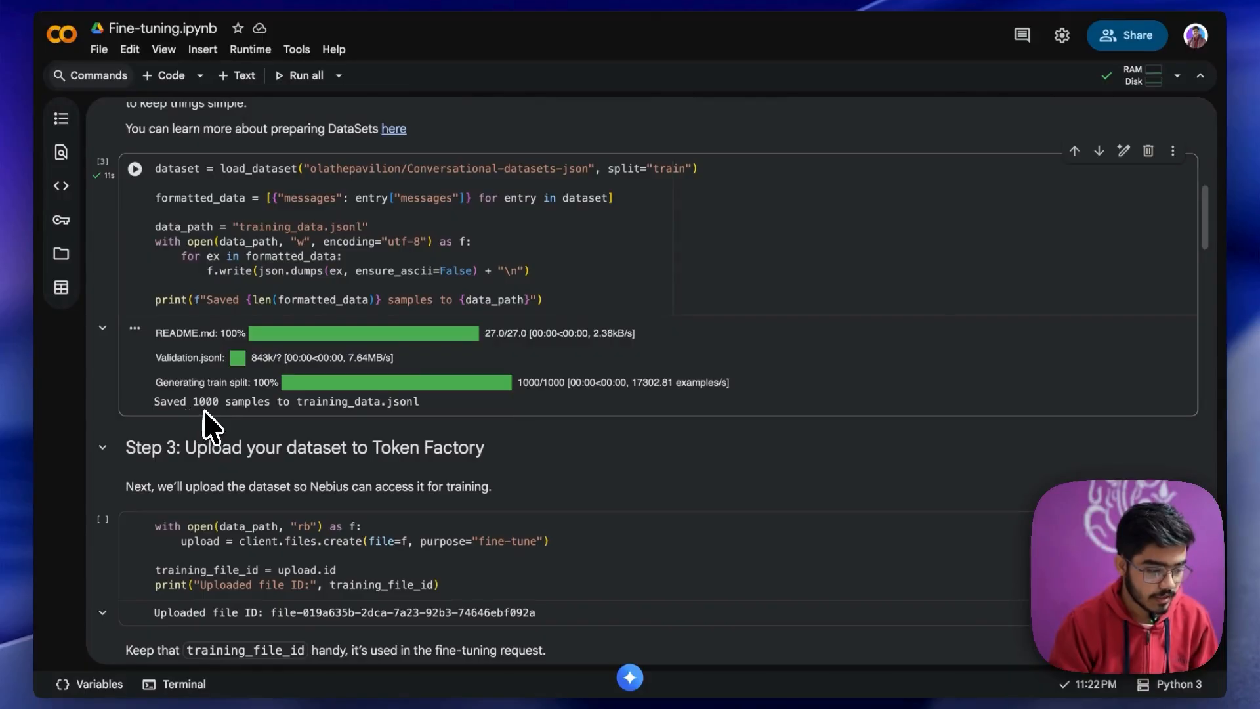
mouse_move(153, 314)
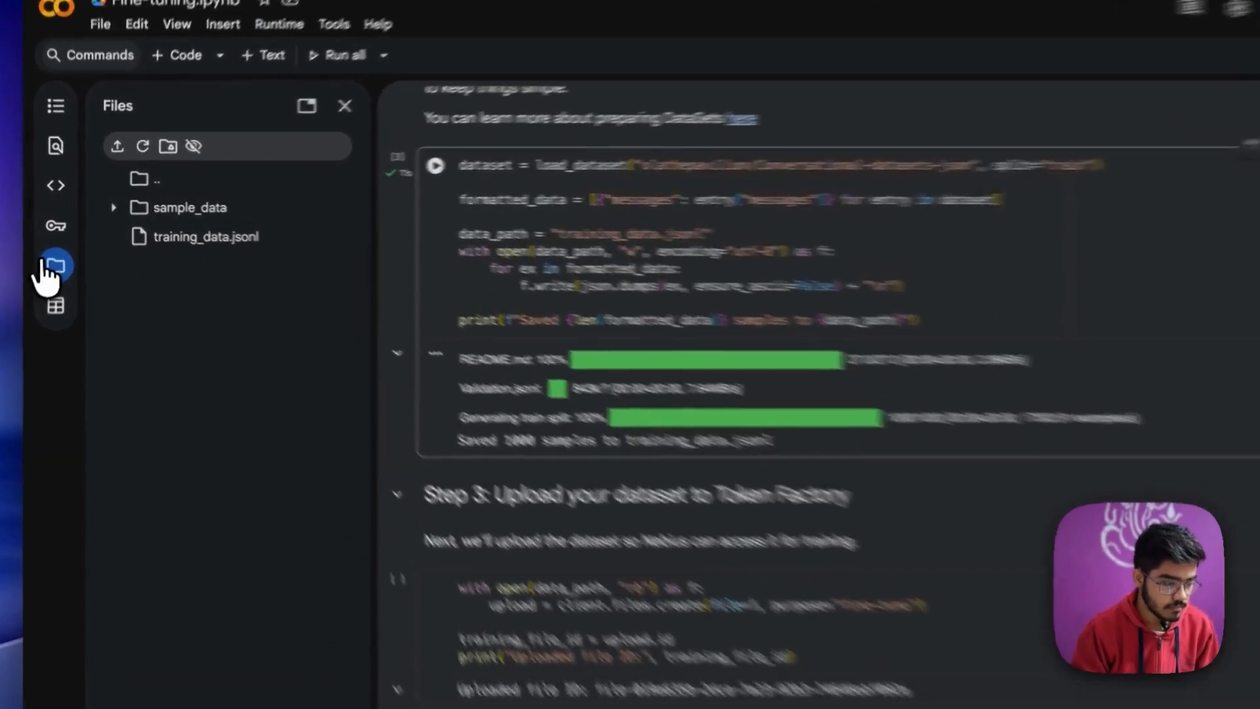
click(345, 105)
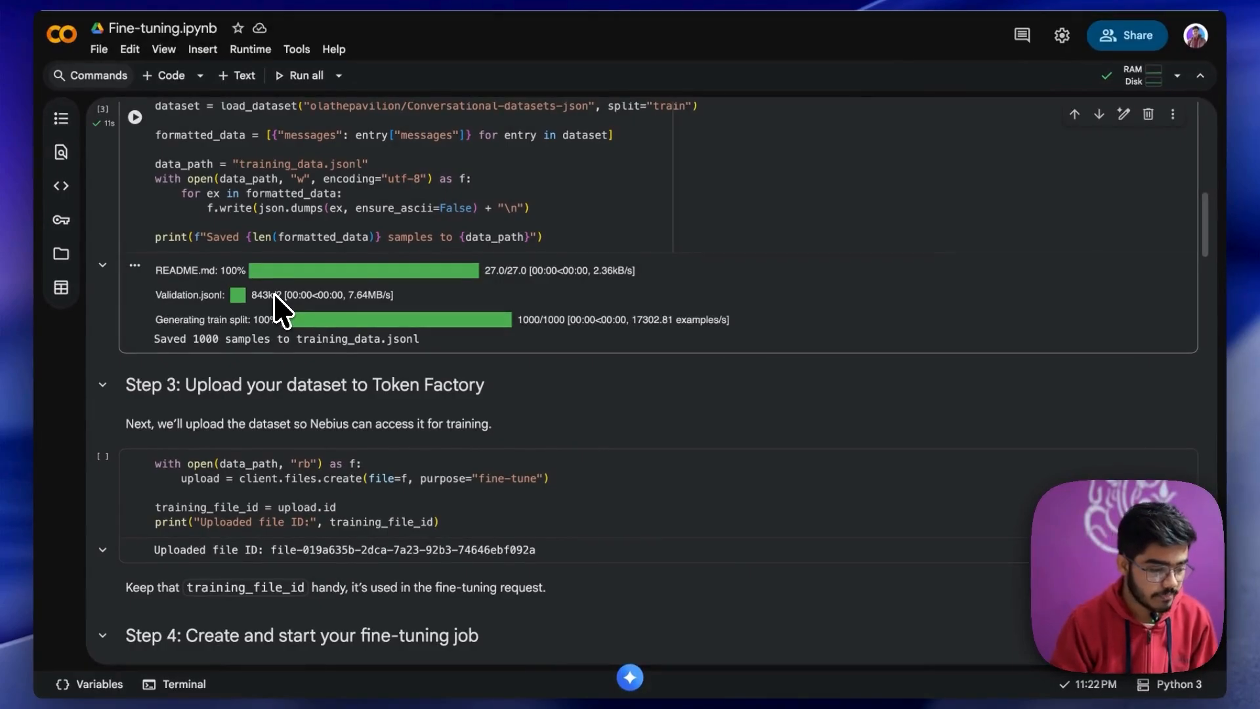
- Run the Step 3 cell uploading training_data.jsonl and note the returned file ID
scroll(down, 3)
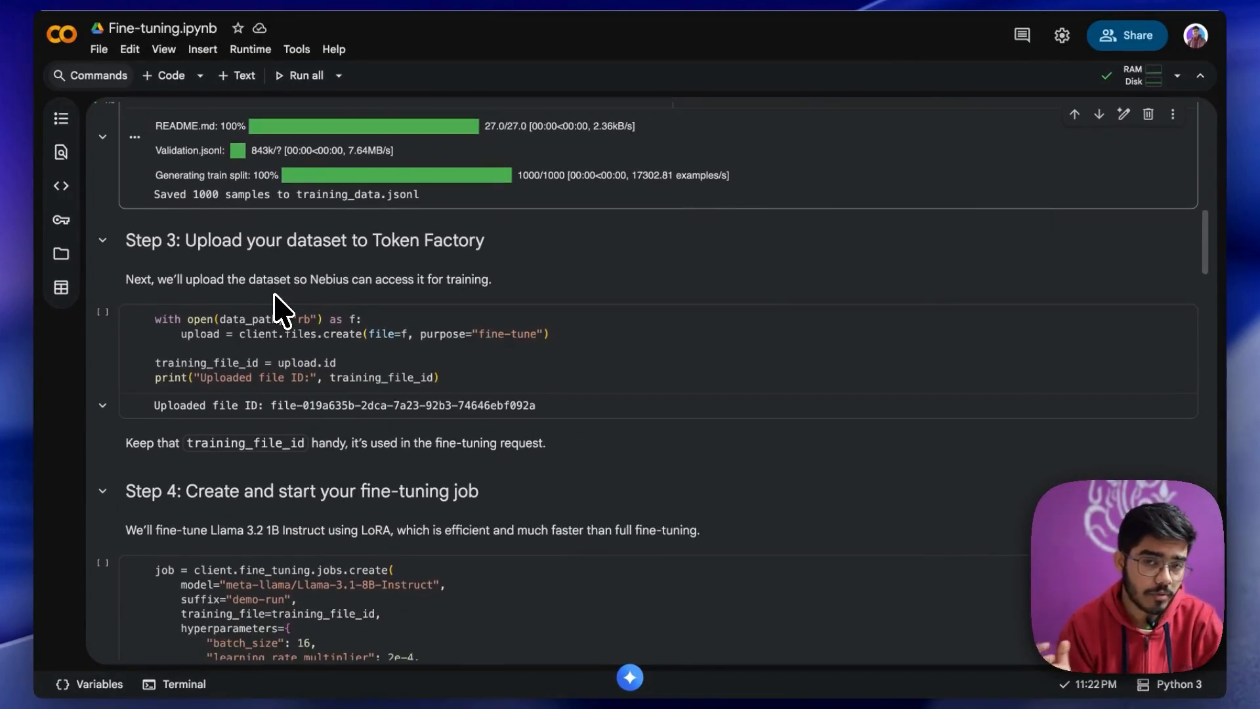
mouse_move(156, 332)
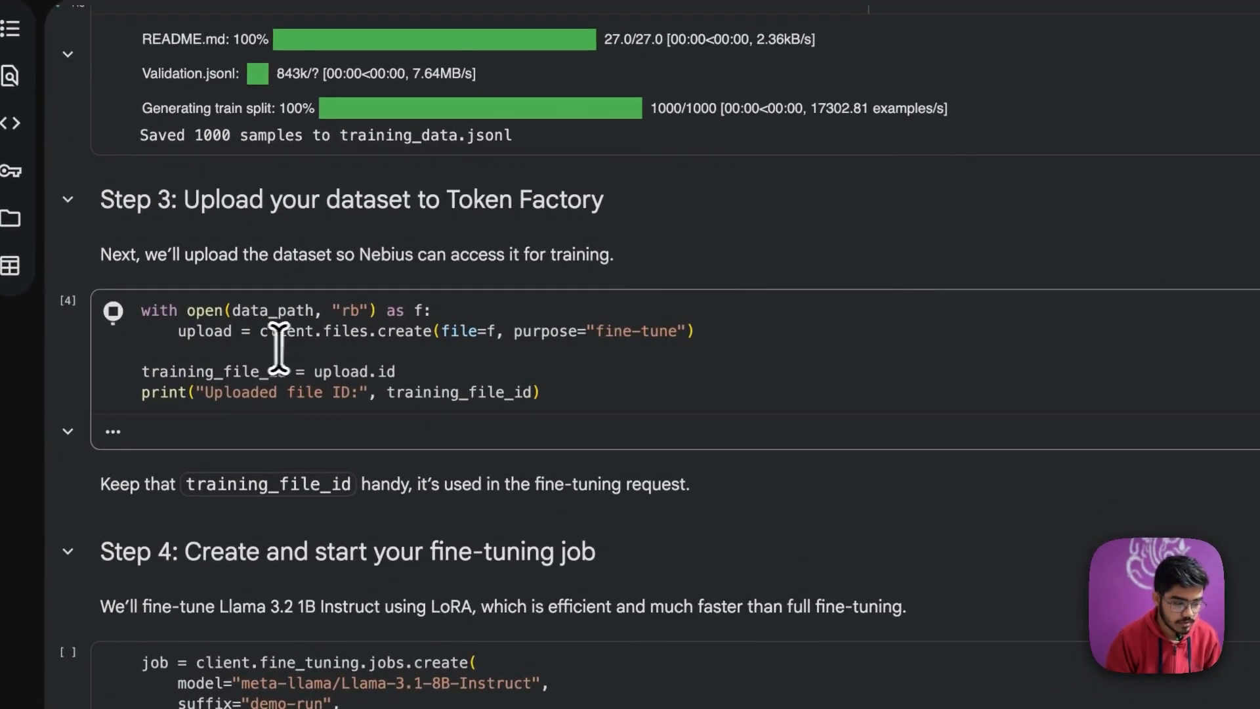
click(113, 310)
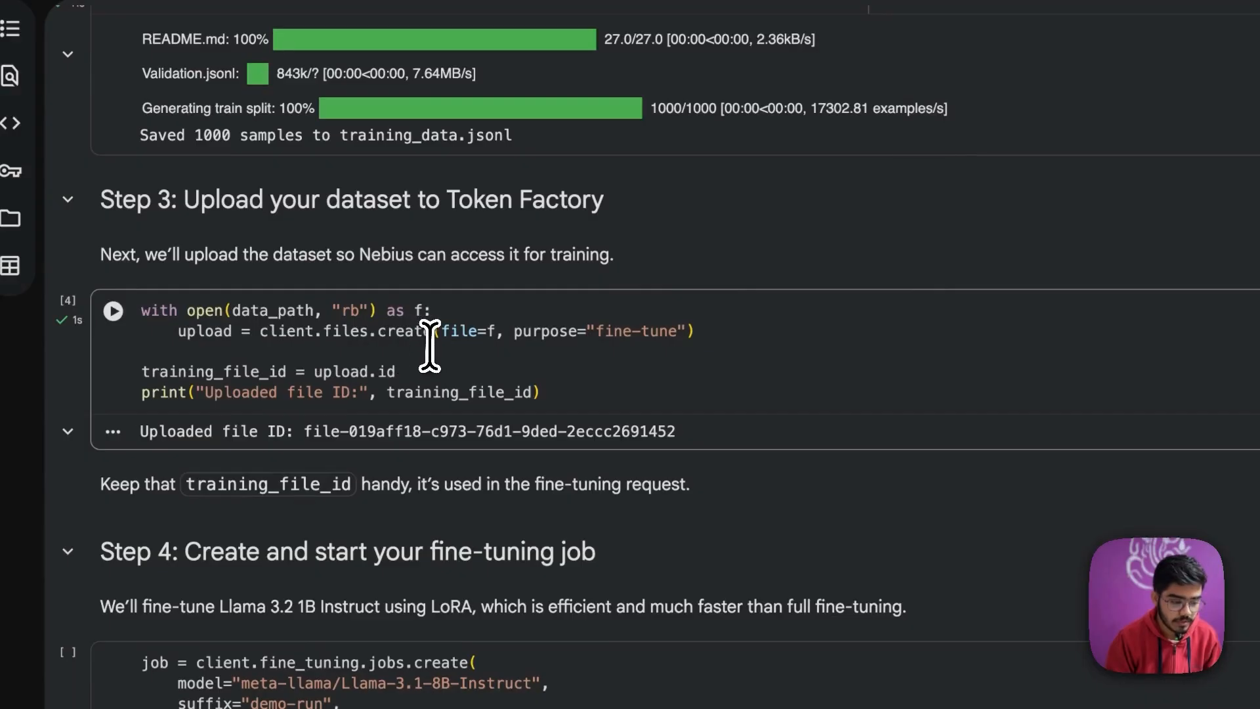
mouse_move(614, 353)
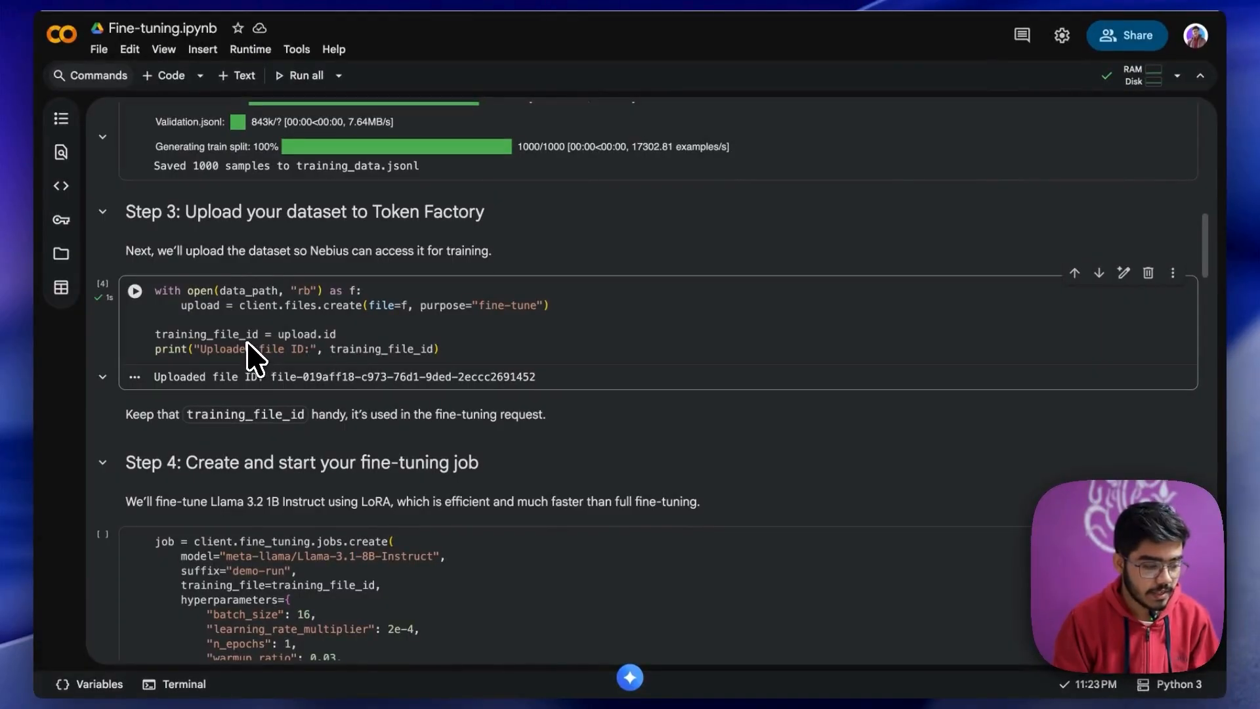
mouse_move(285, 356)
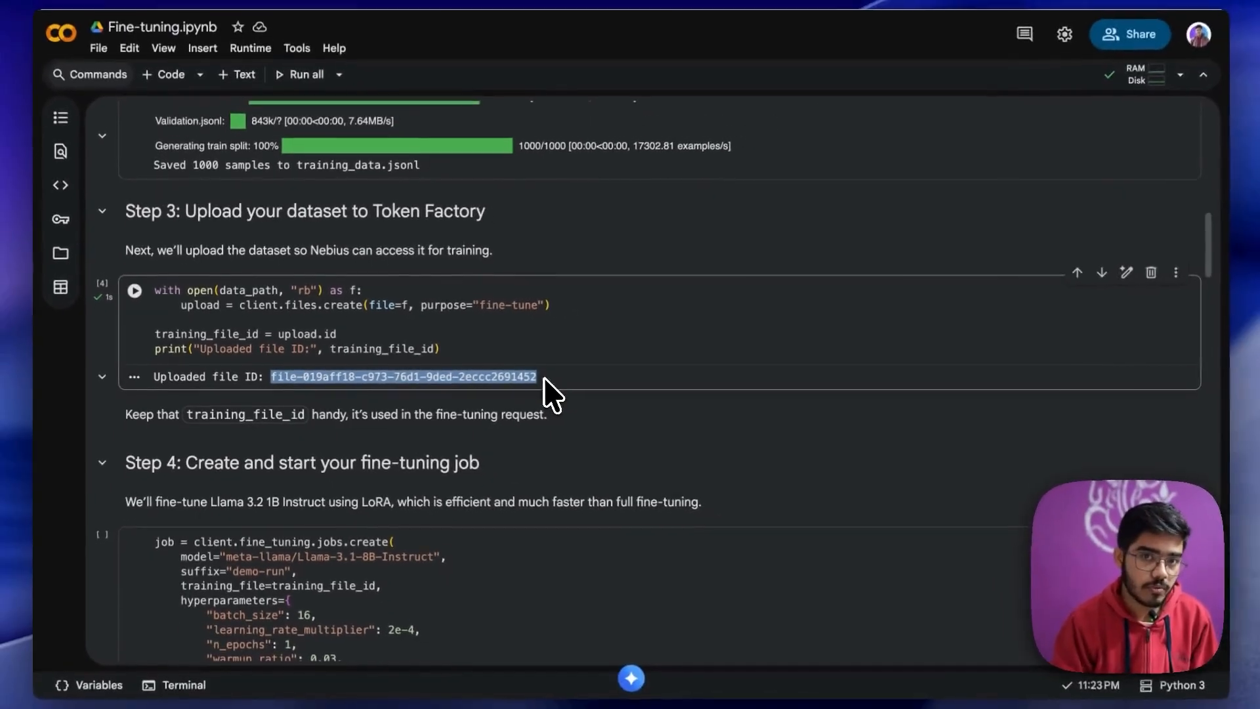
scroll(up, 3)
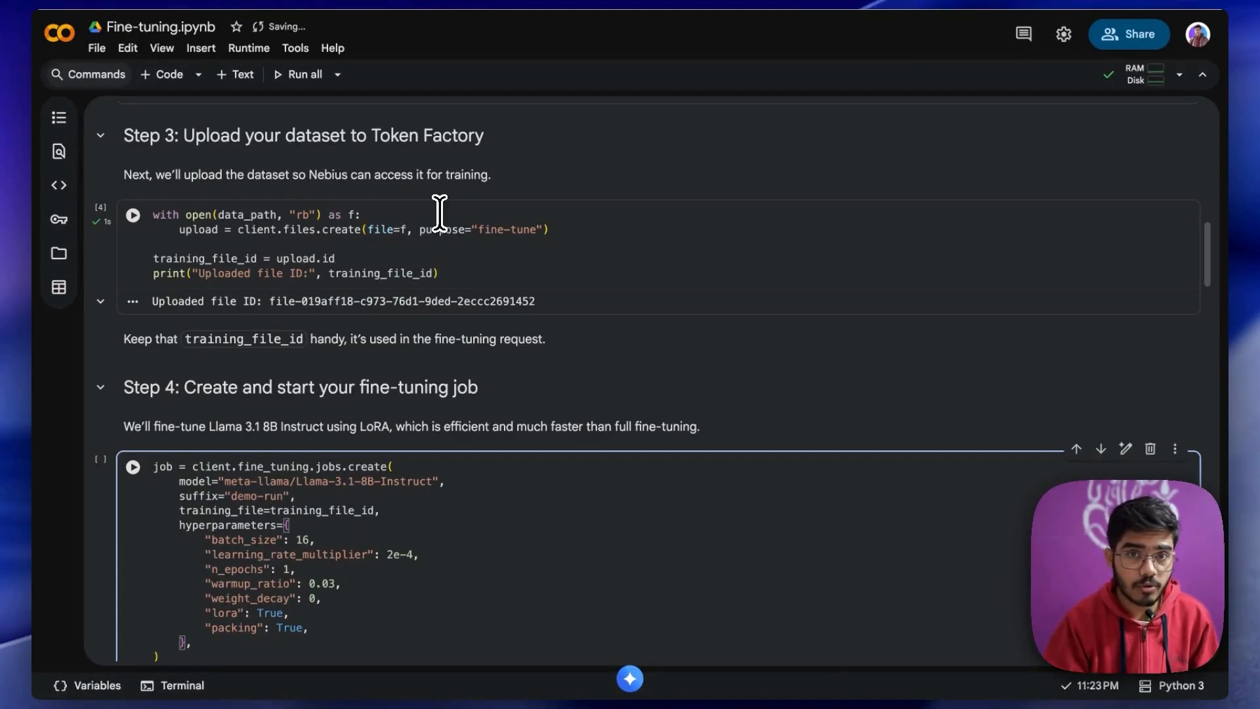
- Review the Step 4 fine_tuning.jobs.create code for the Llama 3.1 8B LoRA job
scroll(down, 3)
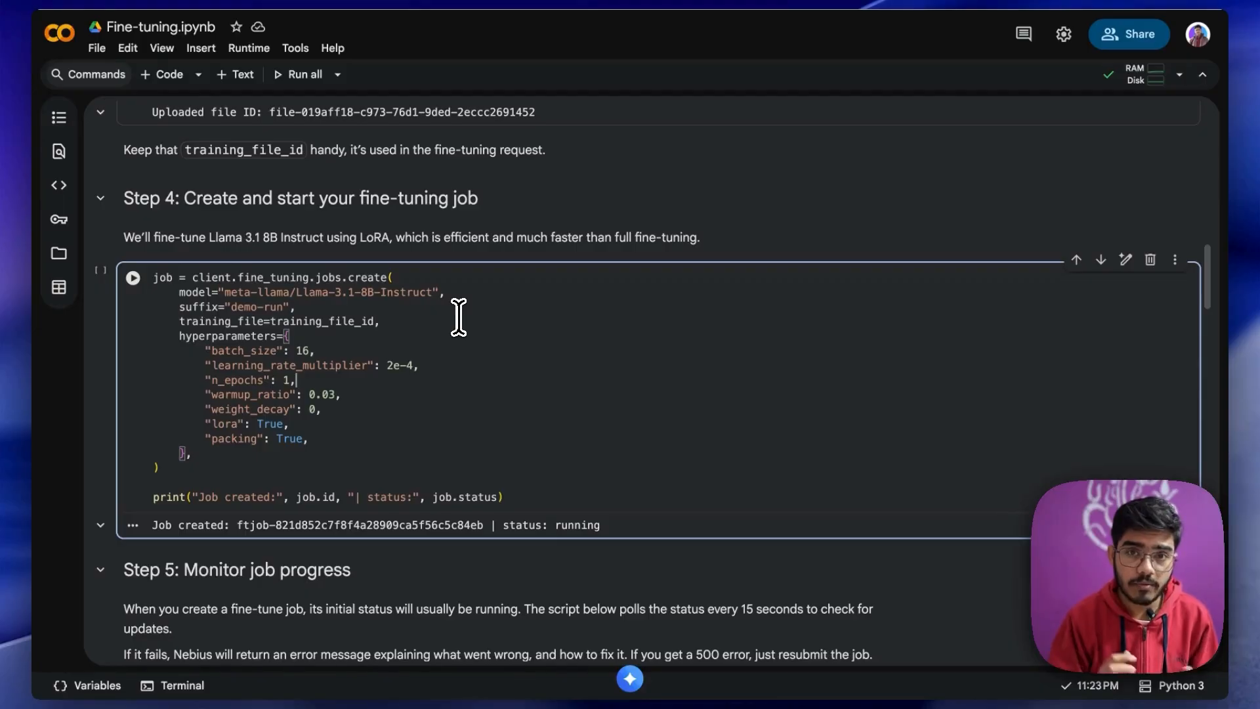
scroll(down, 3)
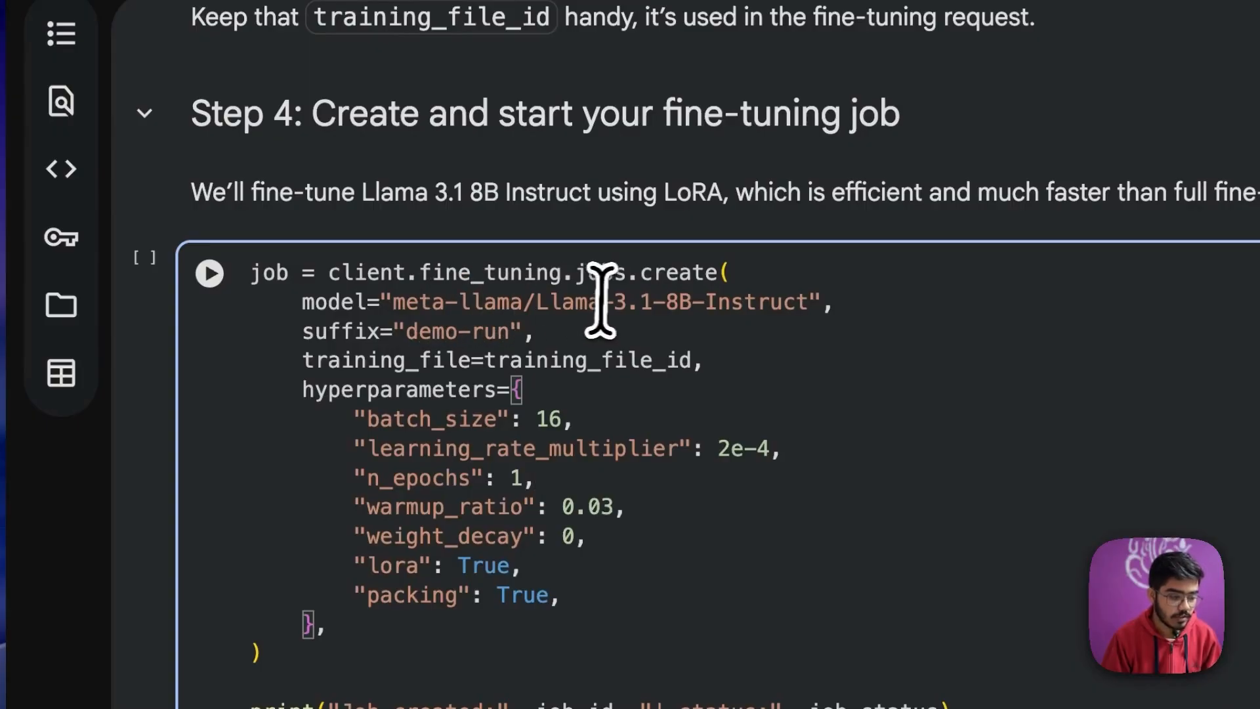
mouse_move(681, 302)
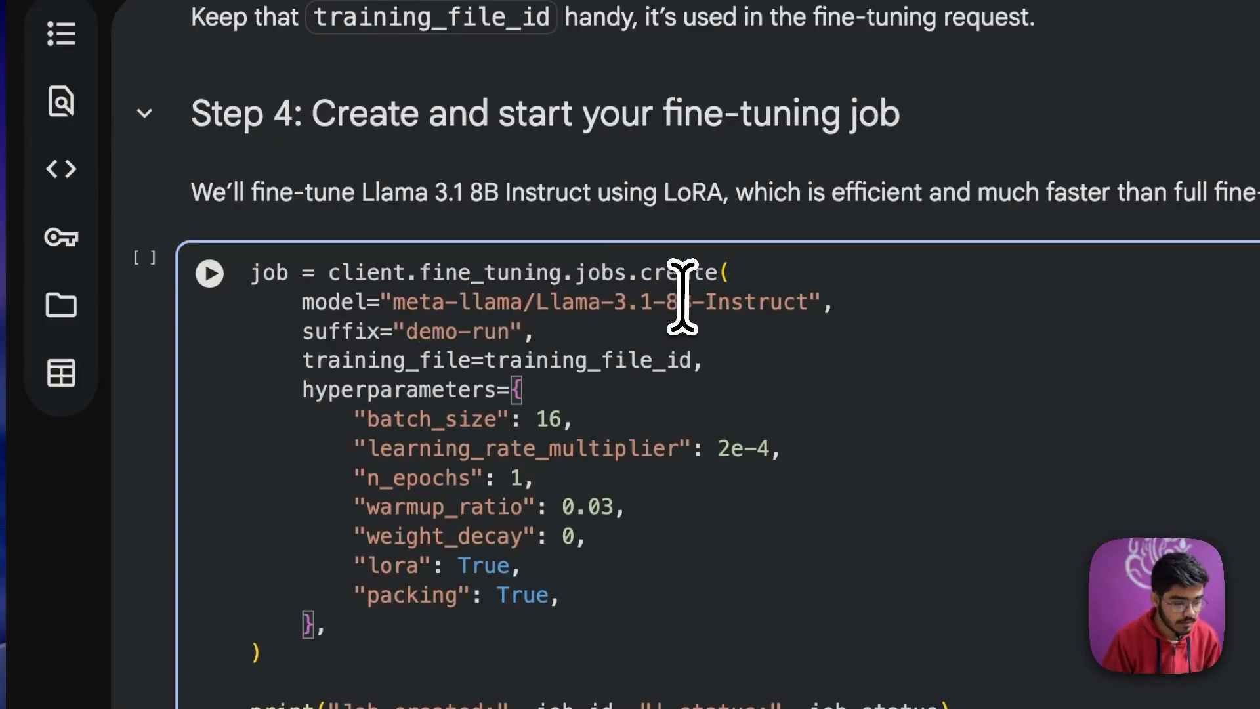
scroll(down, 3)
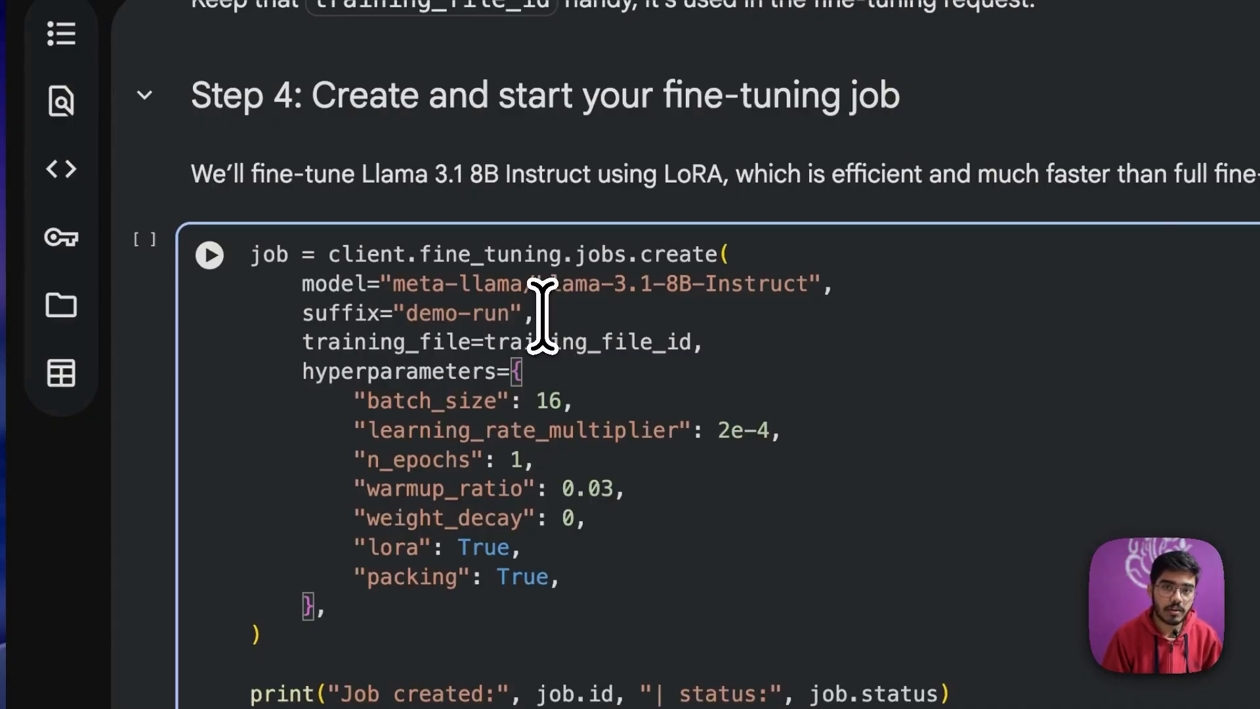
mouse_move(696, 341)
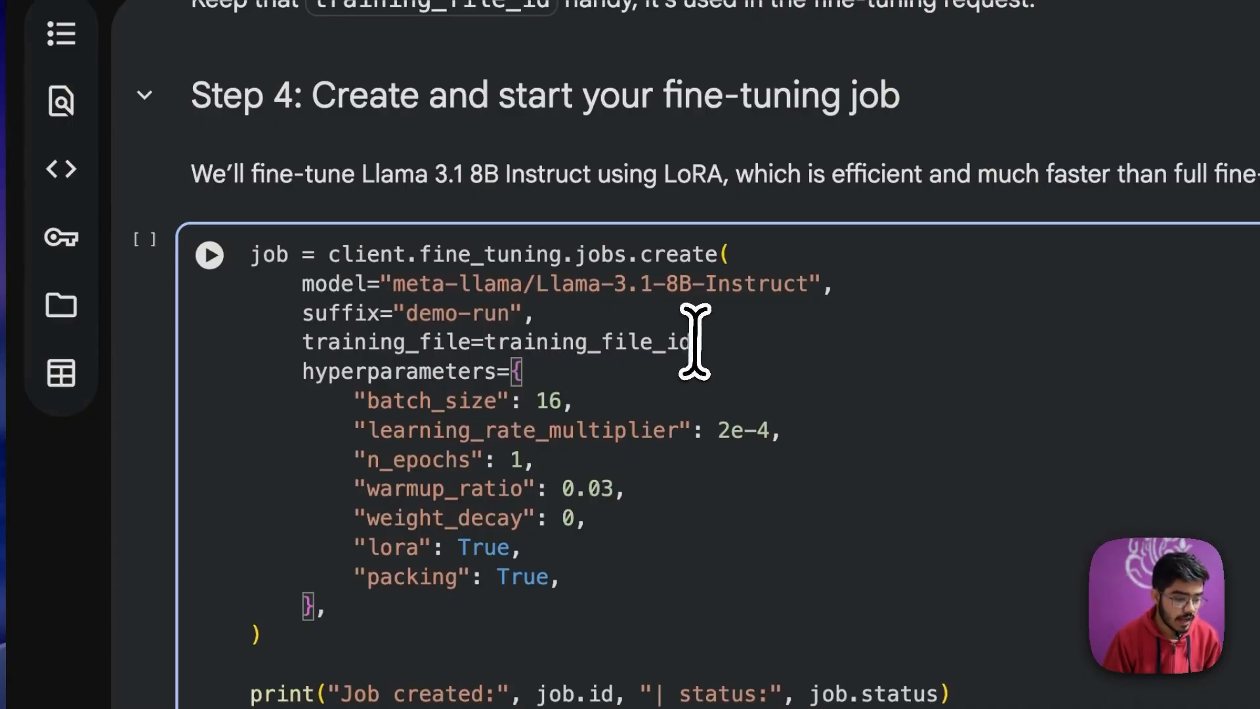
mouse_move(674, 357)
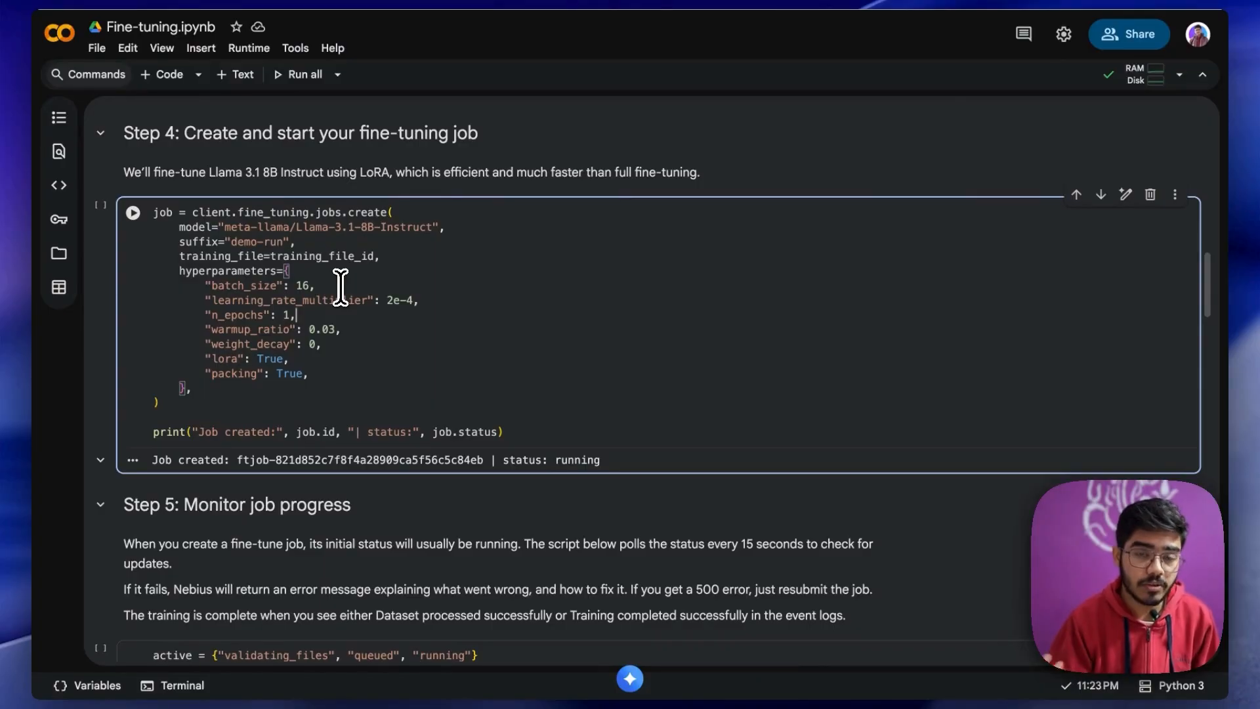
scroll(up, 3)
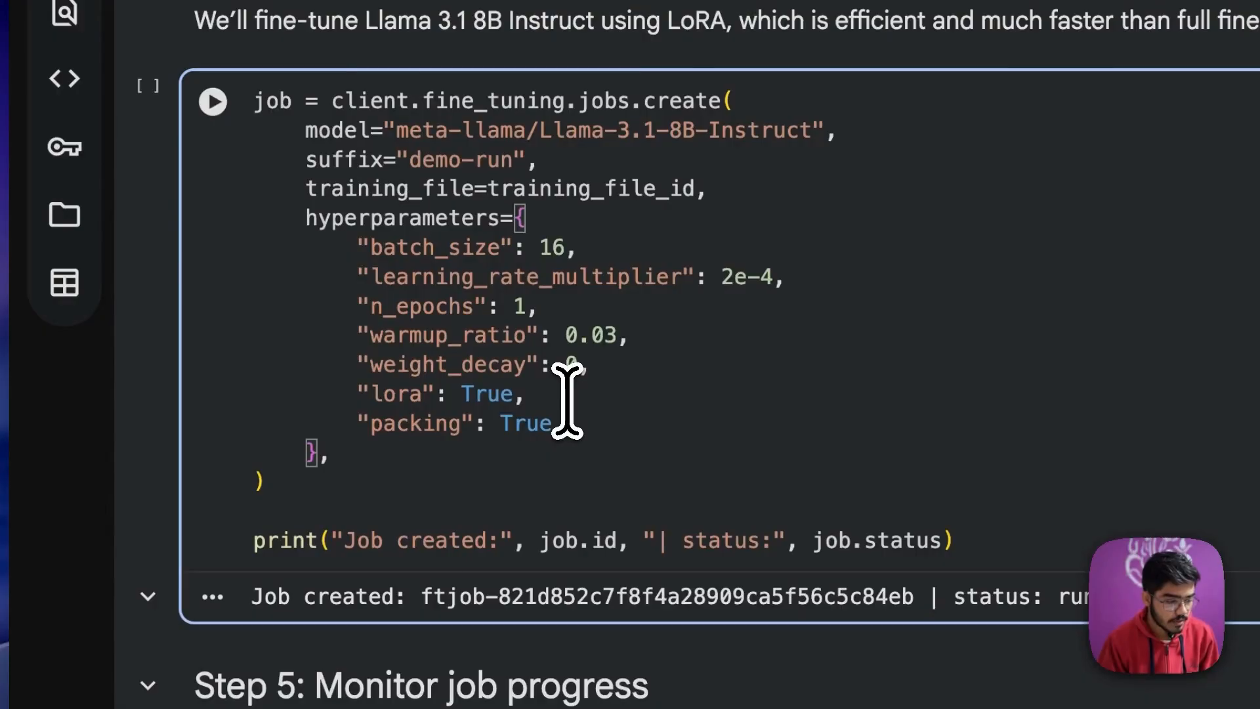
mouse_move(538, 305)
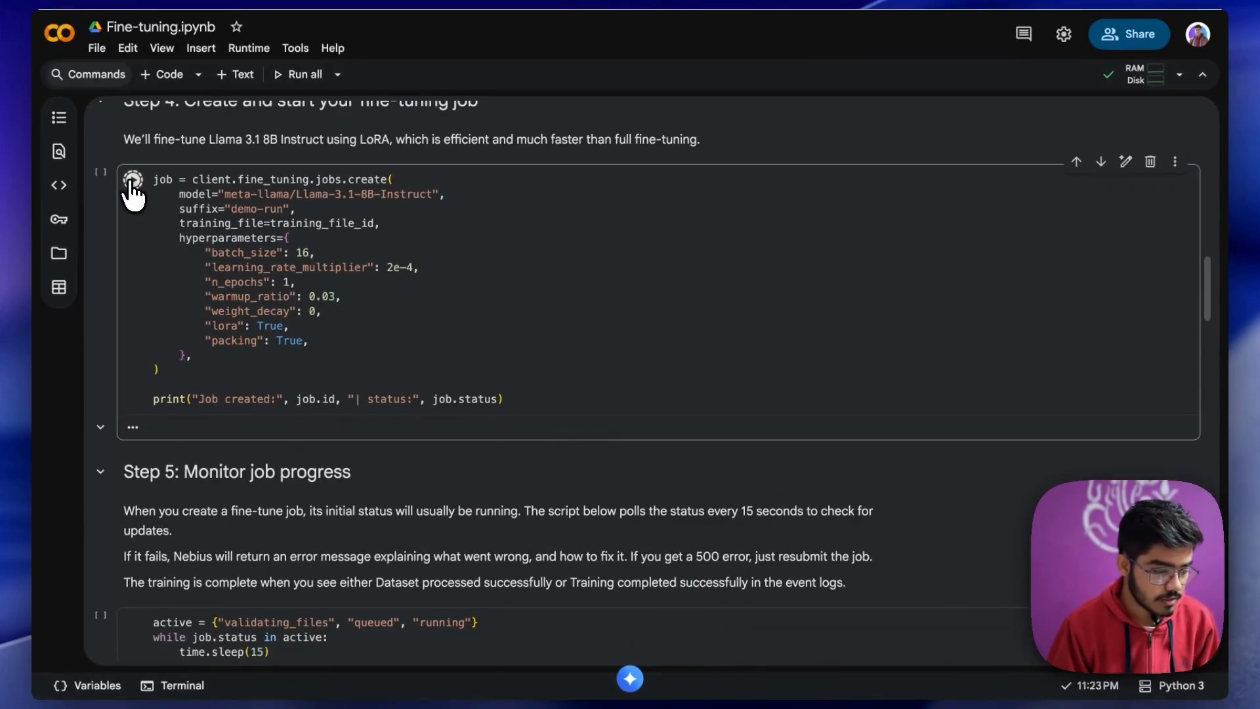
- Run the Step 4 cell to create the fine-tuning job, then launch the Step 5 status-polling cell
click(133, 178)
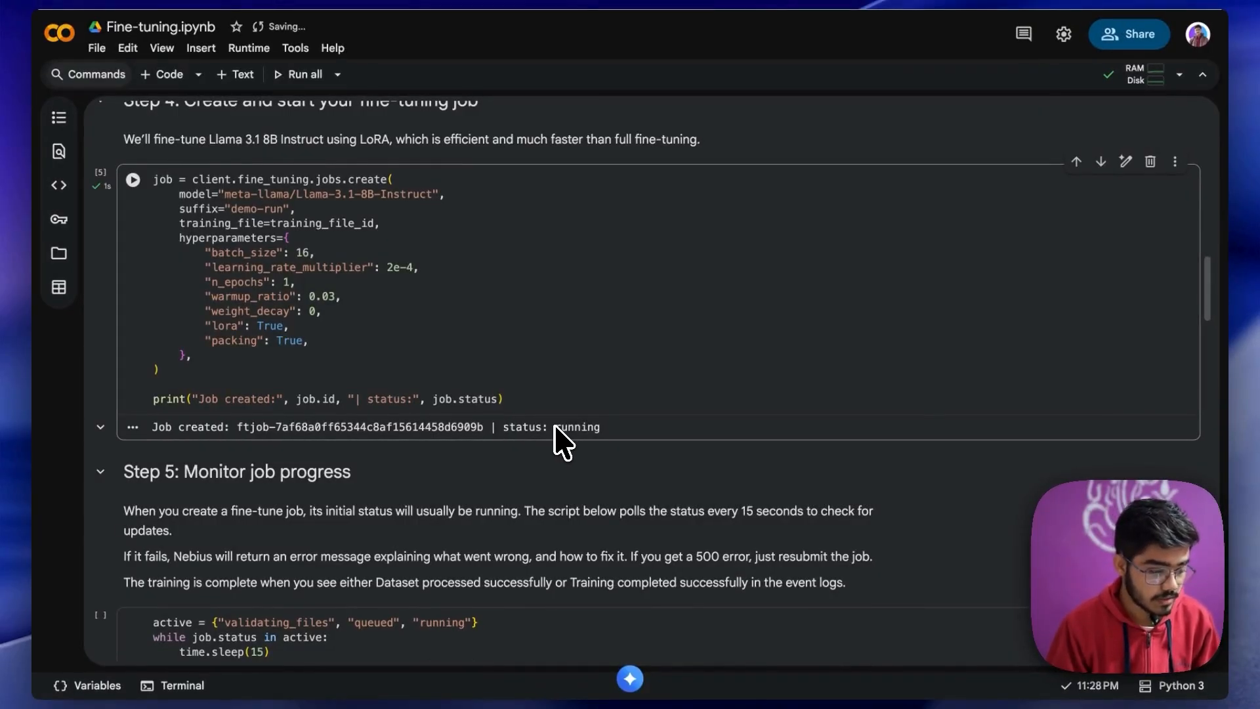
scroll(down, 3)
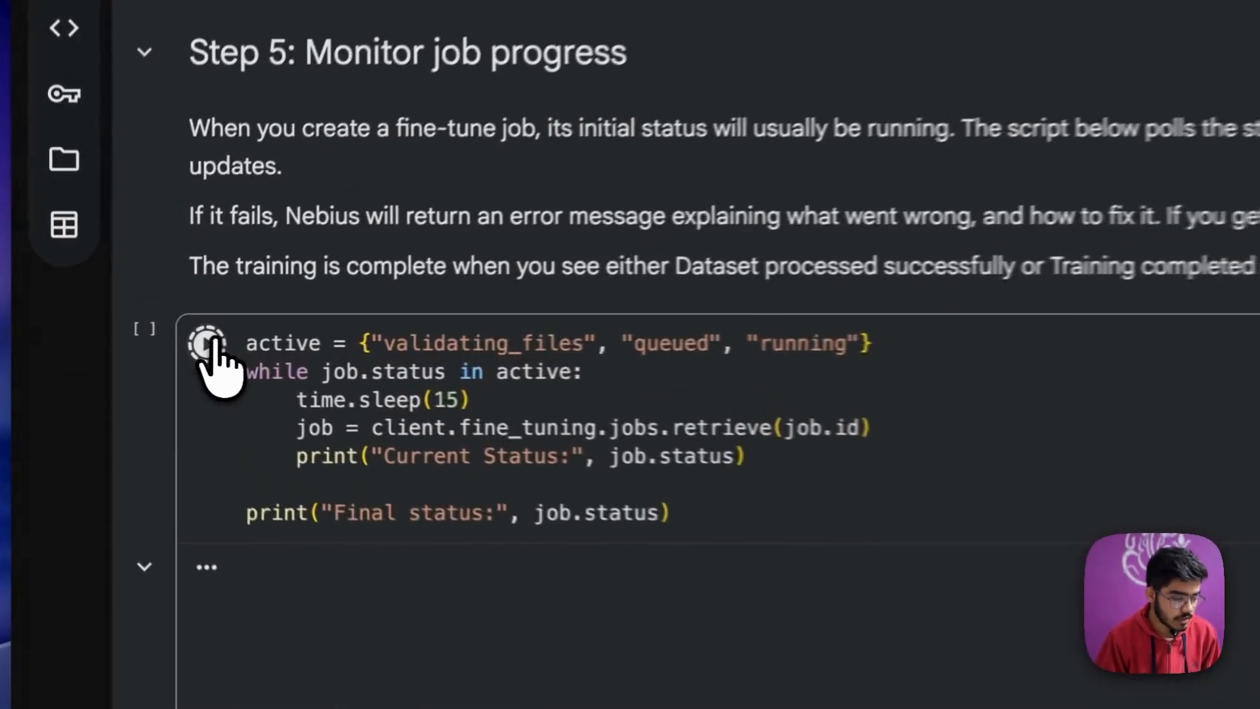
click(207, 341)
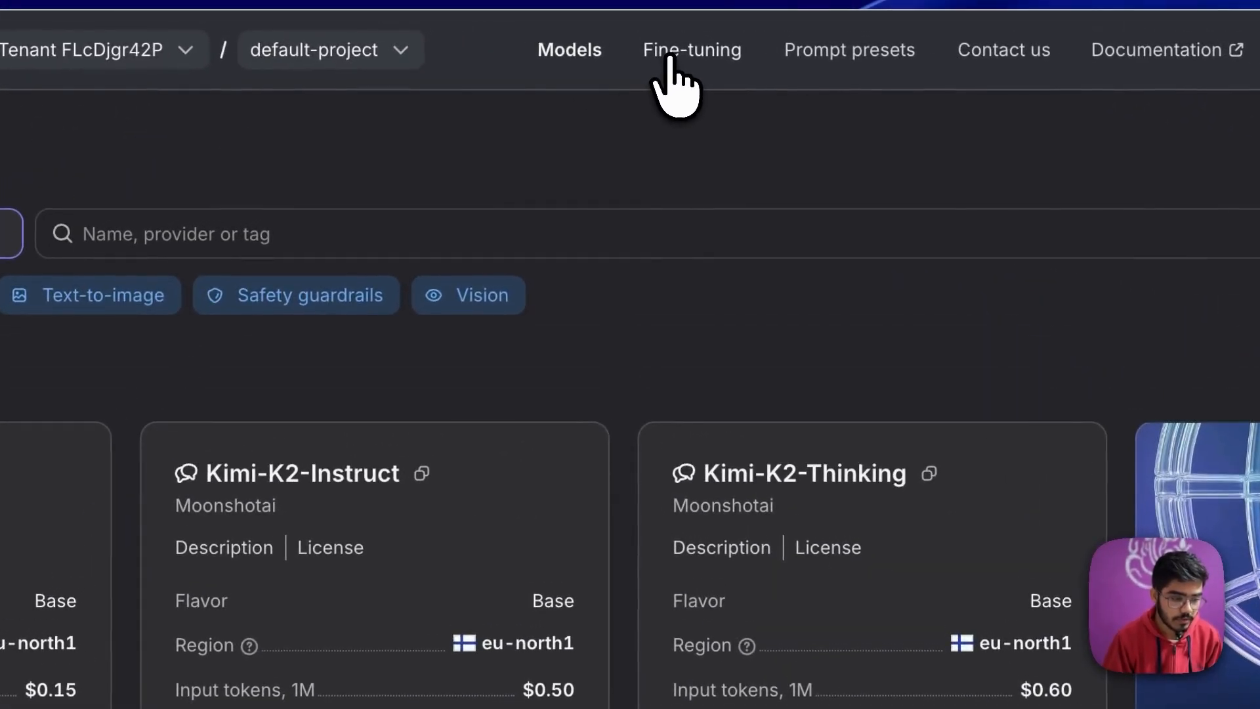
- Show the fine-tuning jobs list, review the running Llama 3.1 8B demo-run job's details, and close them
click(691, 50)
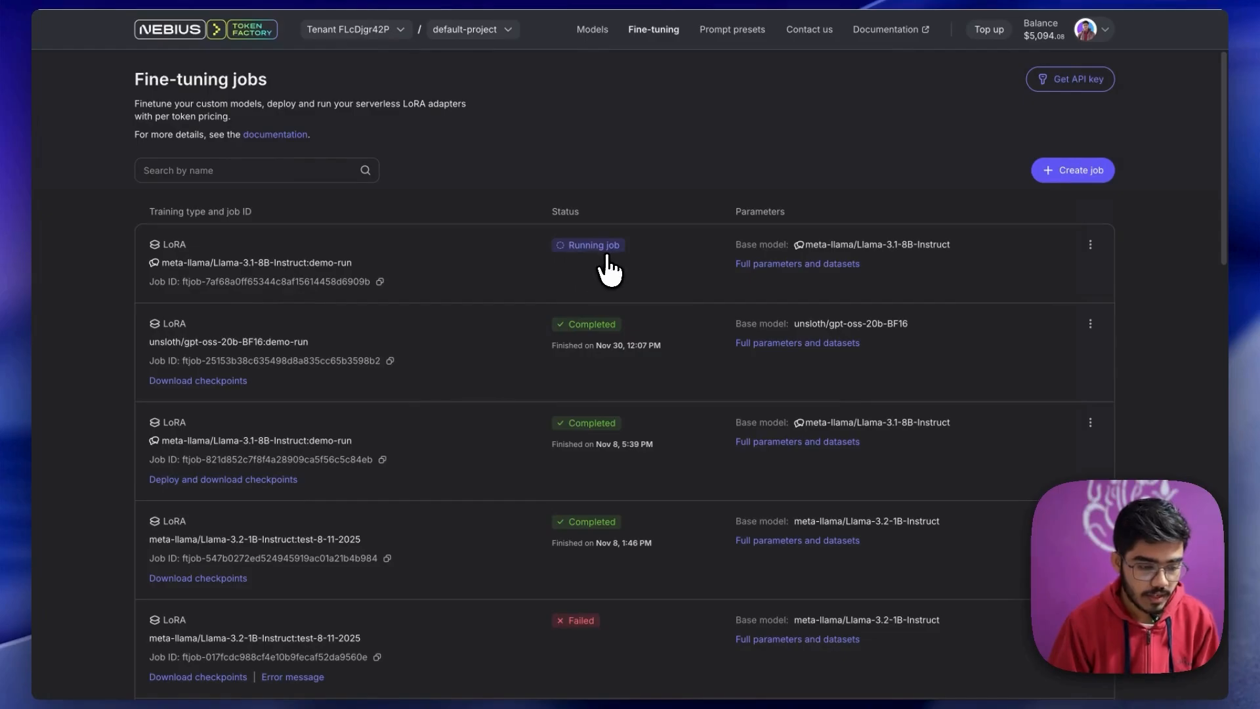
mouse_move(815, 292)
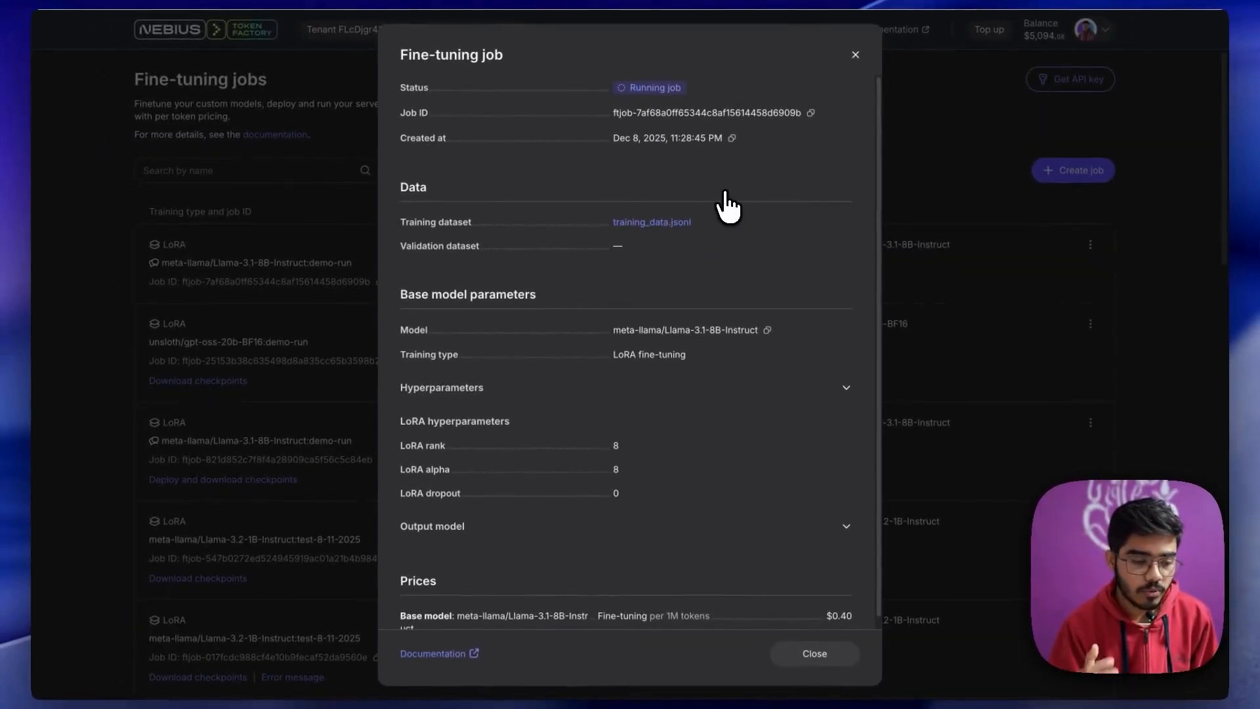
scroll(down, 3)
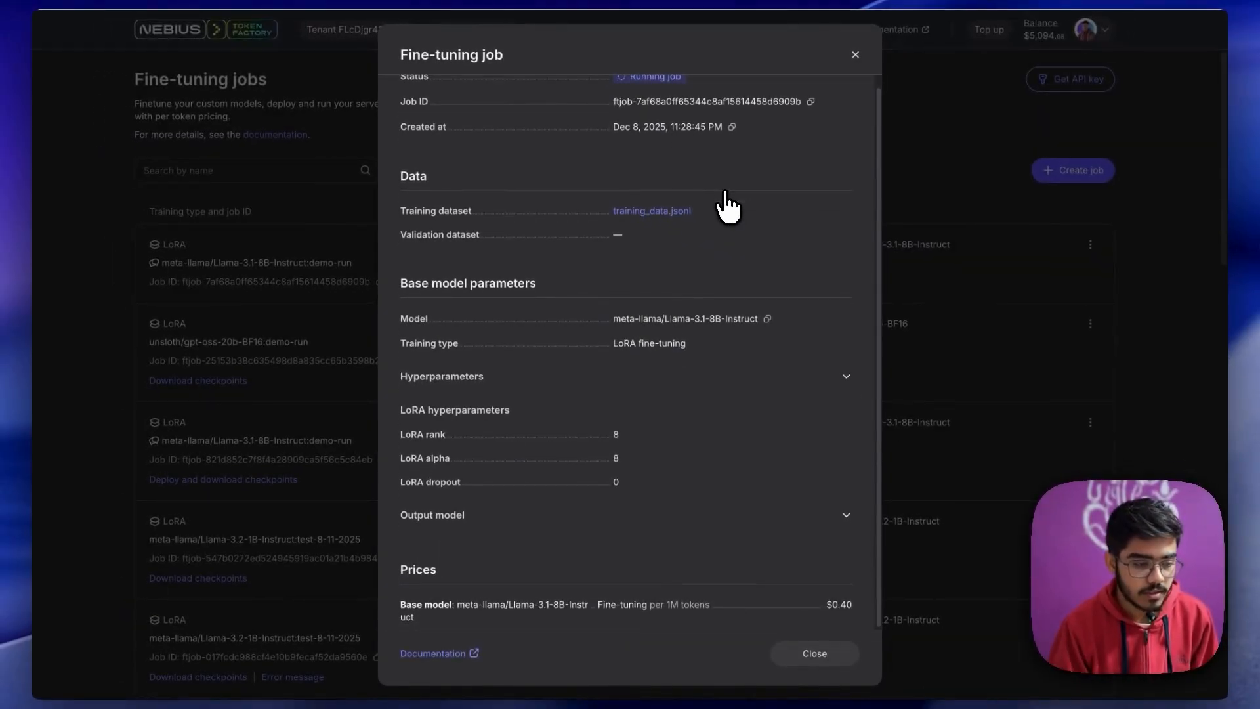
scroll(up, 3)
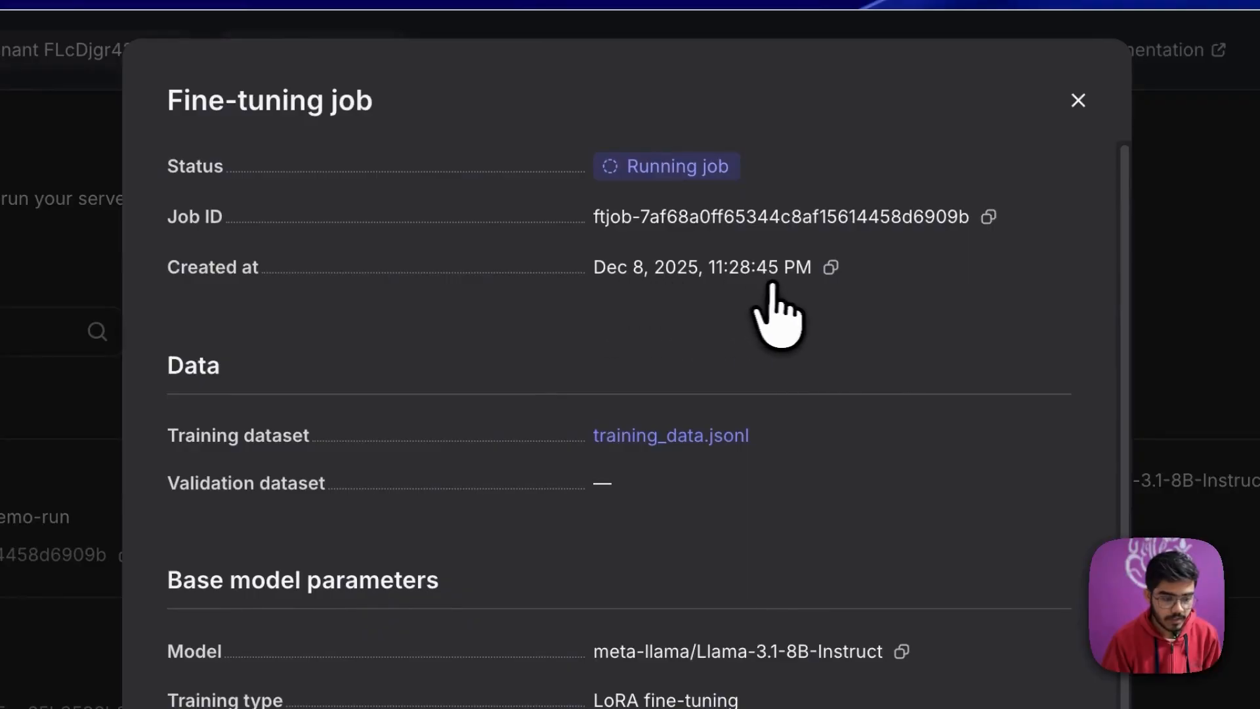
scroll(down, 3)
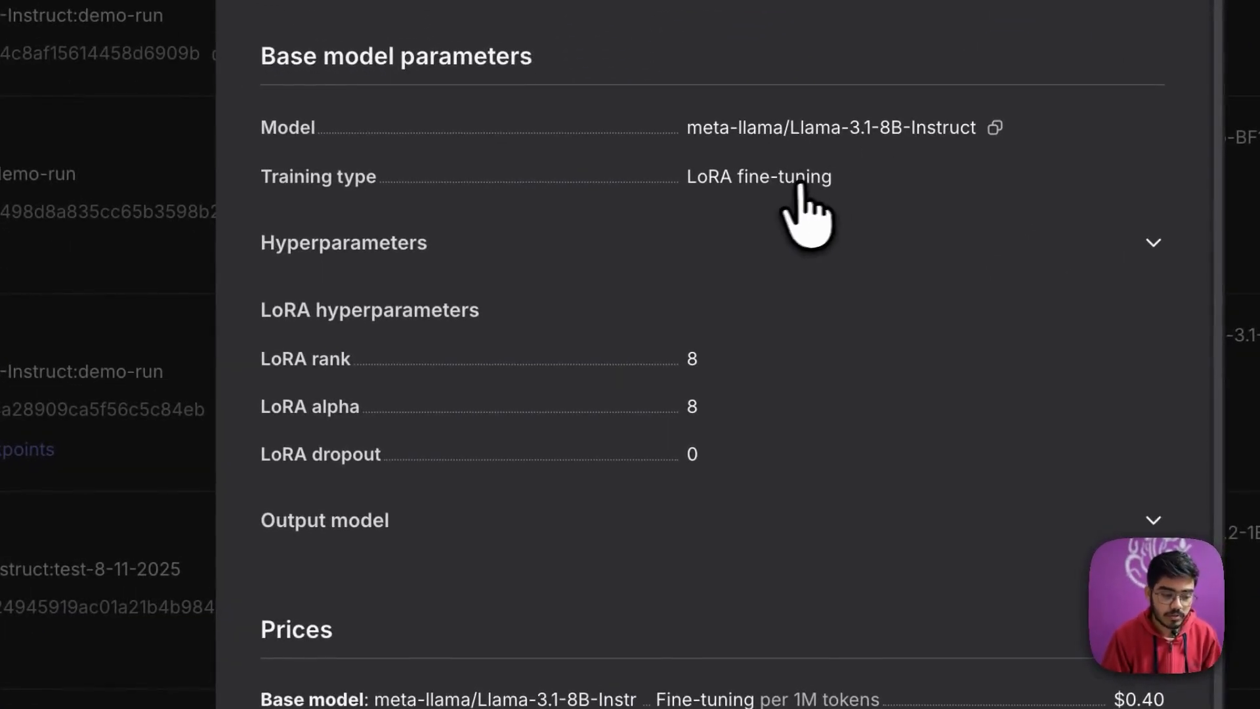
mouse_move(522, 409)
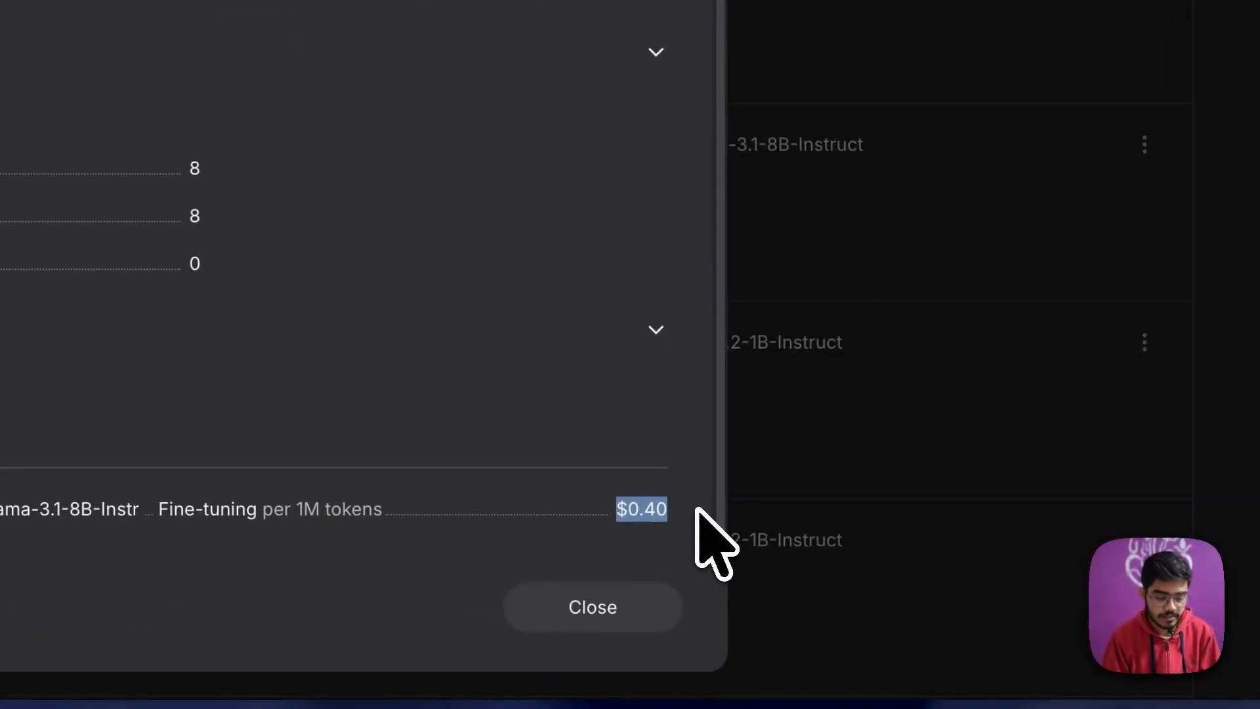
click(592, 607)
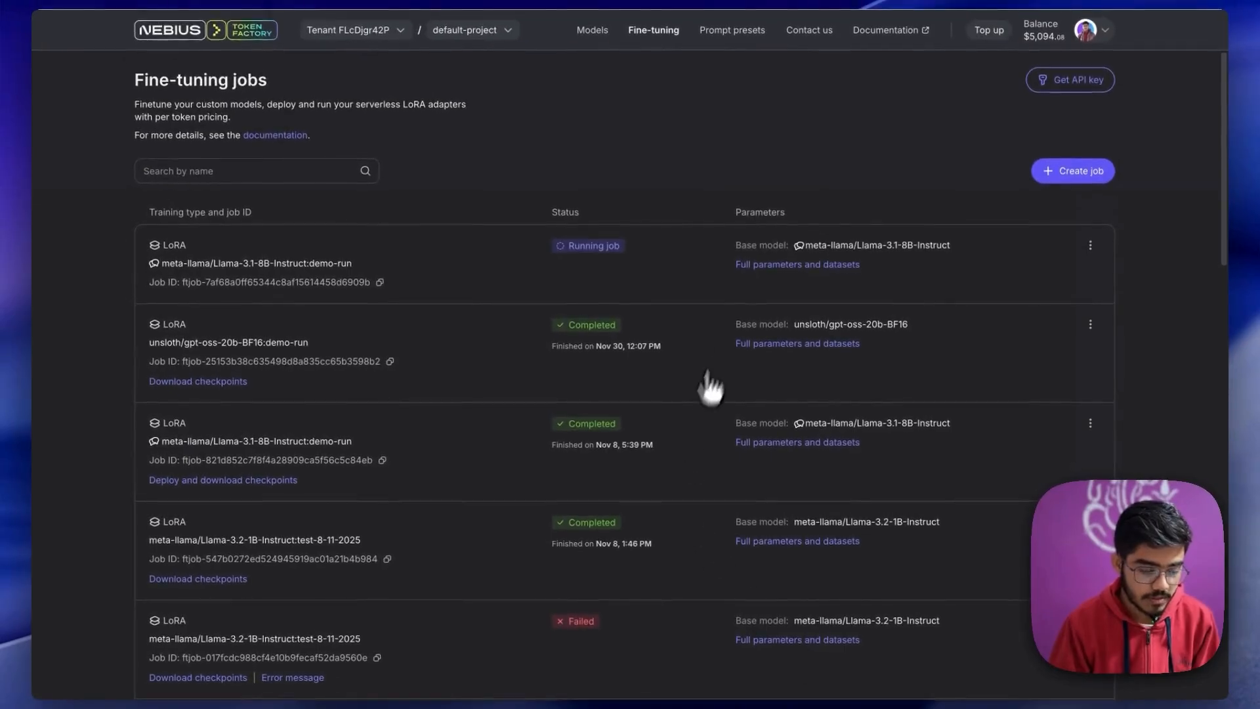
- Return to the notebook and review the polling output reporting succeeded and the job events showing training completed
key(alt+tab)
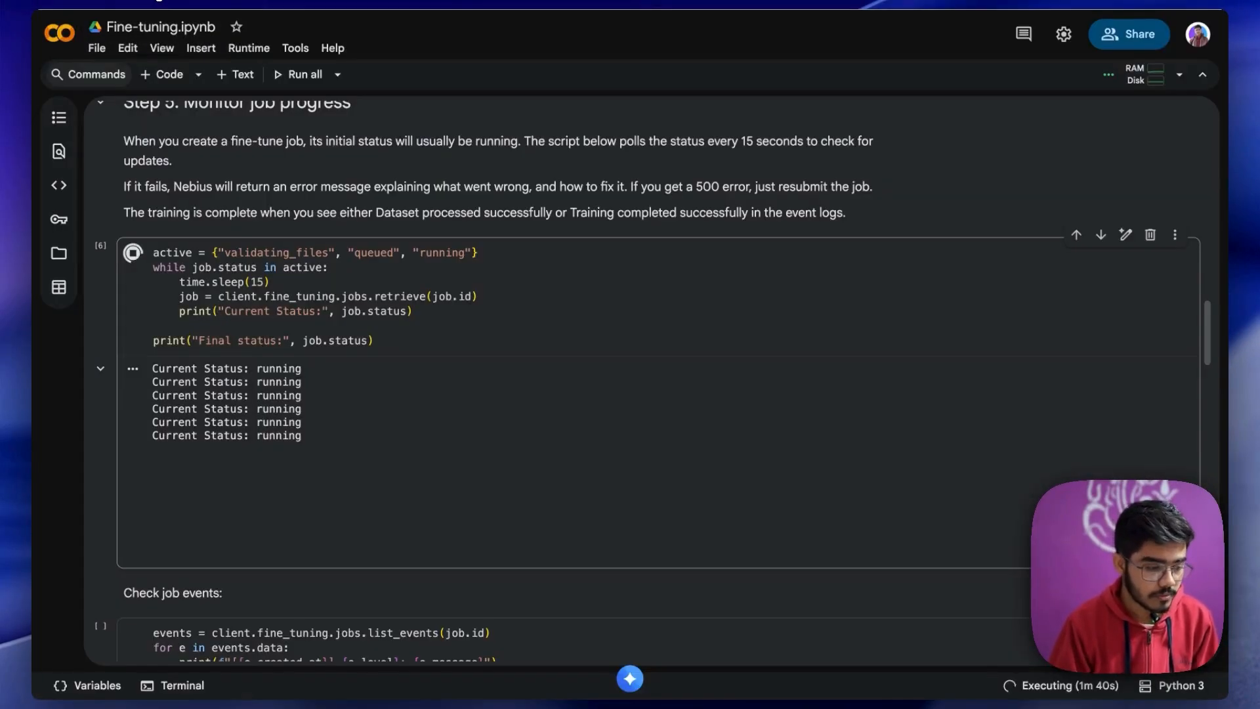
scroll(down, 3)
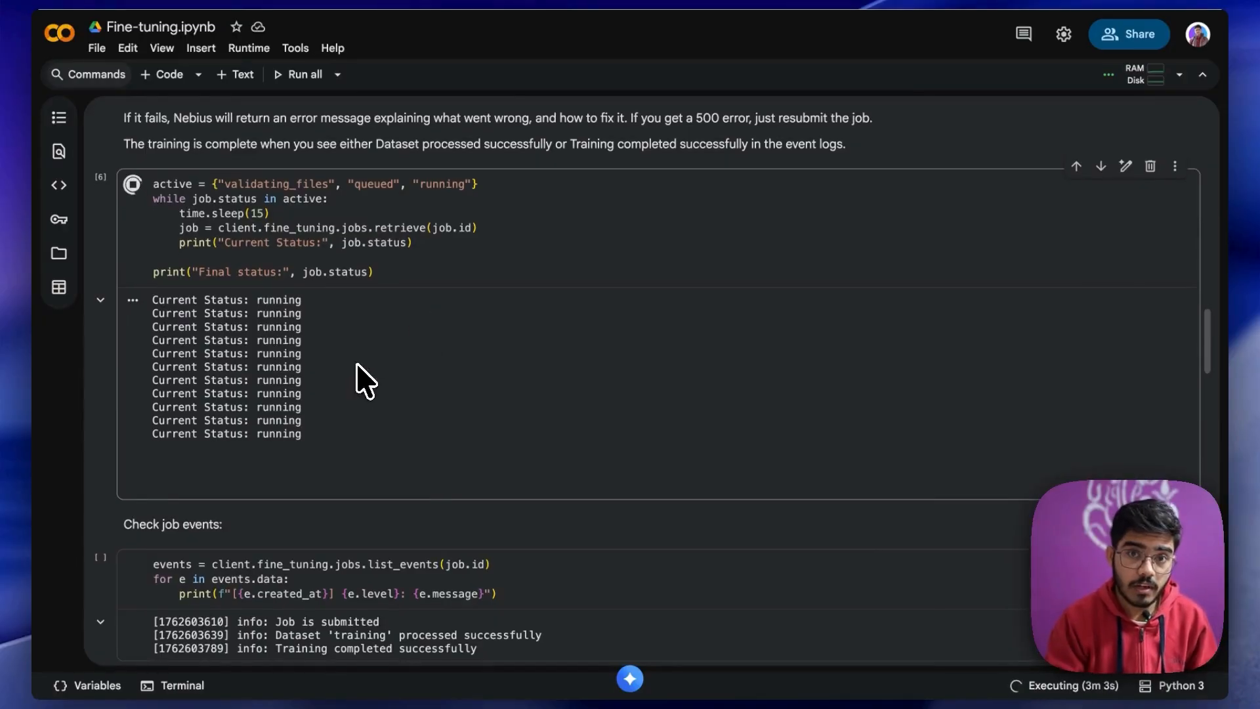
scroll(down, 3)
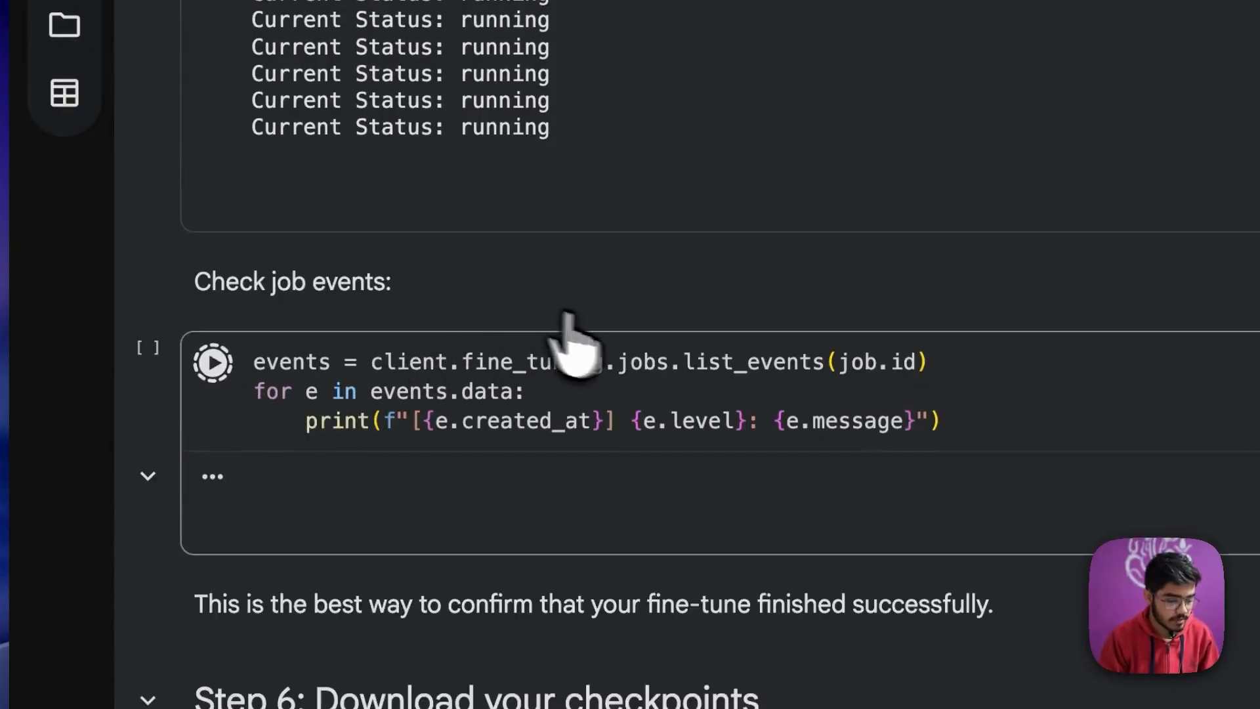
scroll(down, 3)
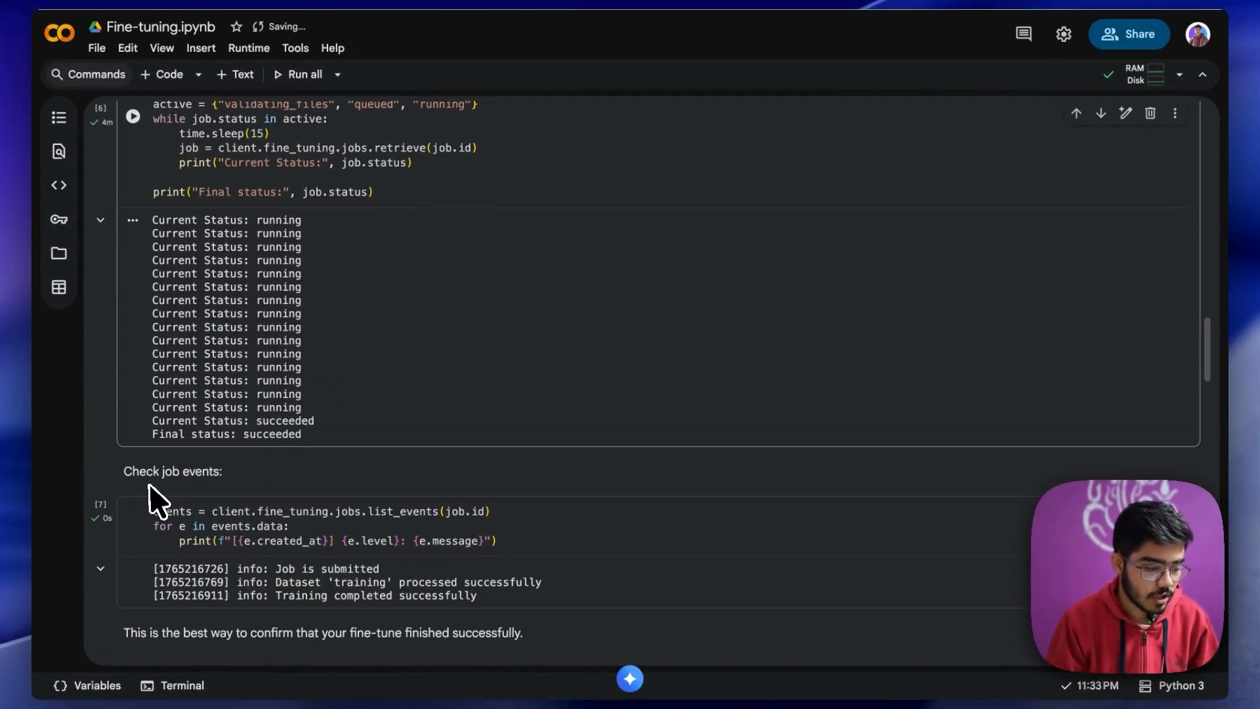
scroll(up, 3)
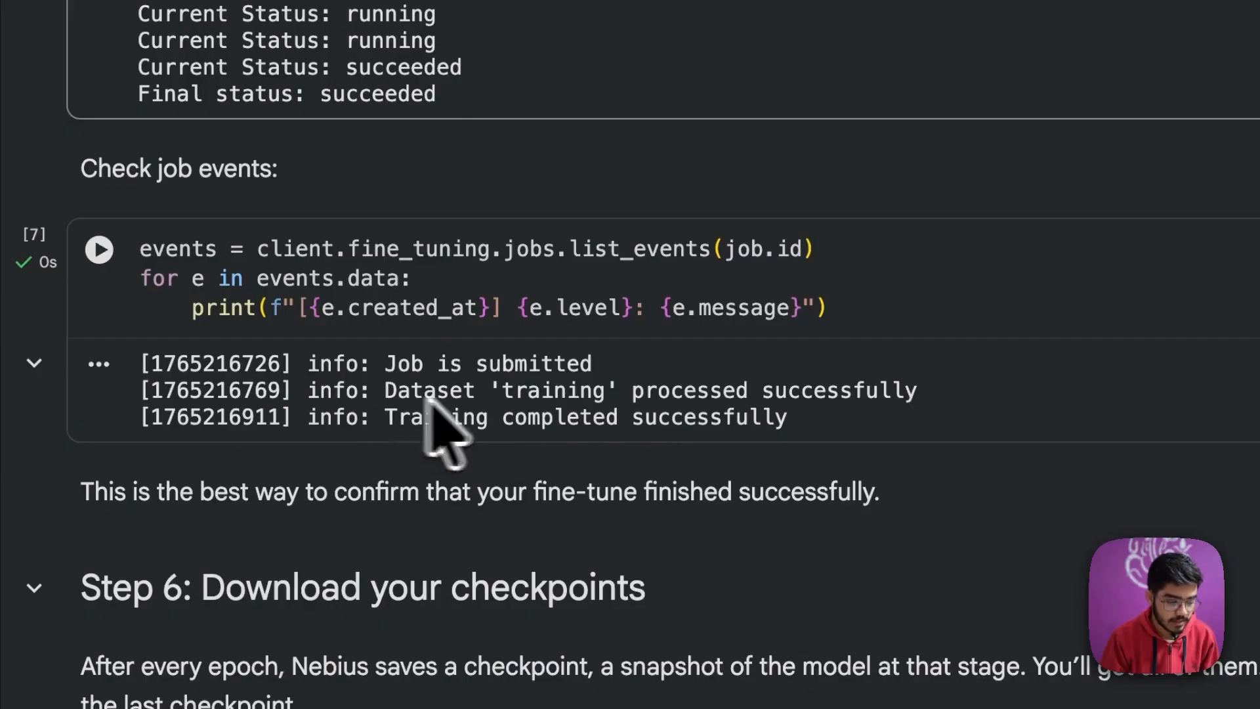
scroll(up, 3)
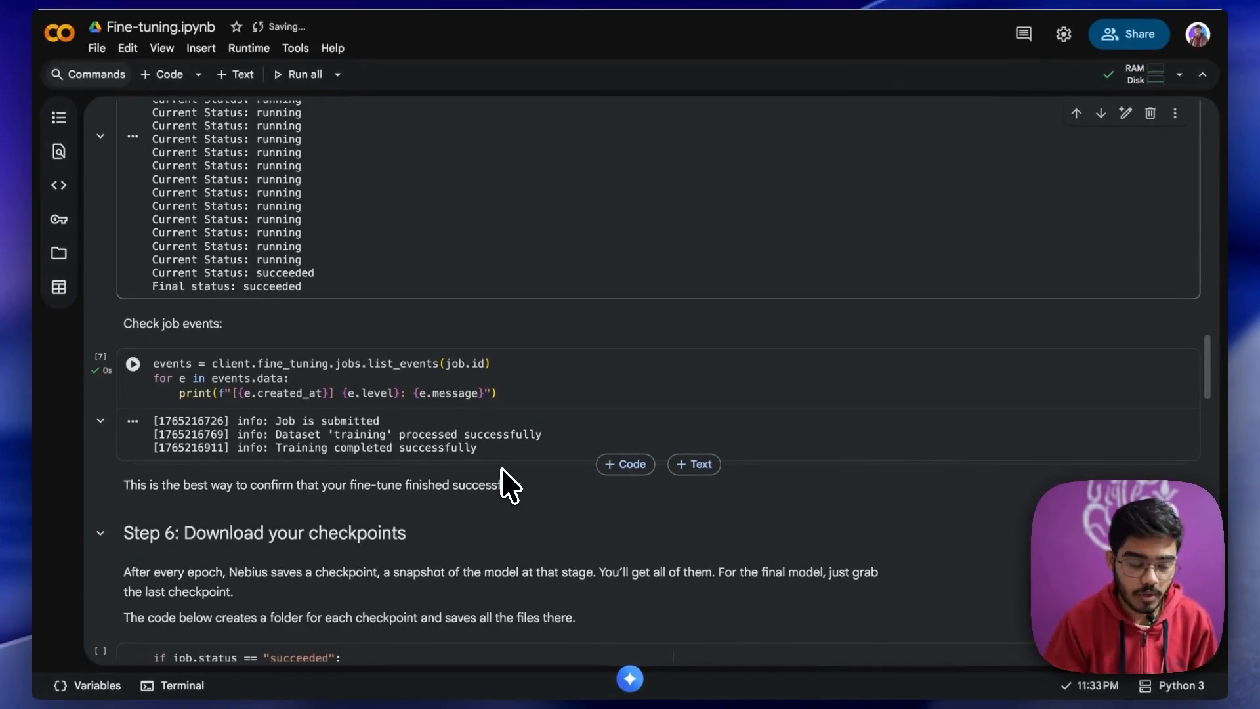
scroll(up, 3)
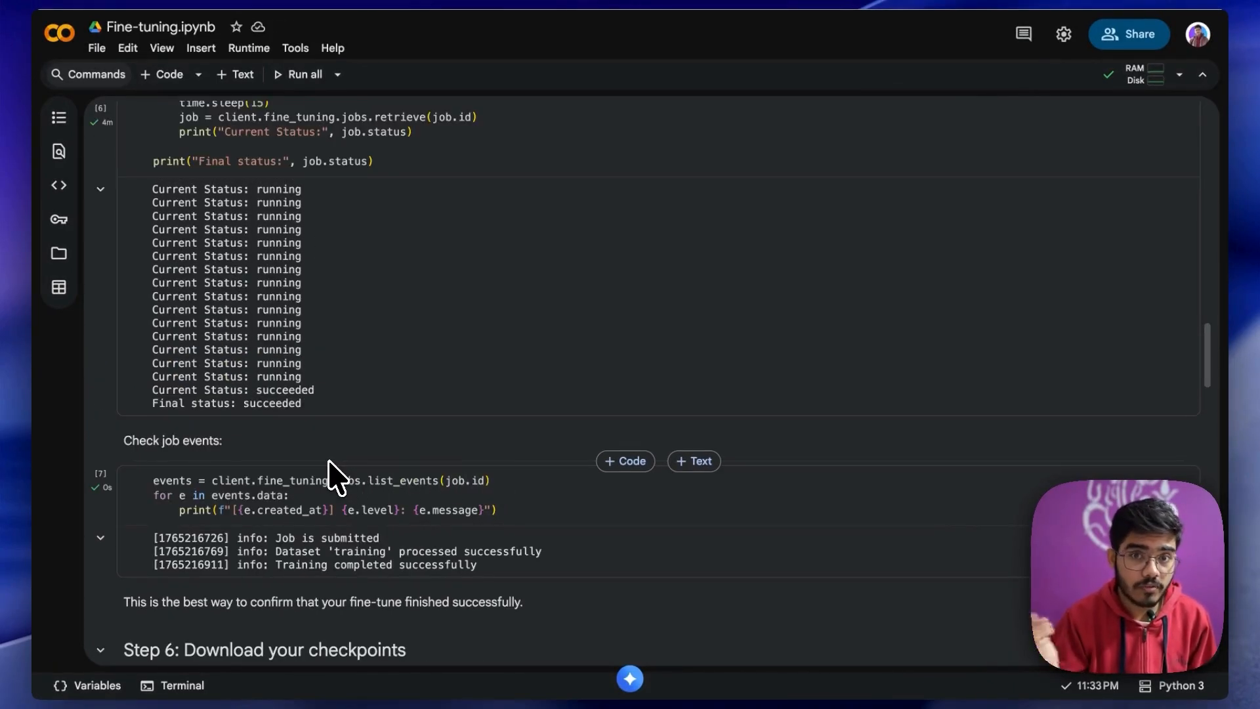
- Run the Step 6 checkpoint download and expand the ftckpt_ folder showing adapter and tokenizer files
scroll(down, 3)
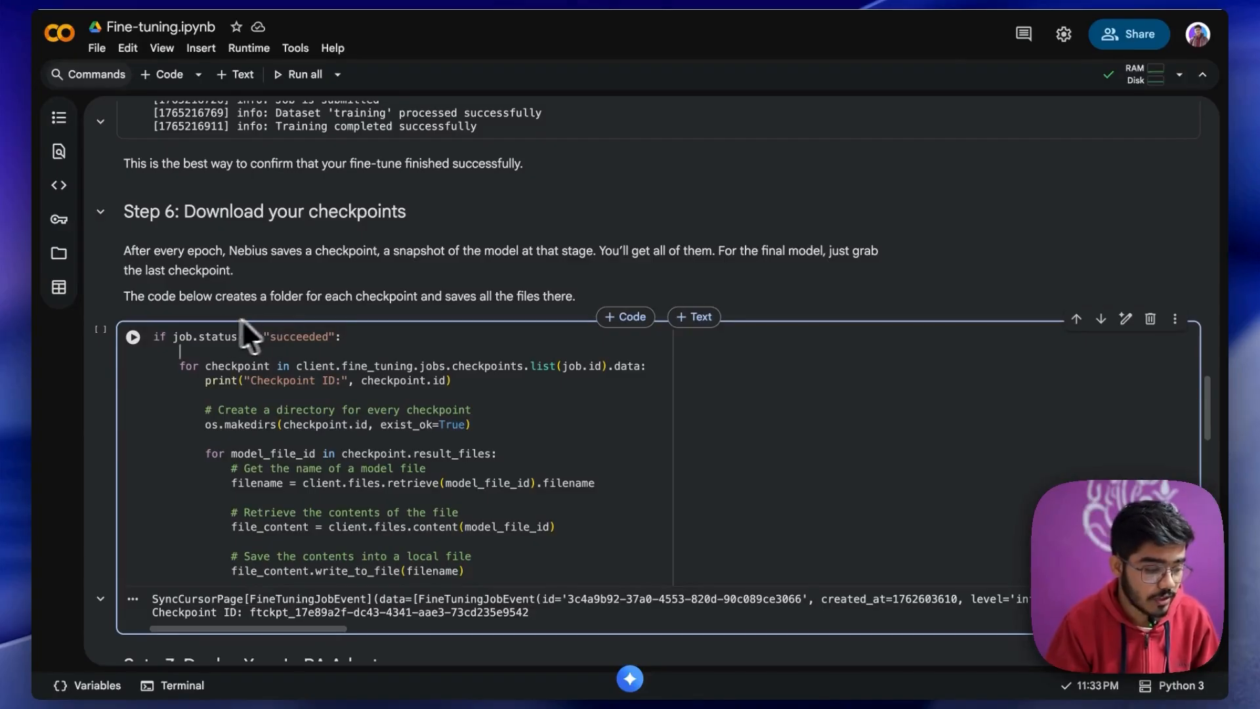
click(133, 337)
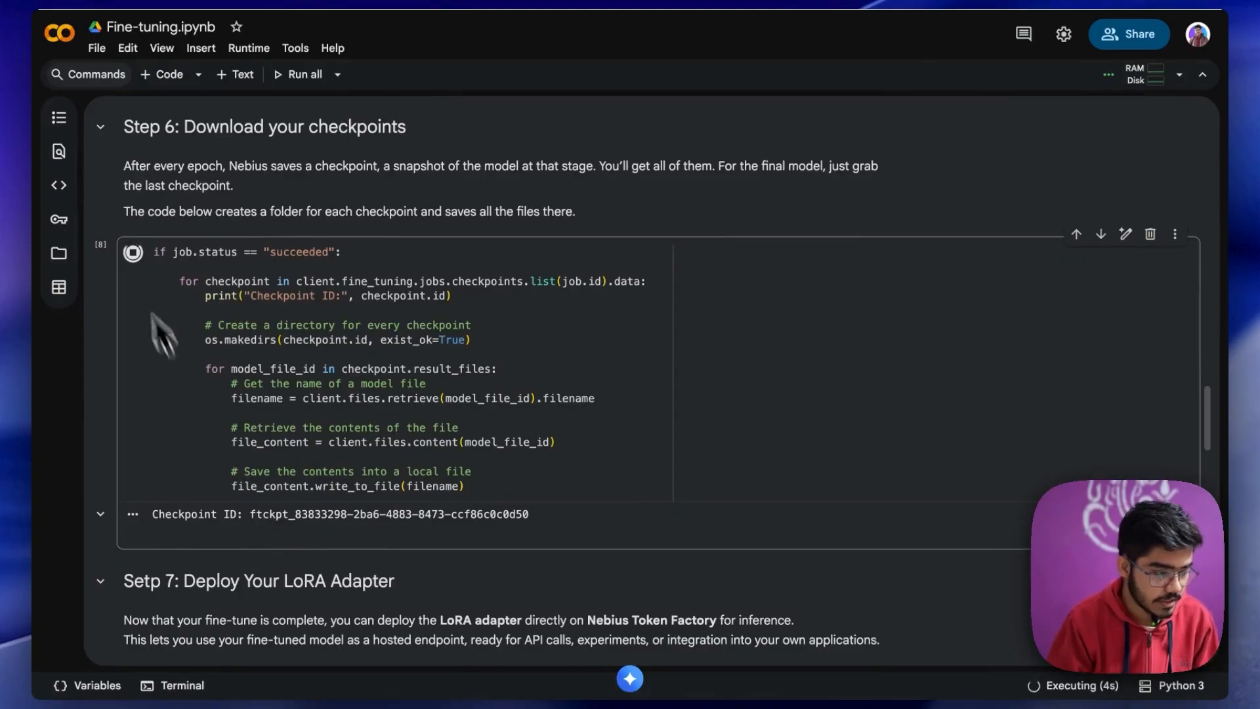
click(59, 252)
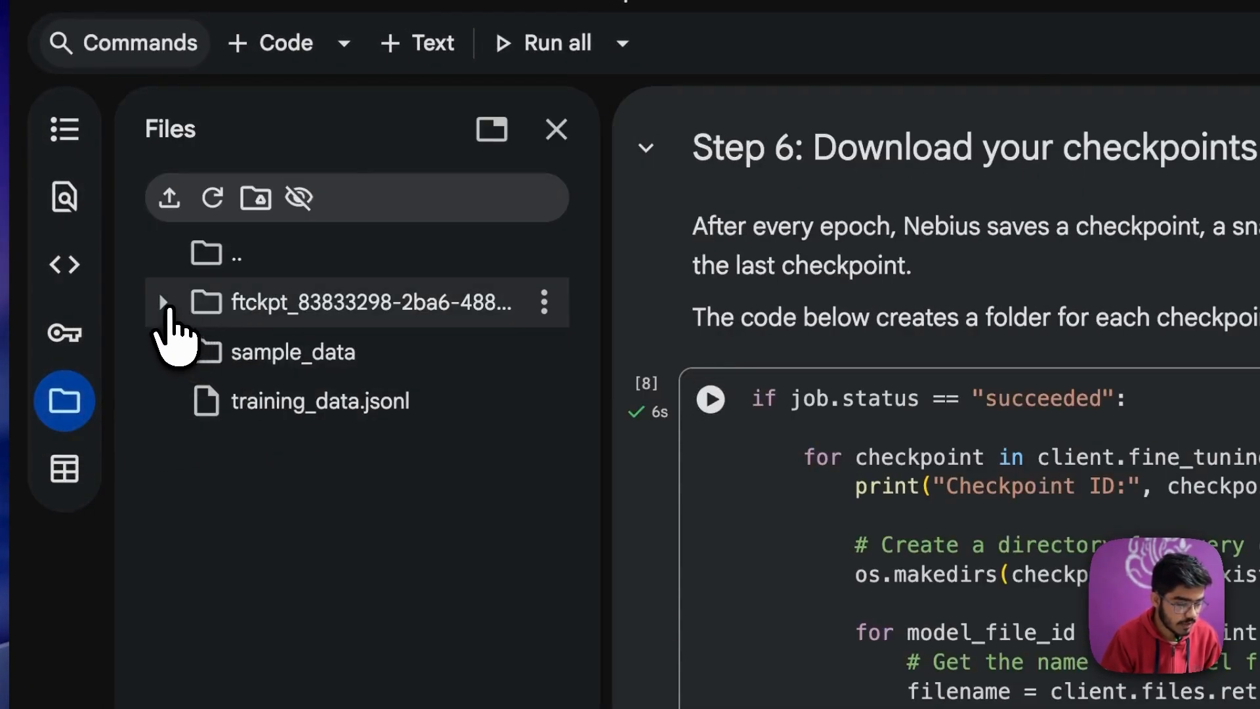
click(163, 302)
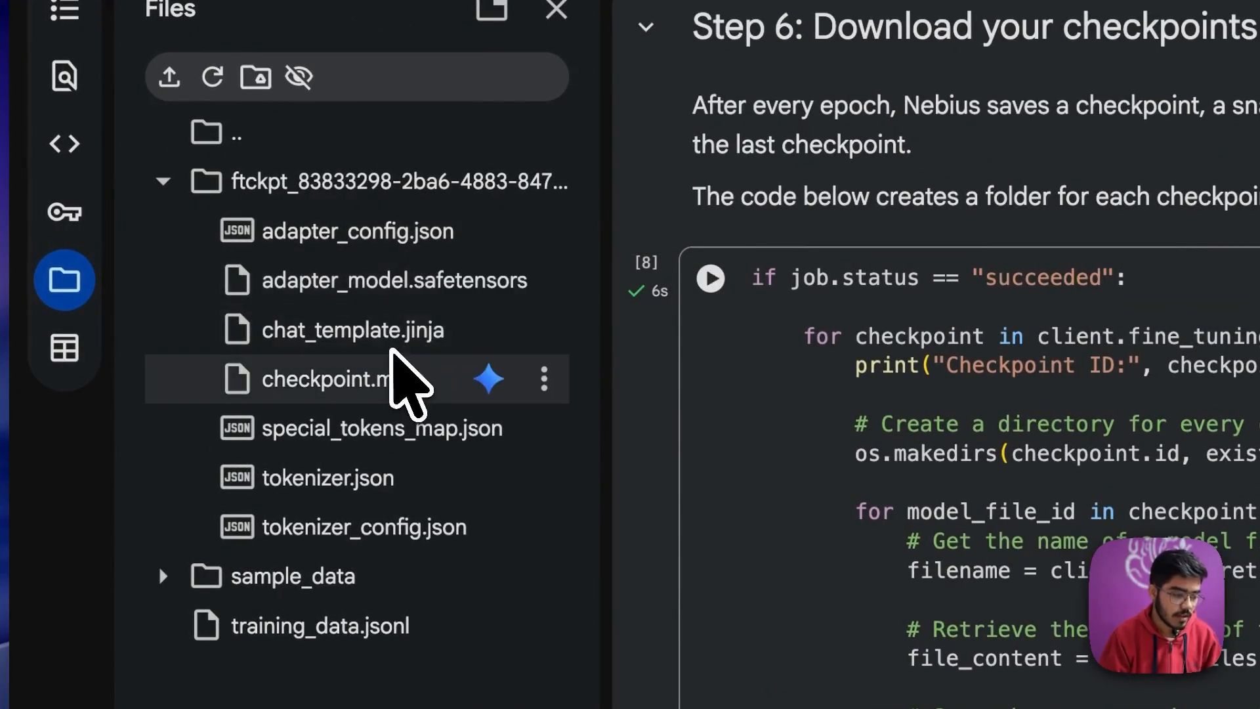
mouse_move(401, 538)
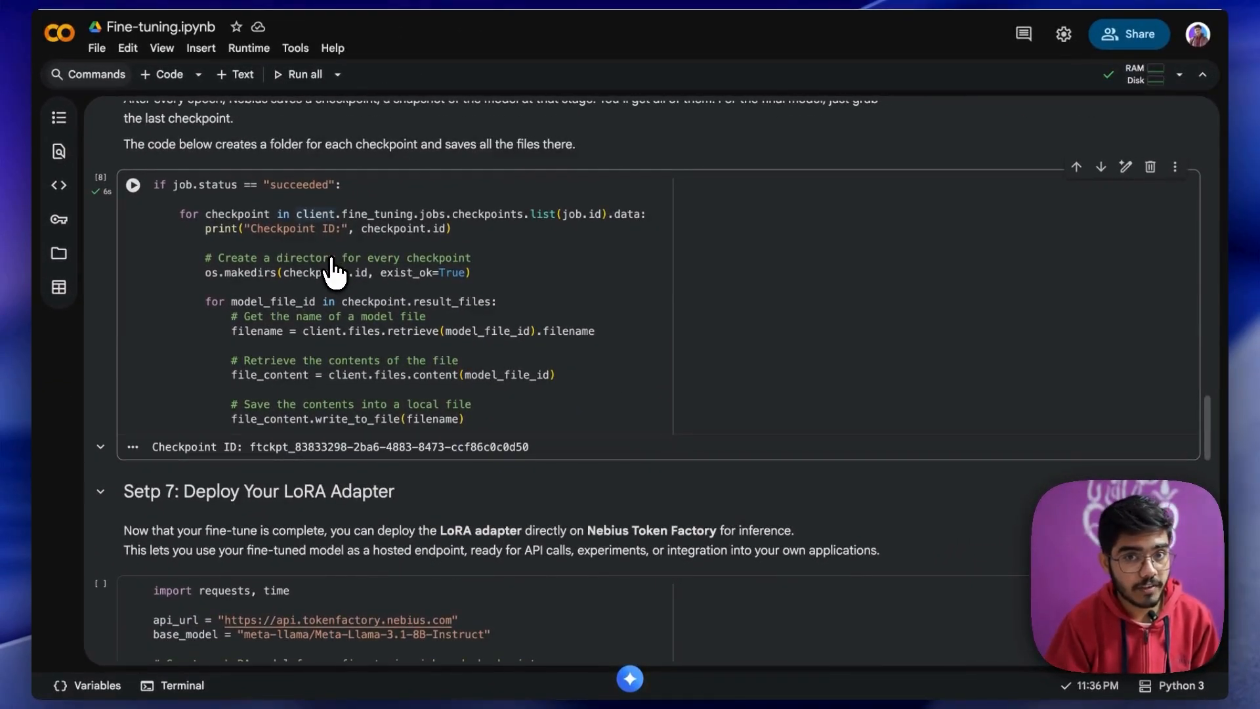
- Scroll down to the Step 7 Deploy Your LoRA Adapter code
scroll(down, 3)
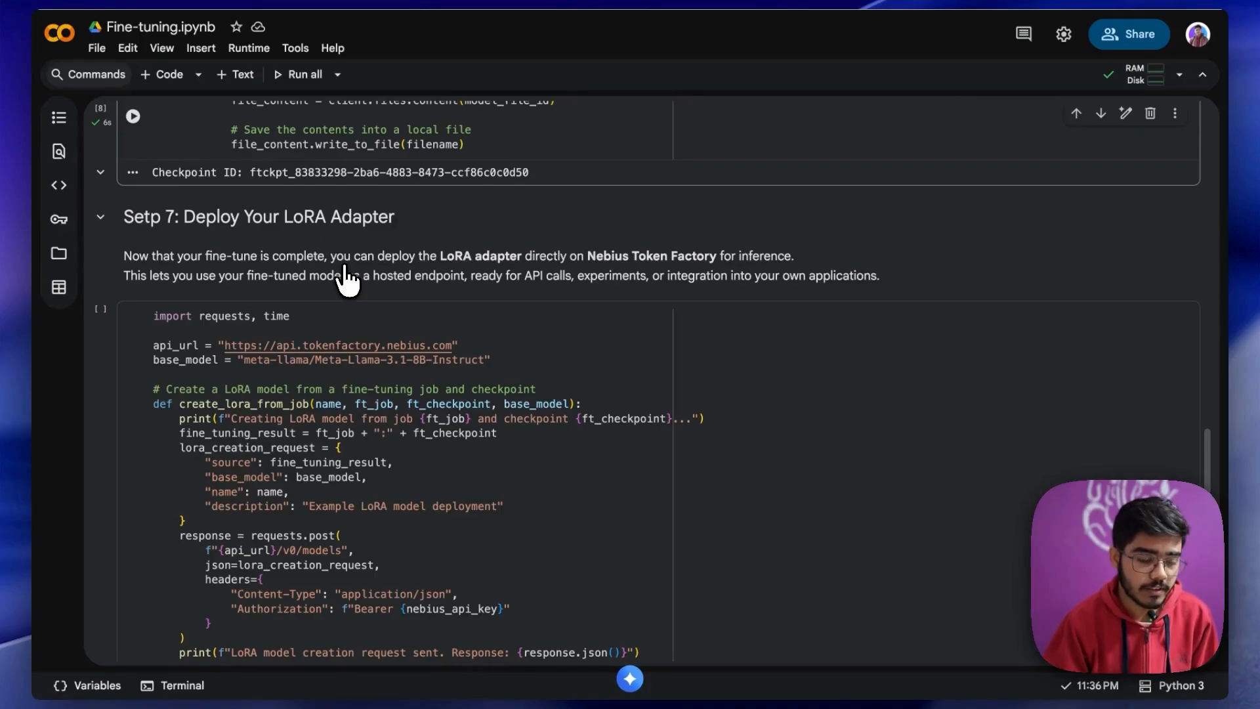
mouse_move(466, 353)
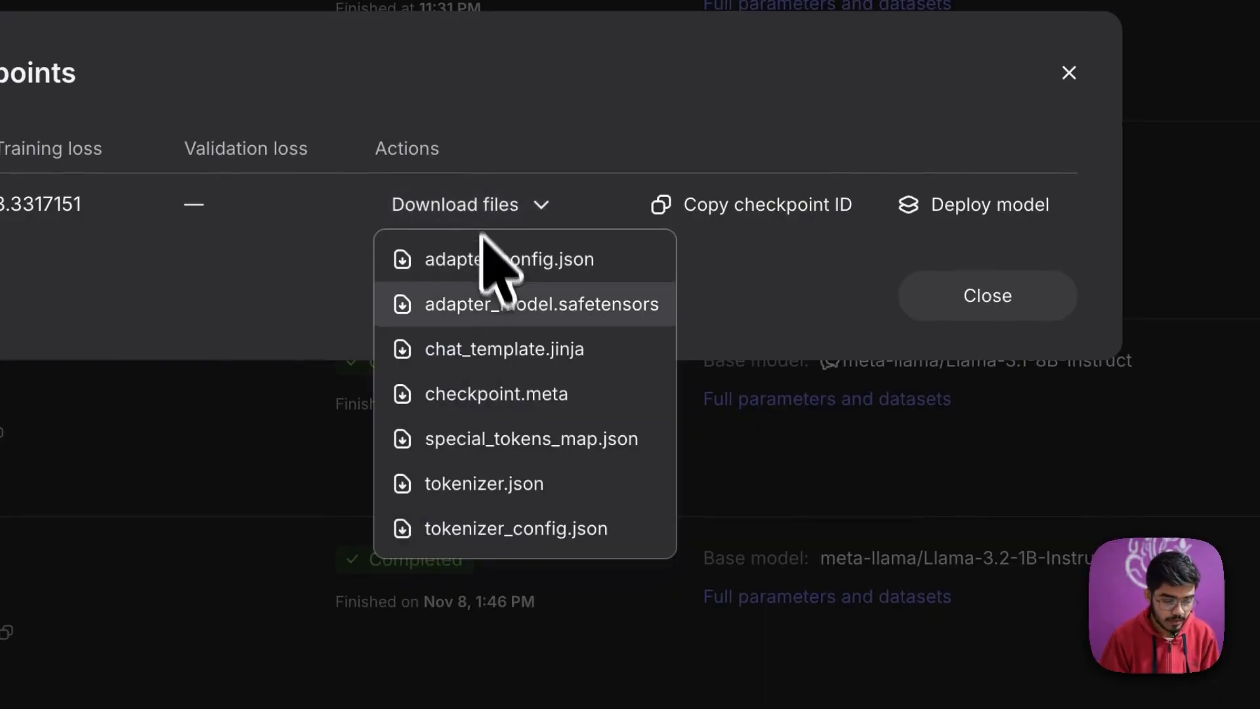
mouse_move(528, 527)
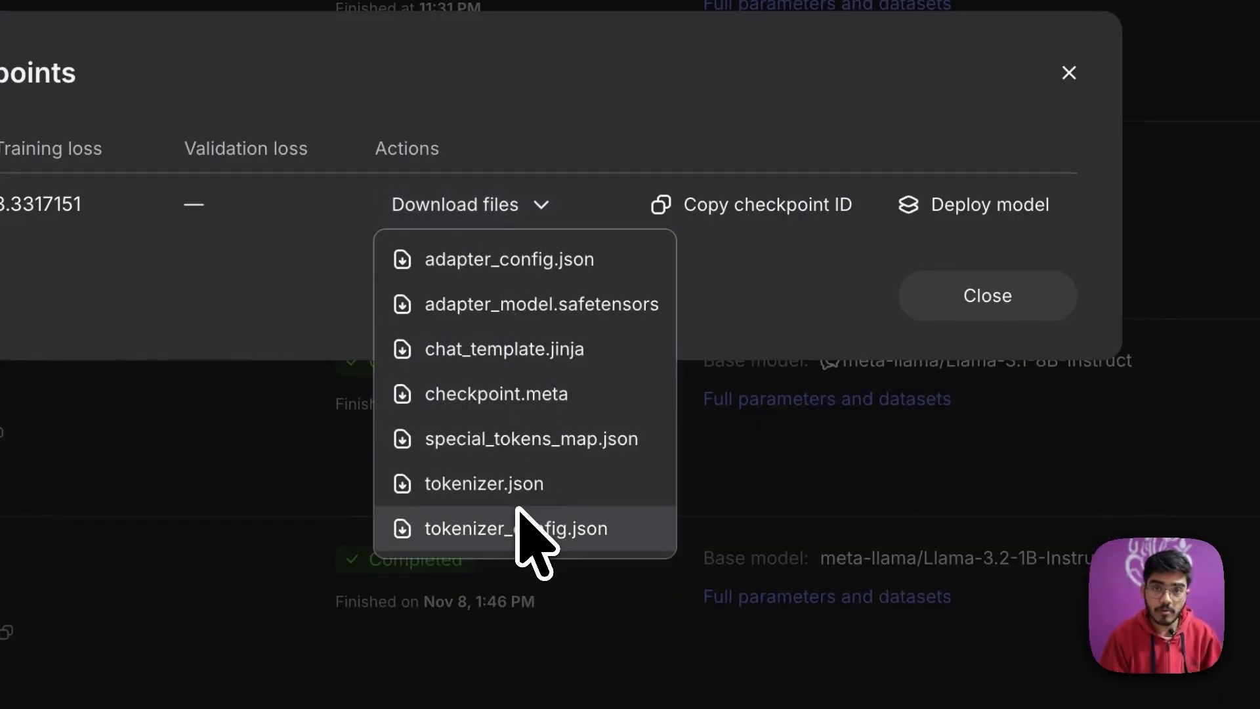
mouse_move(750, 313)
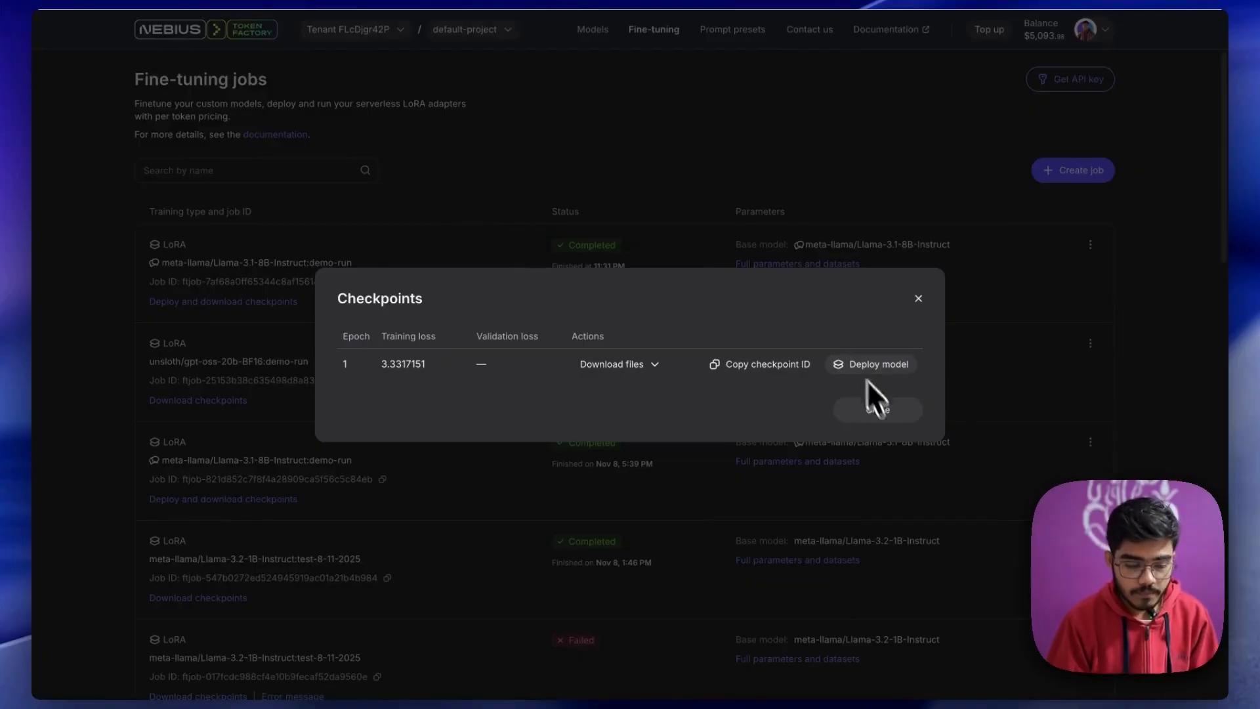
- Close the Checkpoints dialog to return to the fine-tuning jobs list
click(918, 298)
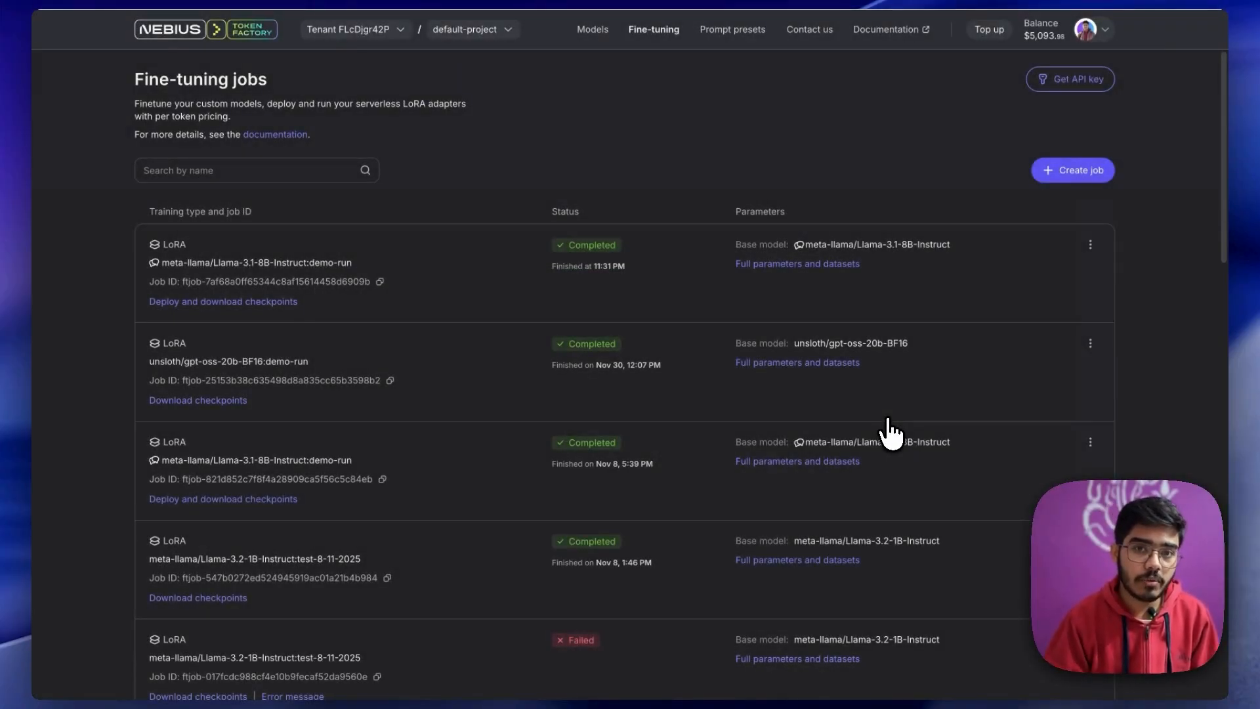
mouse_move(355, 113)
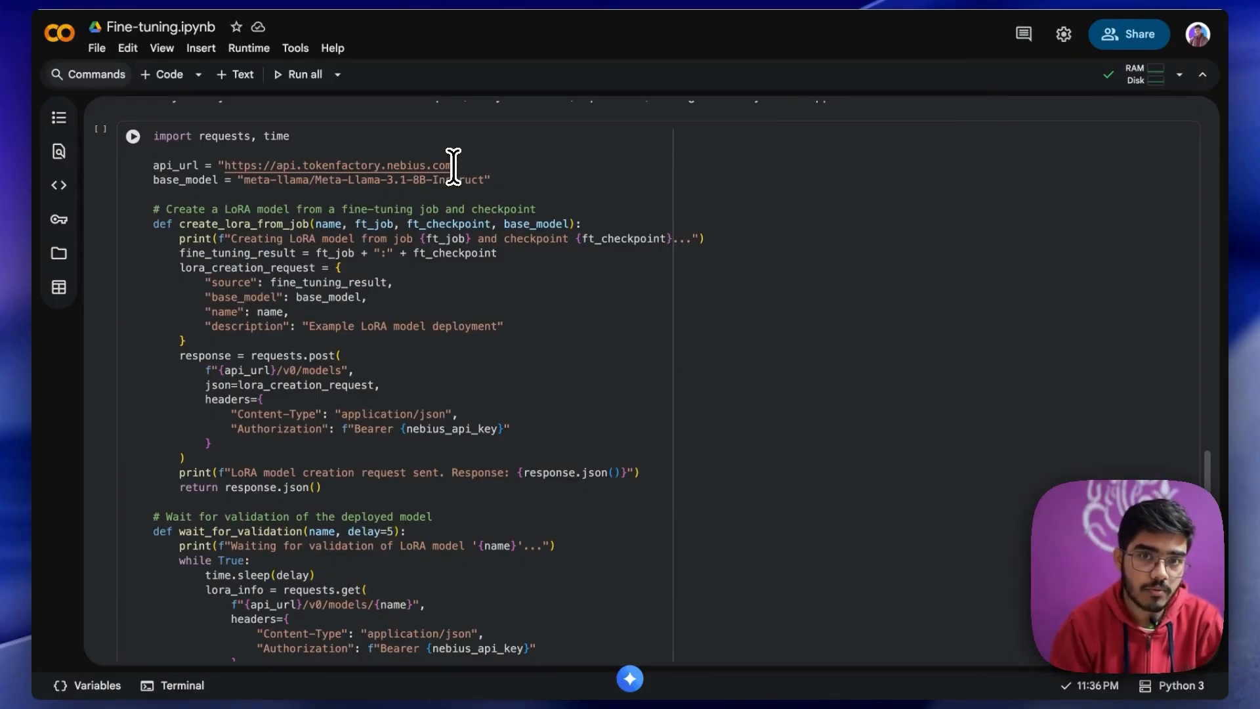
mouse_move(455, 174)
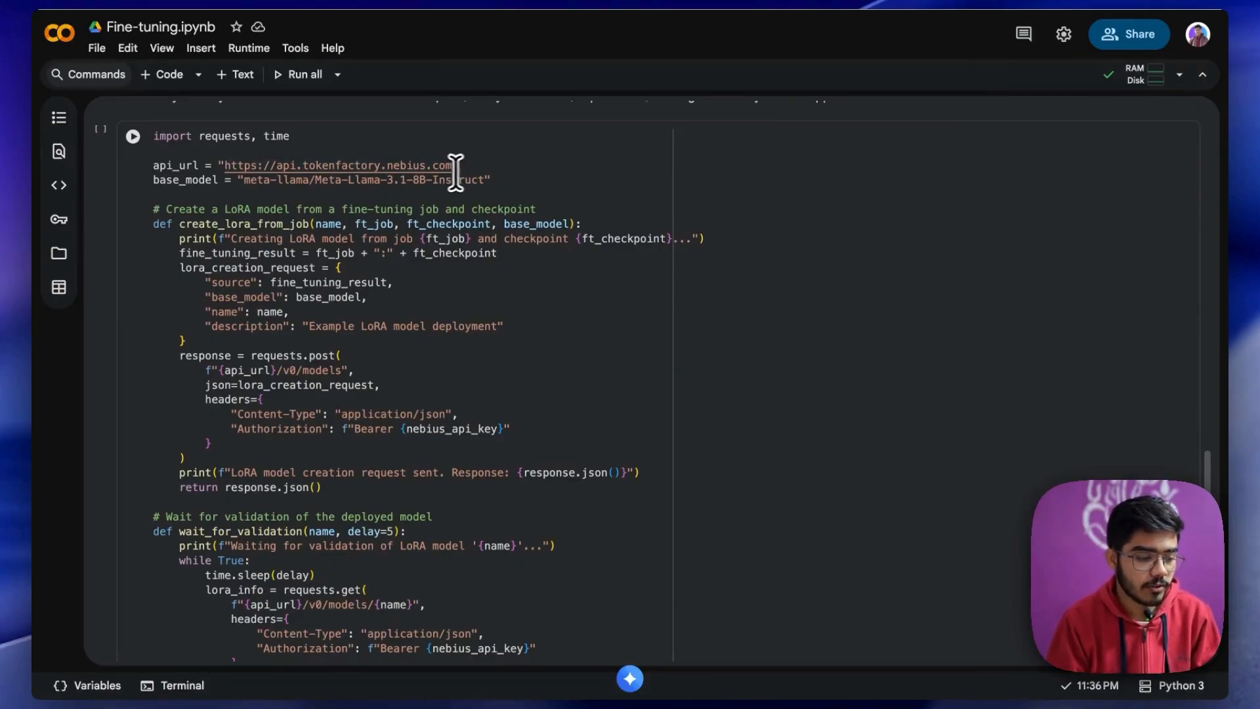
mouse_move(442, 171)
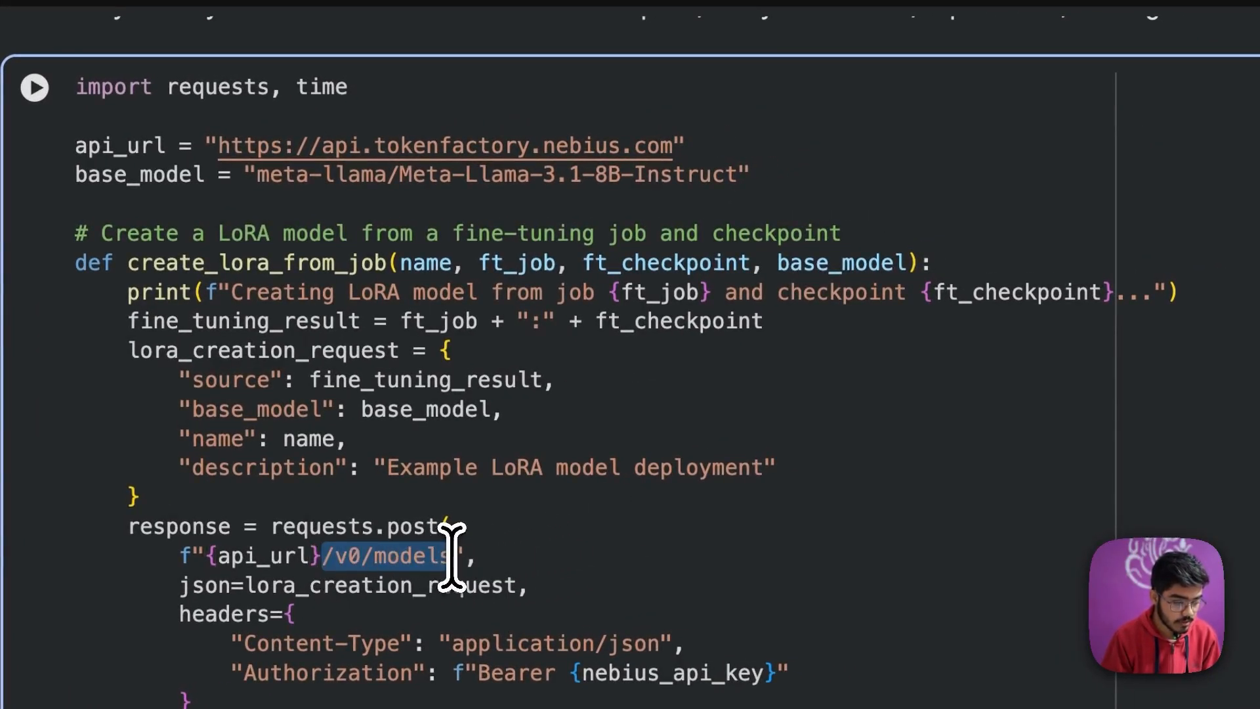
mouse_move(691, 156)
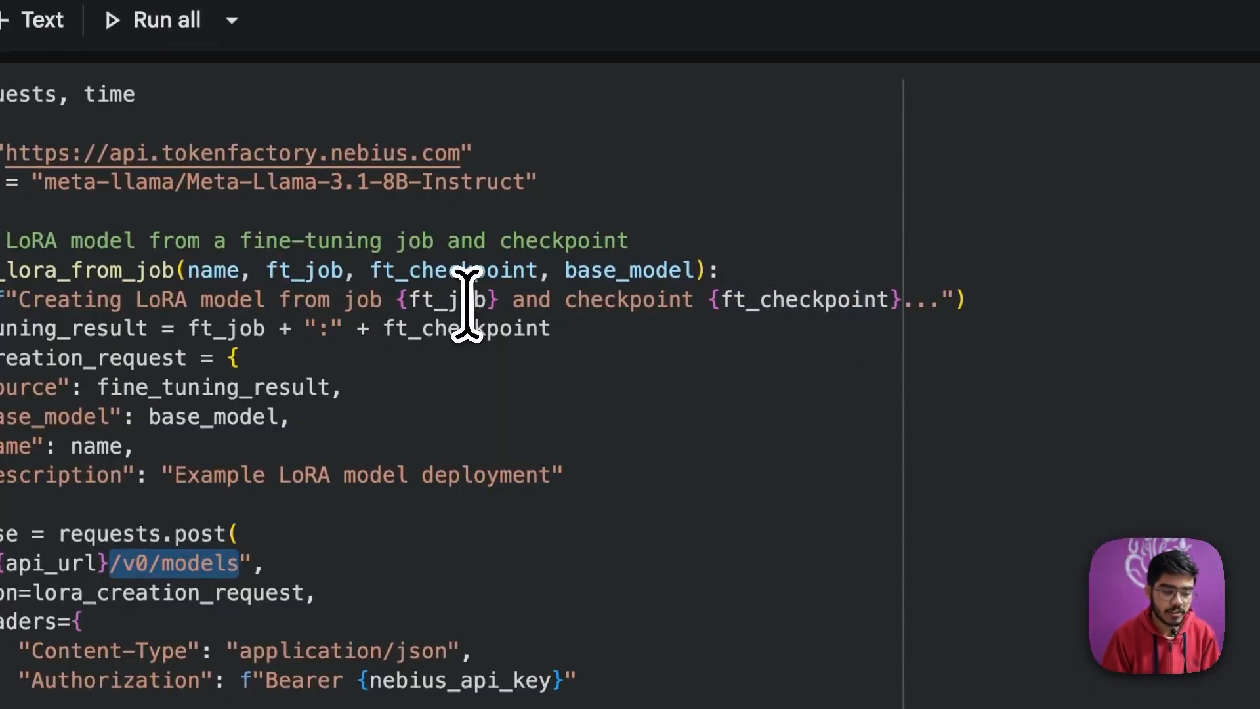
mouse_move(855, 313)
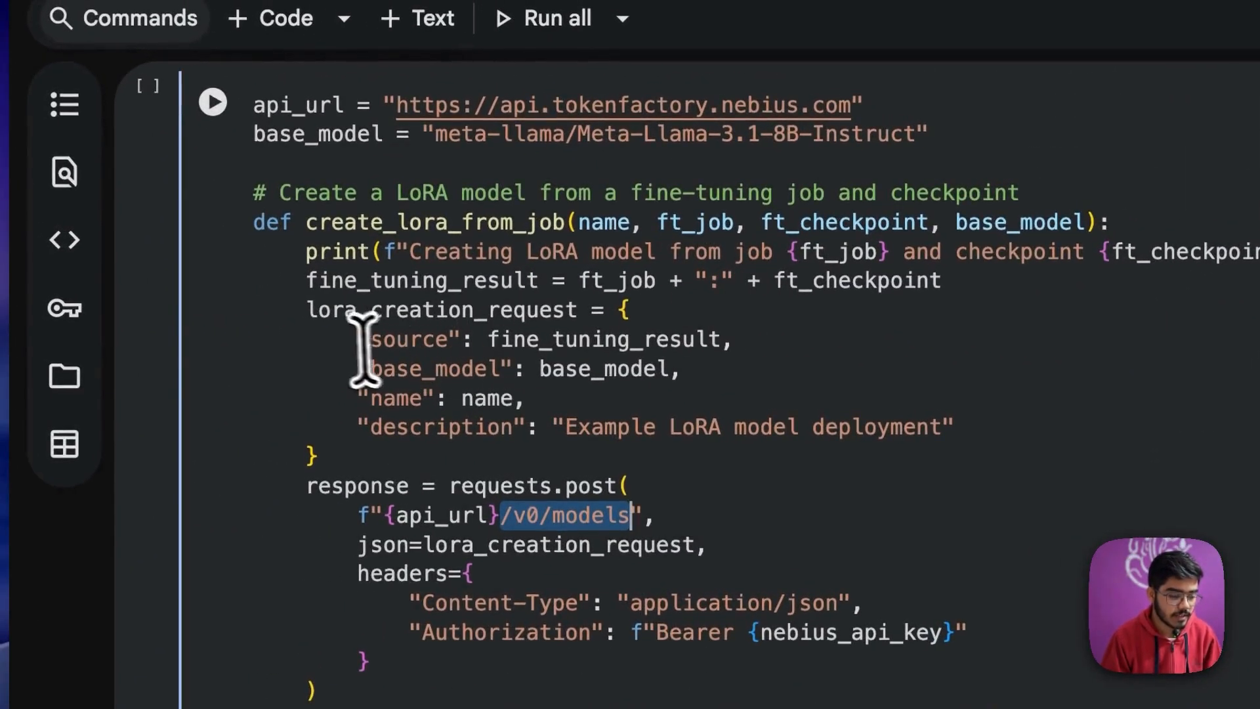
mouse_move(495, 363)
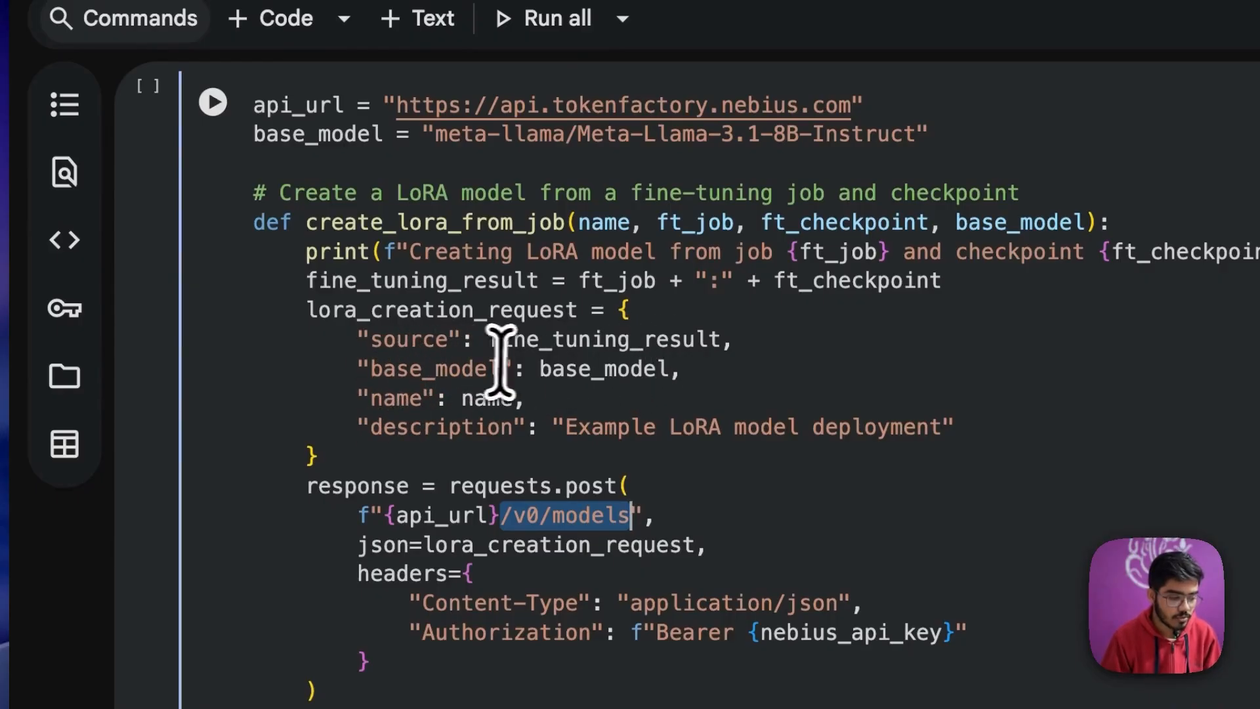
mouse_move(414, 425)
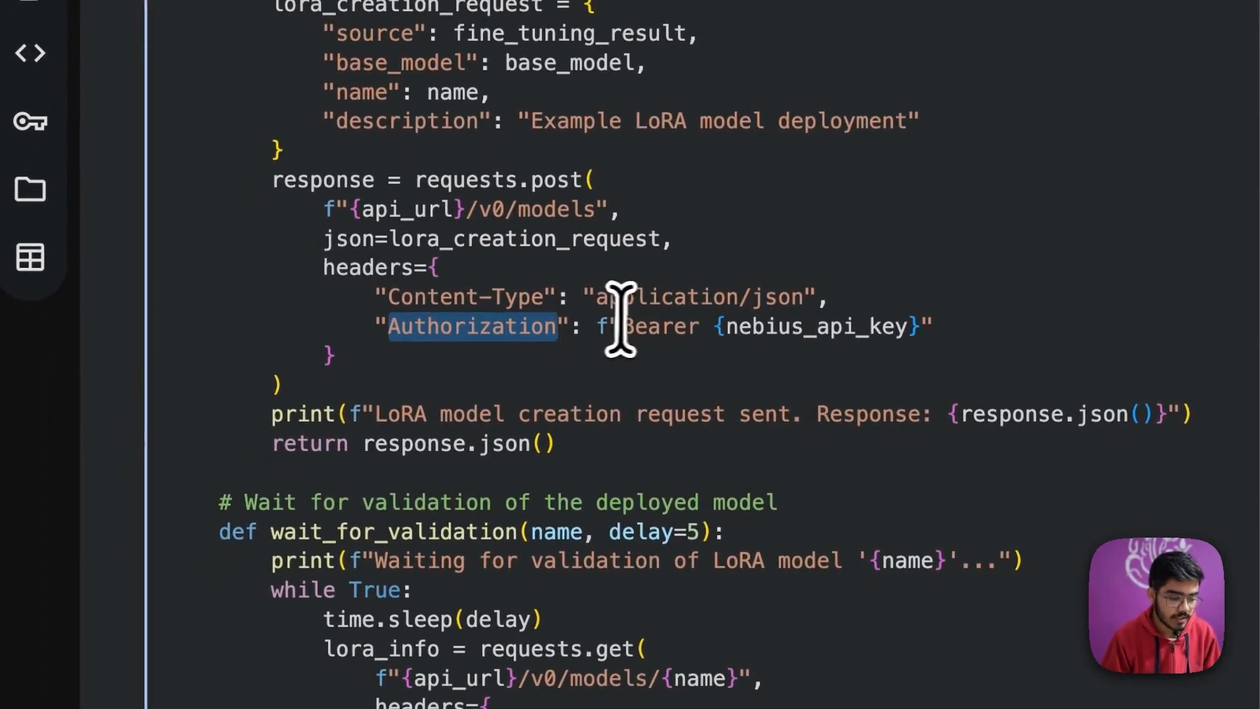
mouse_move(855, 337)
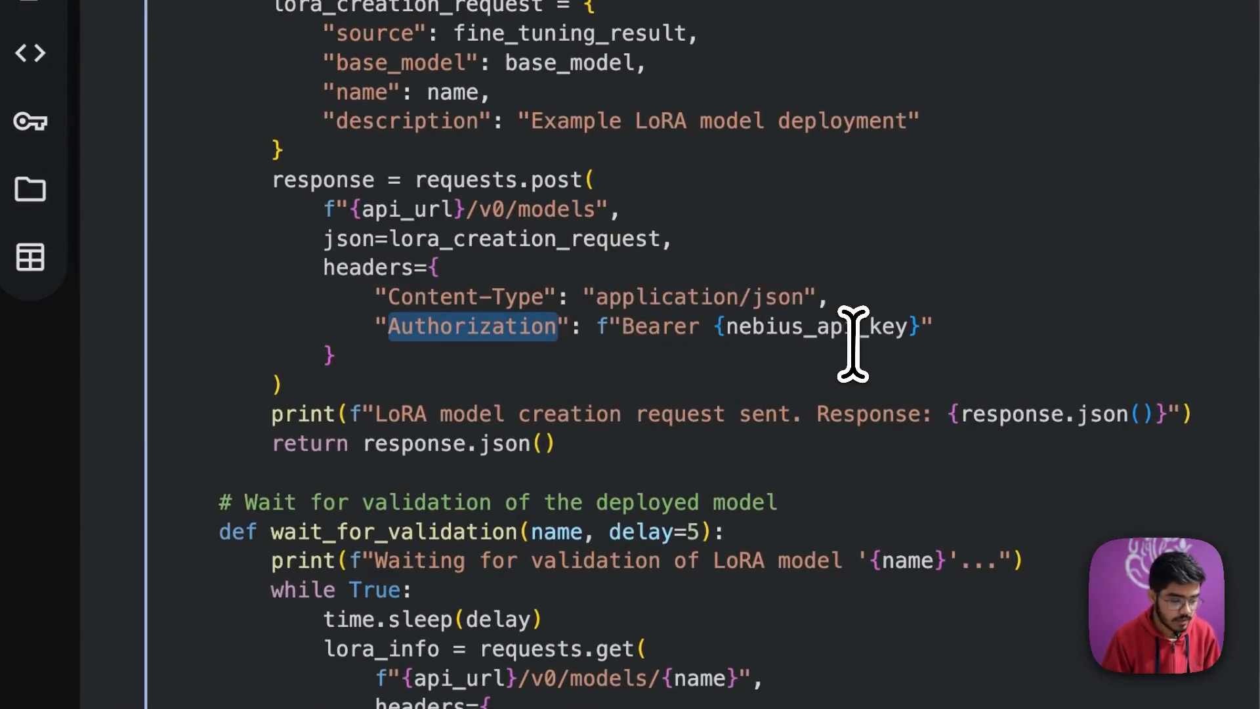
scroll(down, 3)
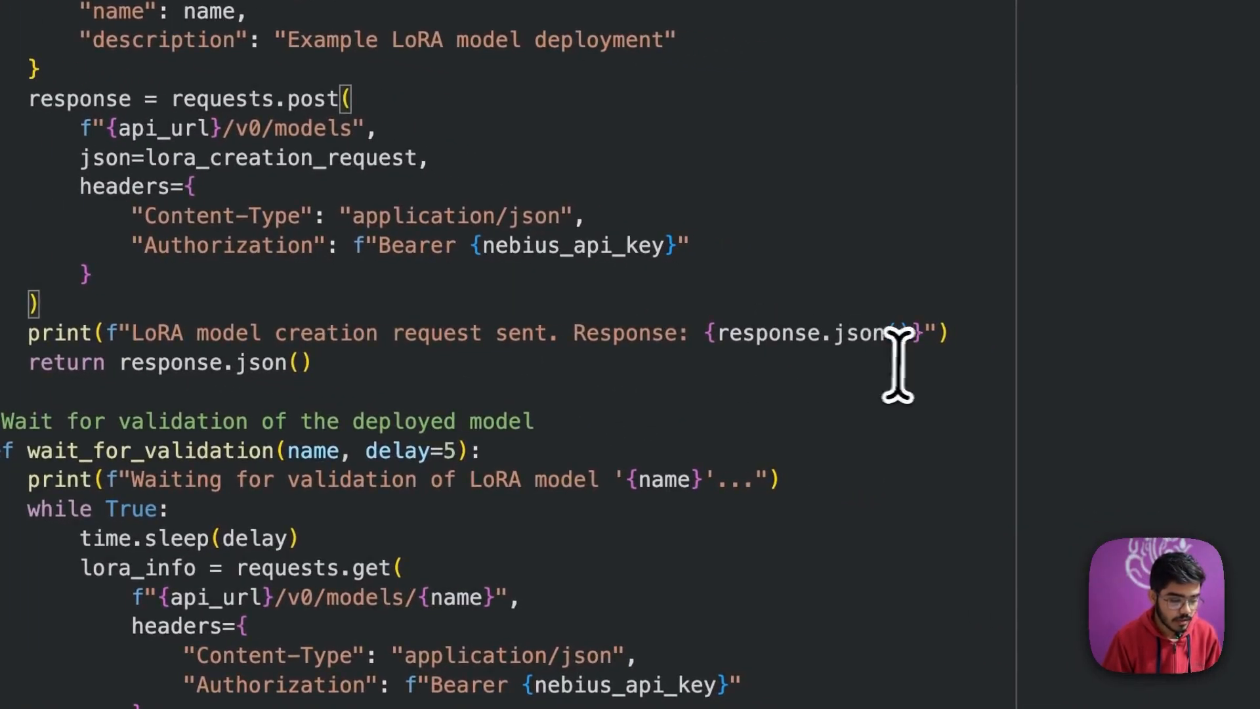
scroll(up, 3)
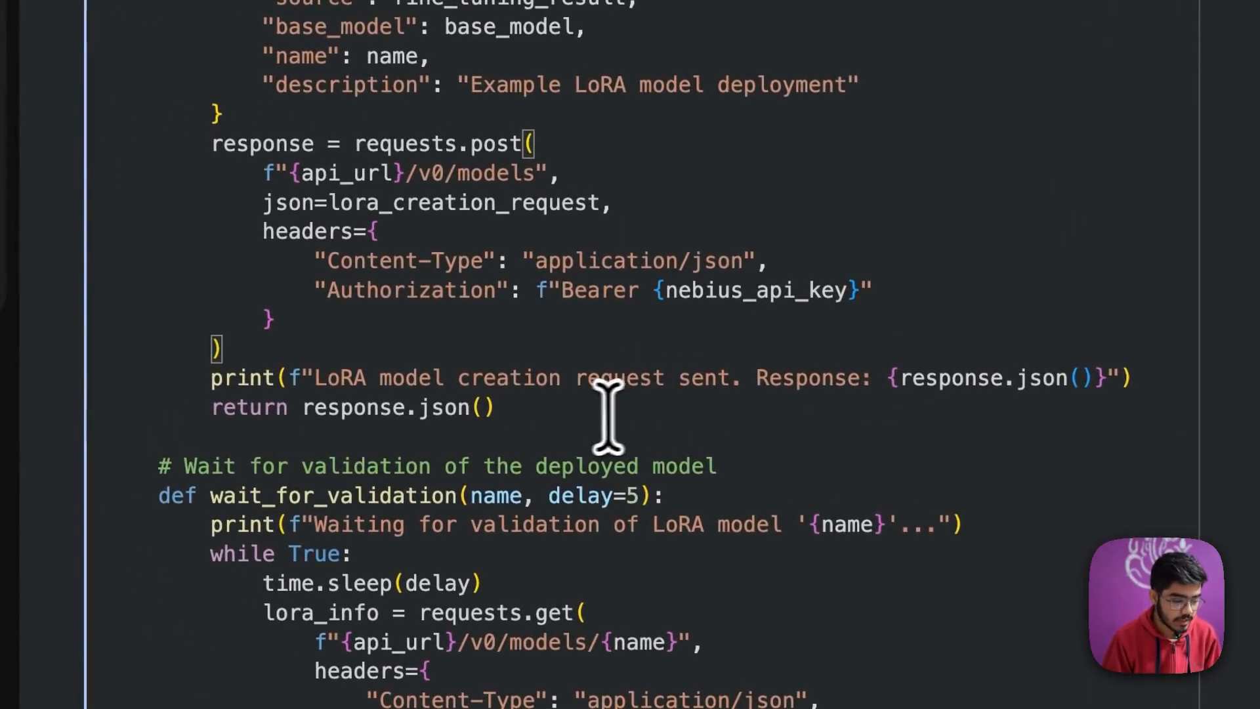
scroll(down, 3)
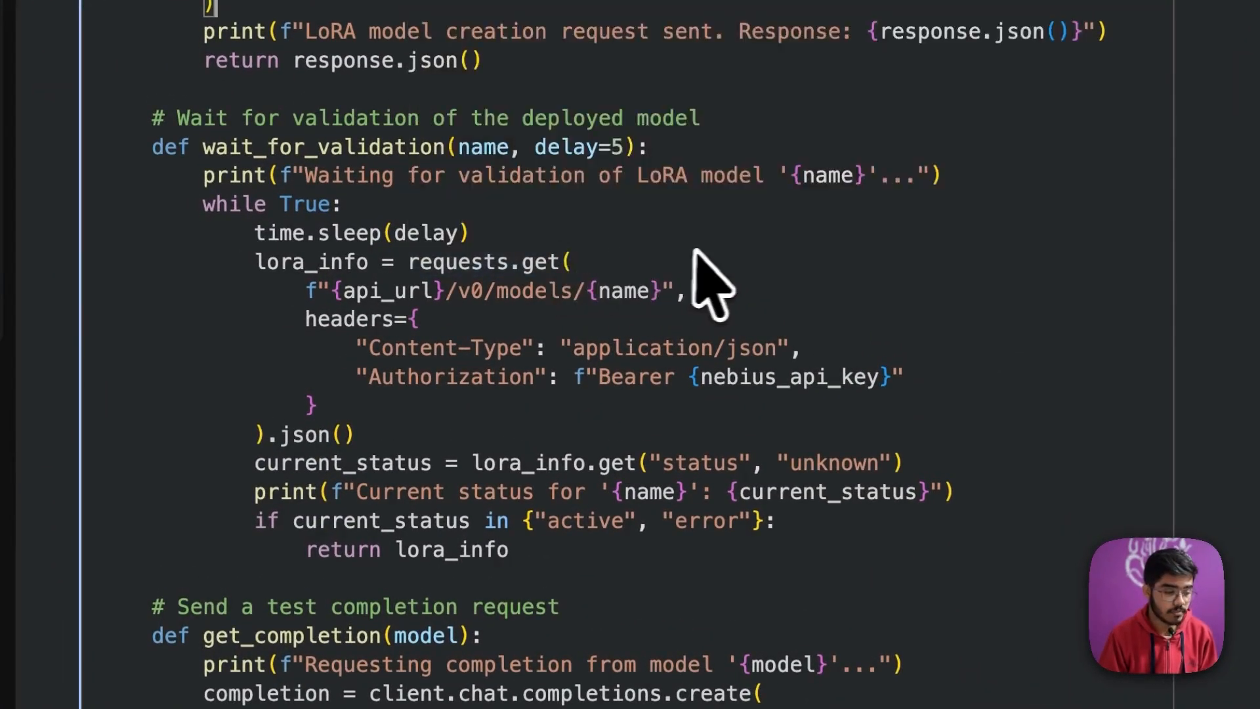
scroll(up, 3)
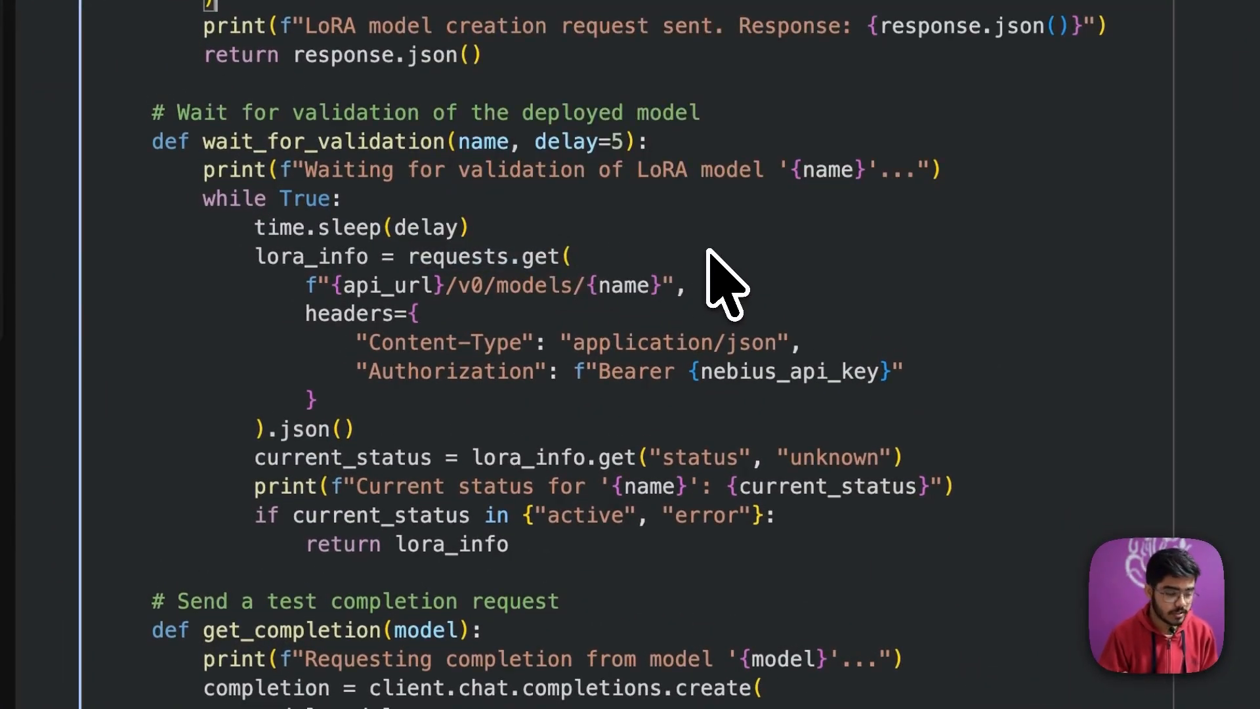
scroll(down, 3)
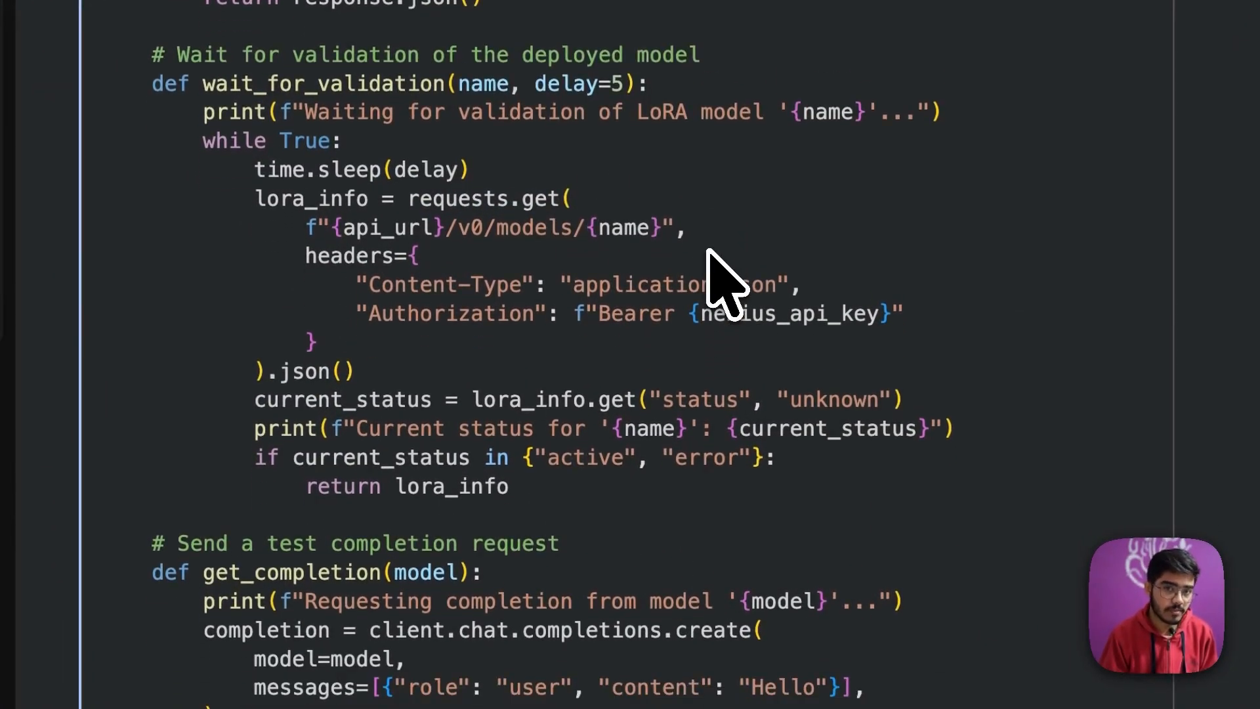
scroll(up, 3)
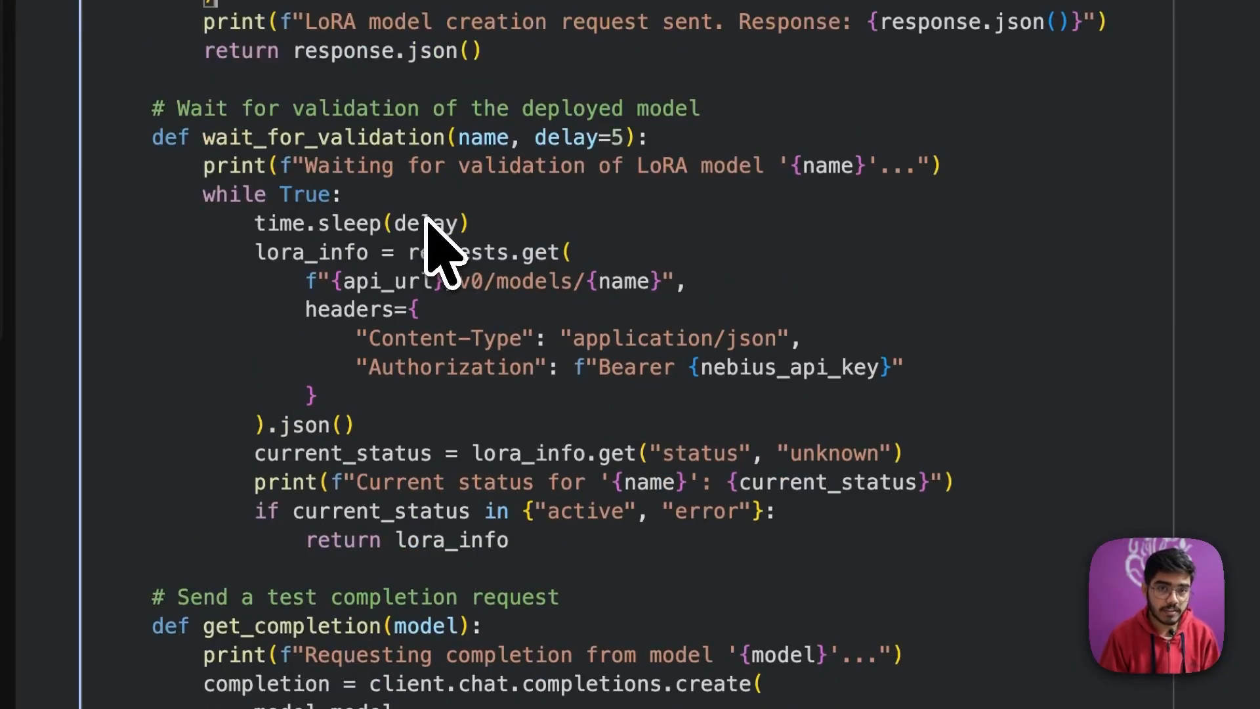
mouse_move(703, 265)
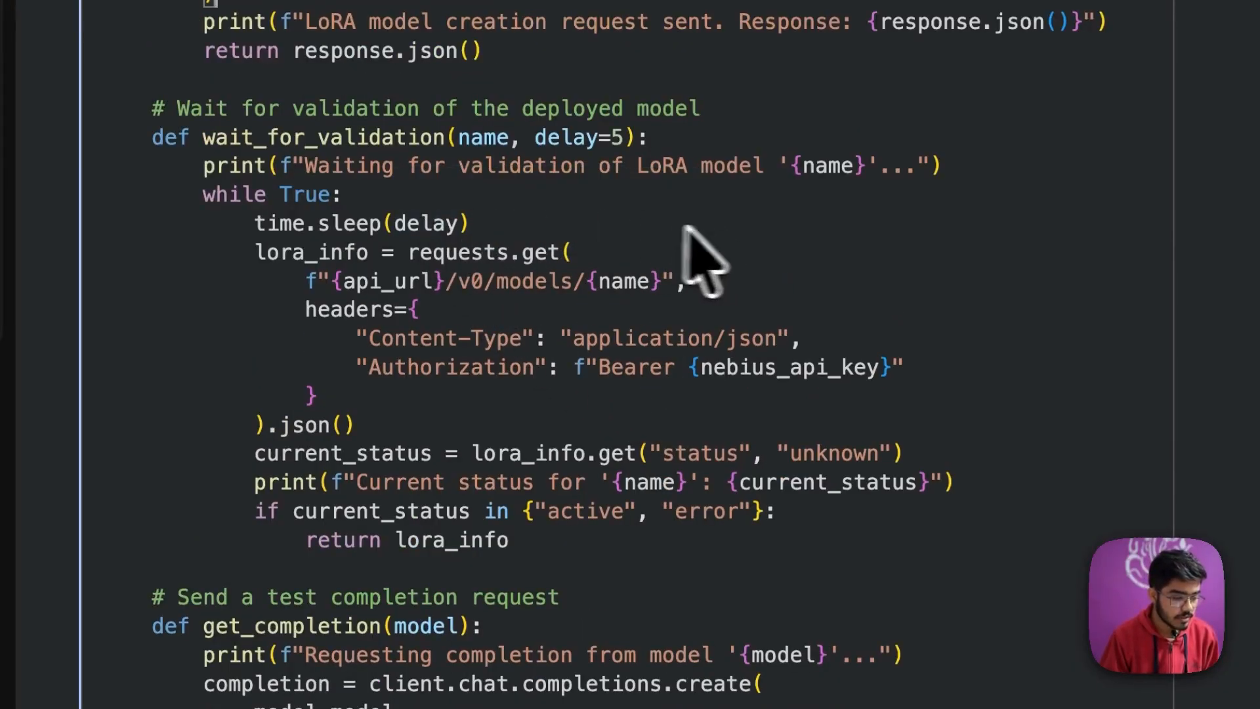
mouse_move(610, 257)
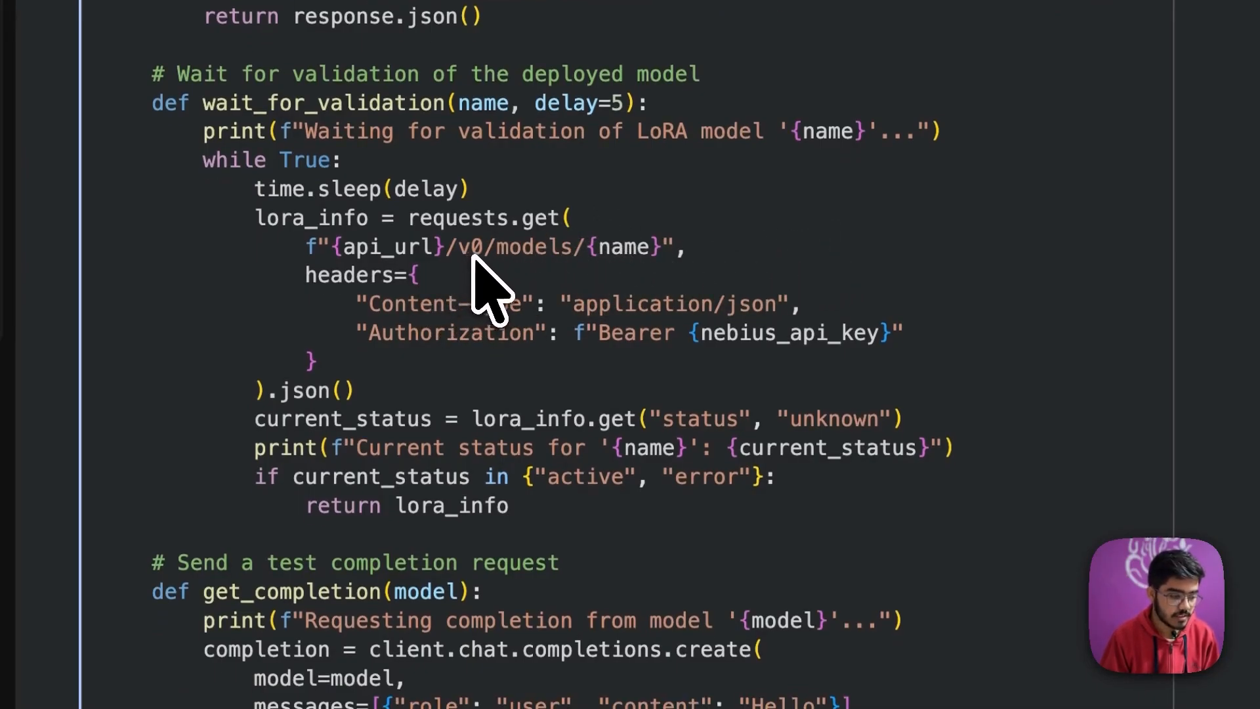
mouse_move(651, 281)
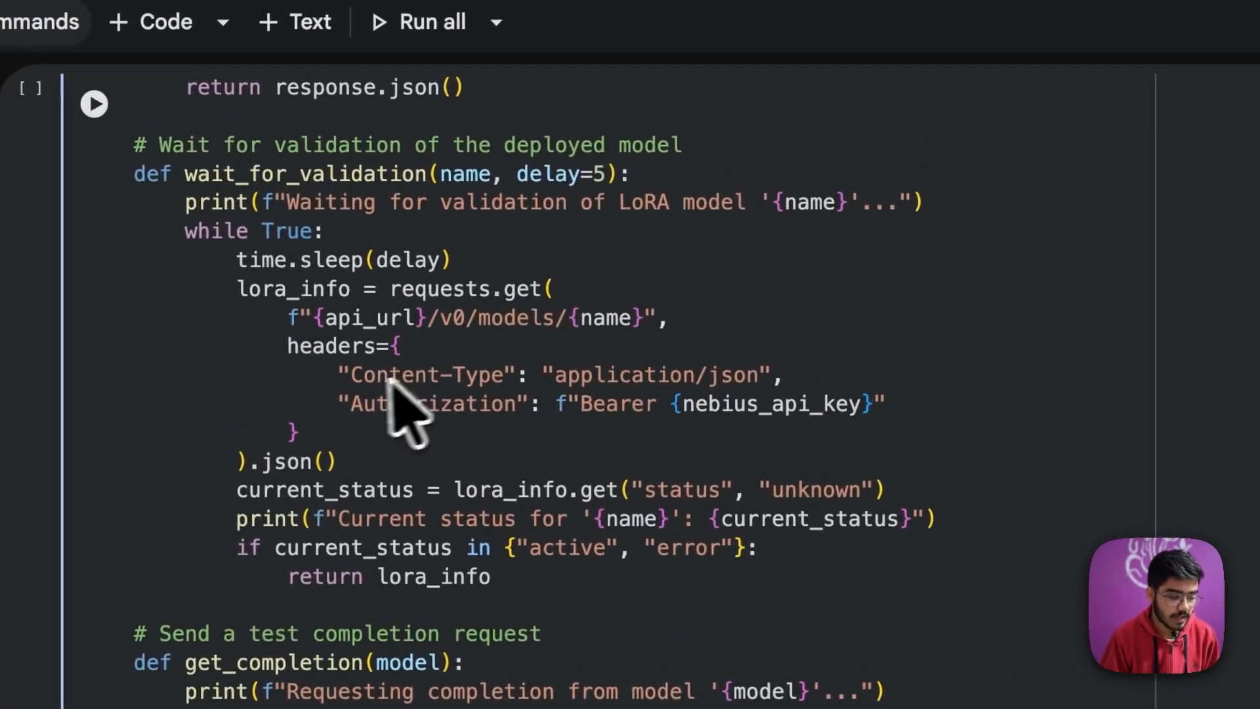
scroll(down, 3)
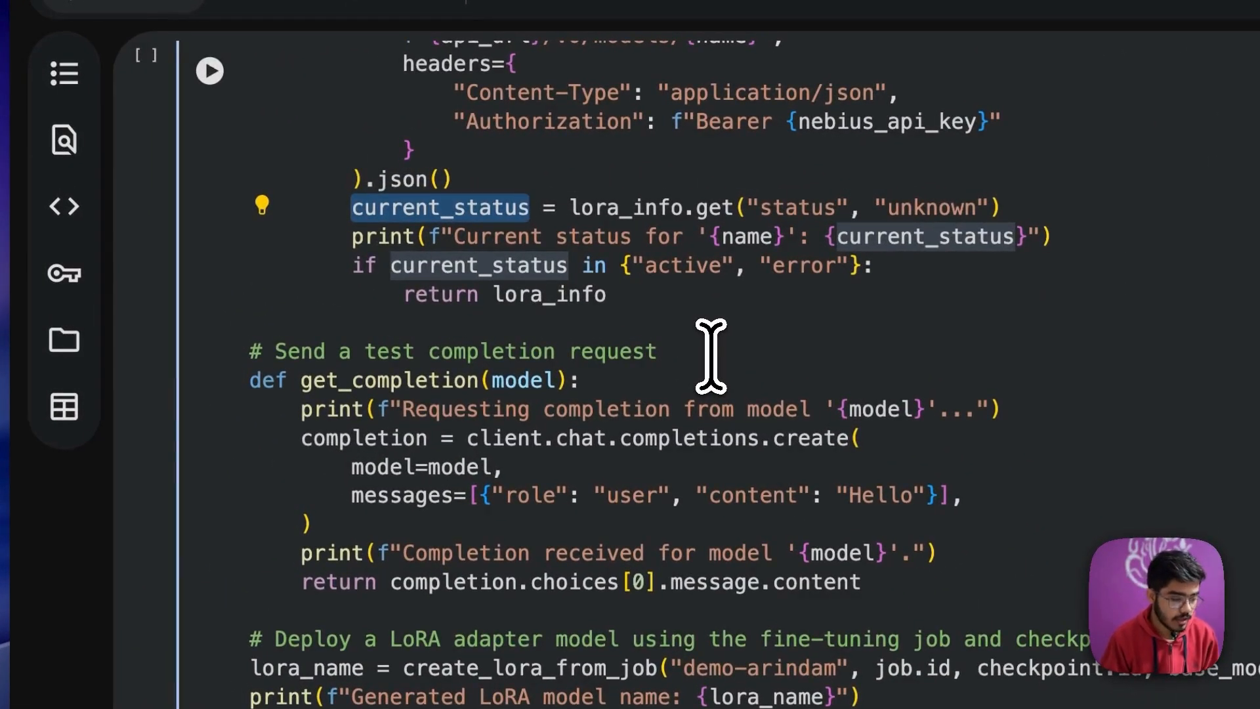
scroll(down, 3)
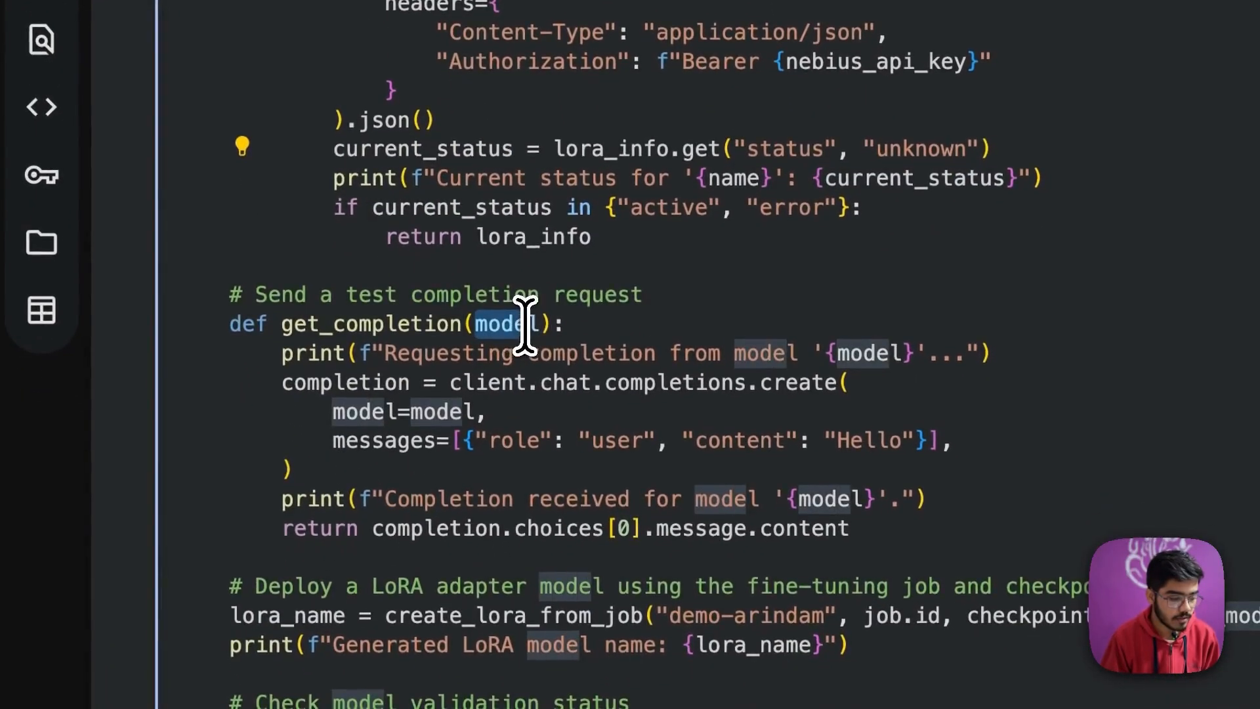
scroll(down, 3)
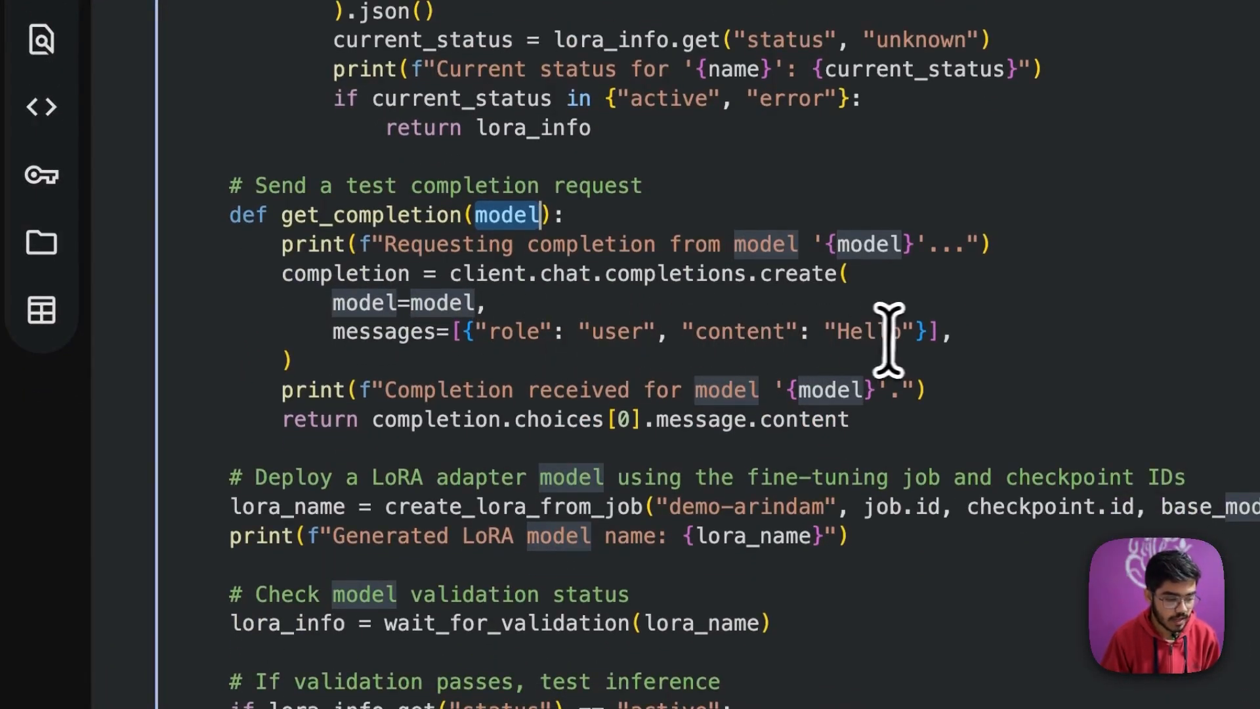
mouse_move(905, 337)
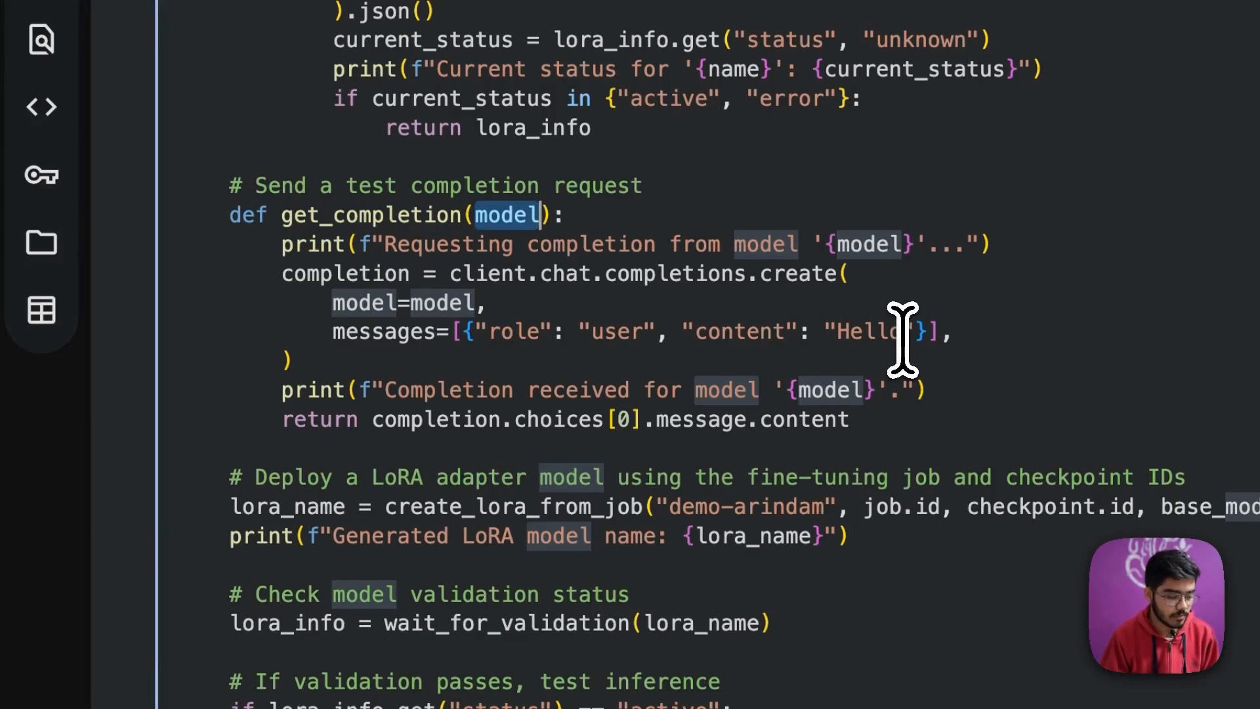
scroll(down, 3)
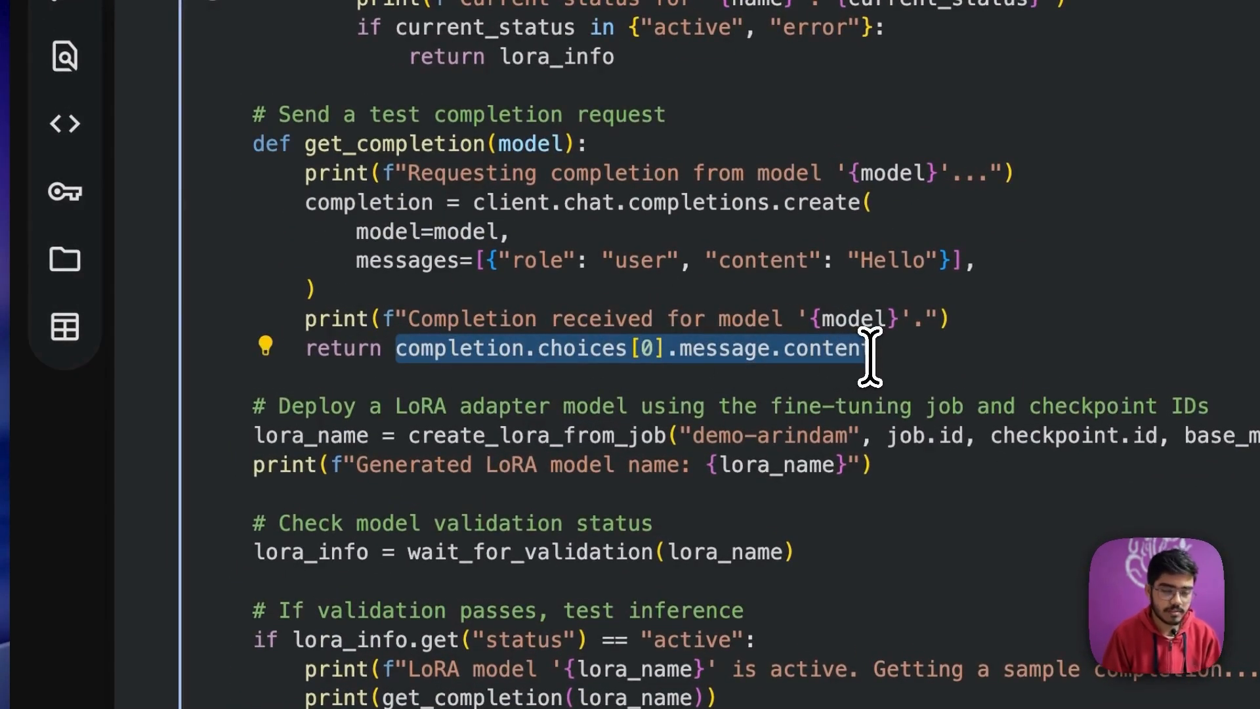
scroll(up, 3)
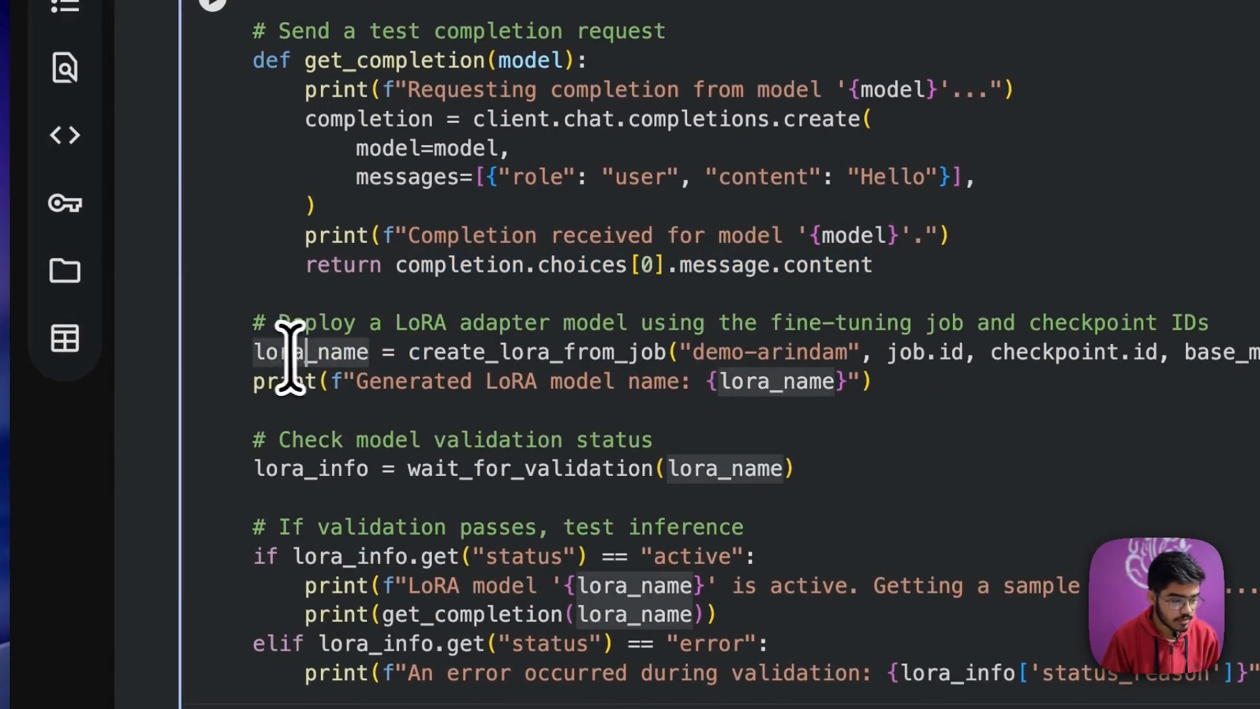
mouse_move(362, 353)
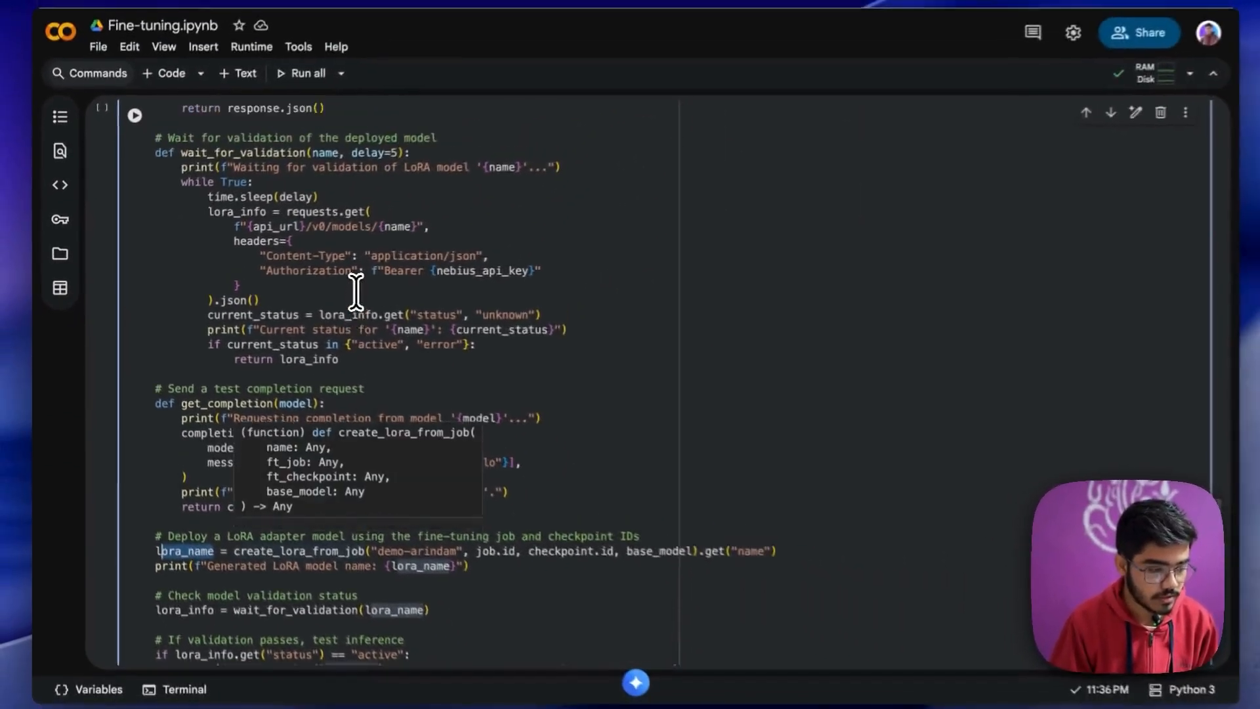
- Change the adapter name in create_lora_from_job from demo-arindam to youtube-arindam
scroll(up, 3)
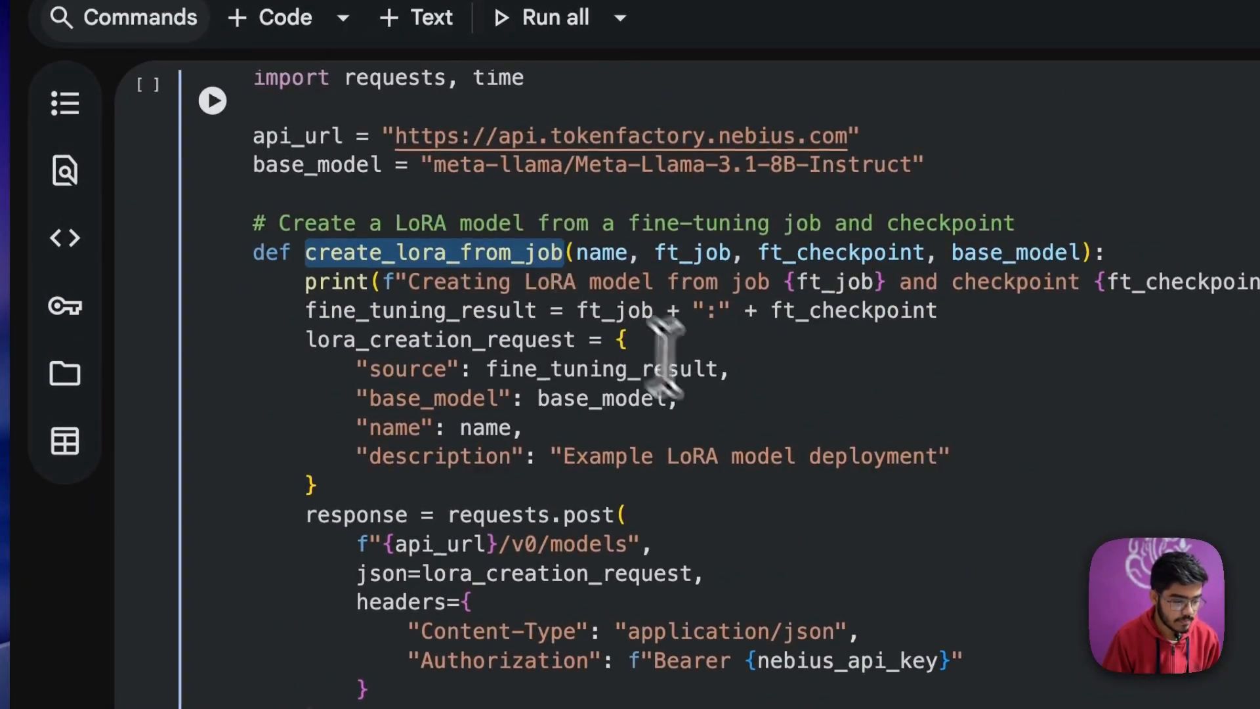
scroll(down, 3)
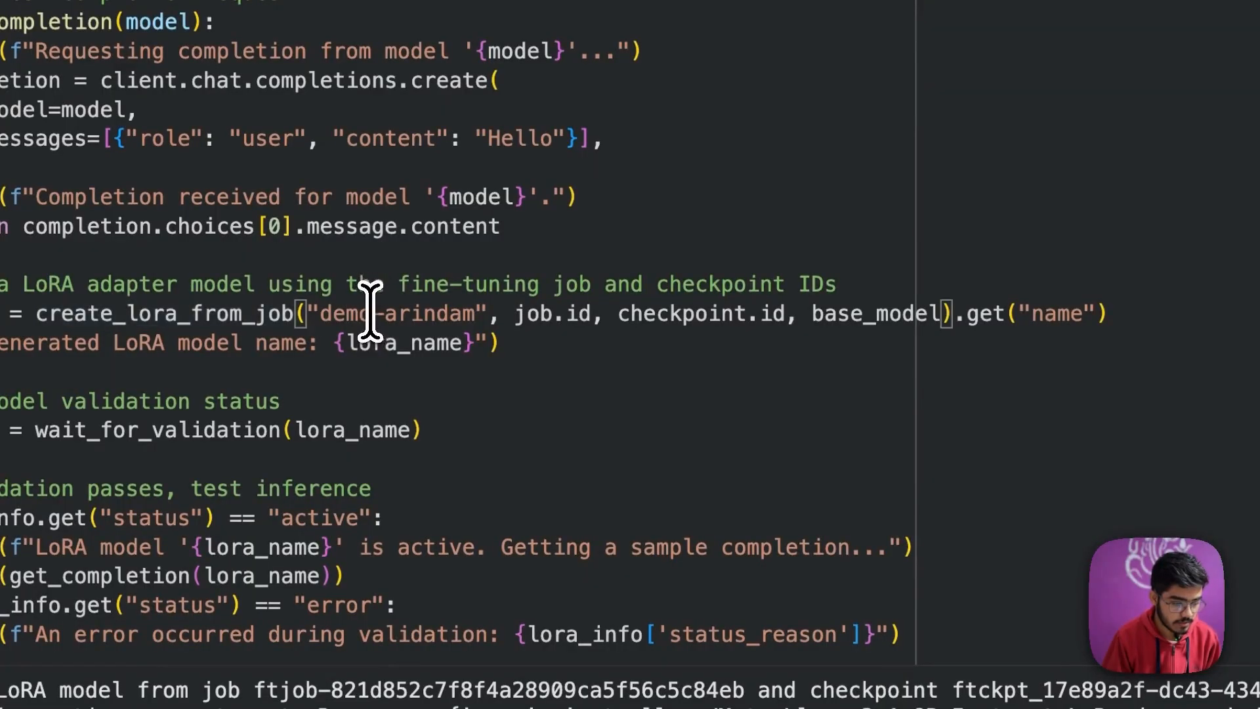
text(youtube)
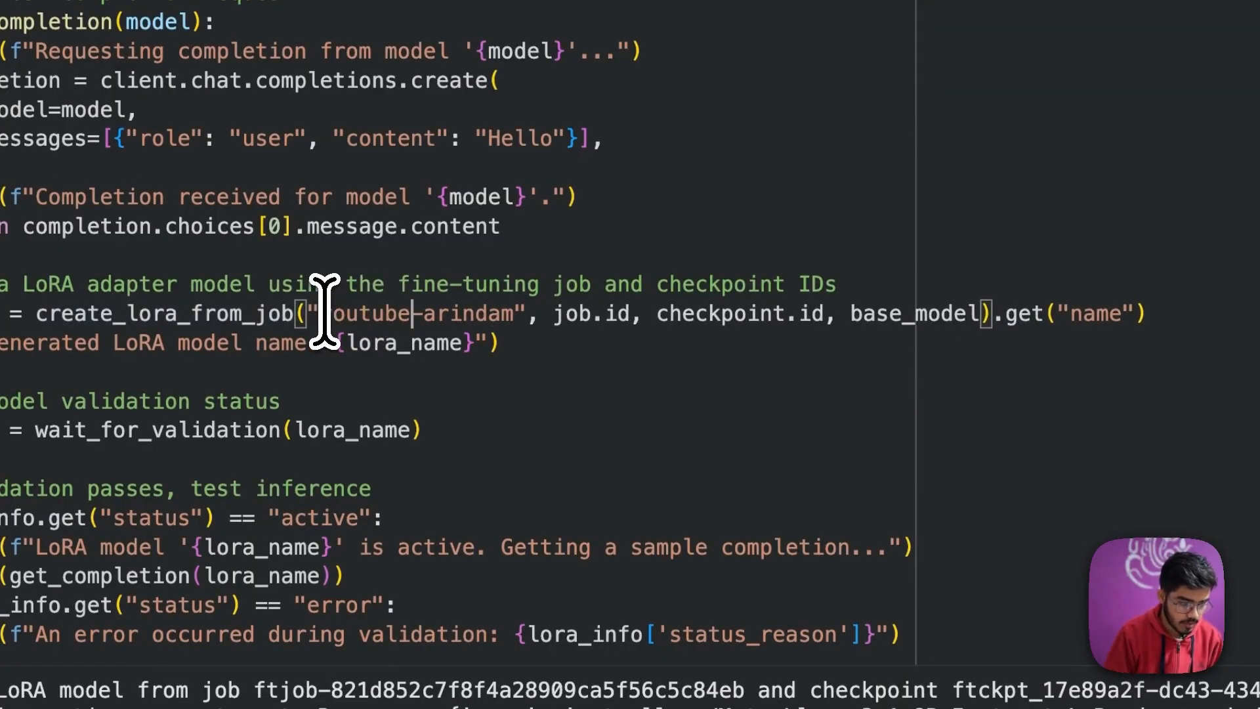
mouse_move(666, 451)
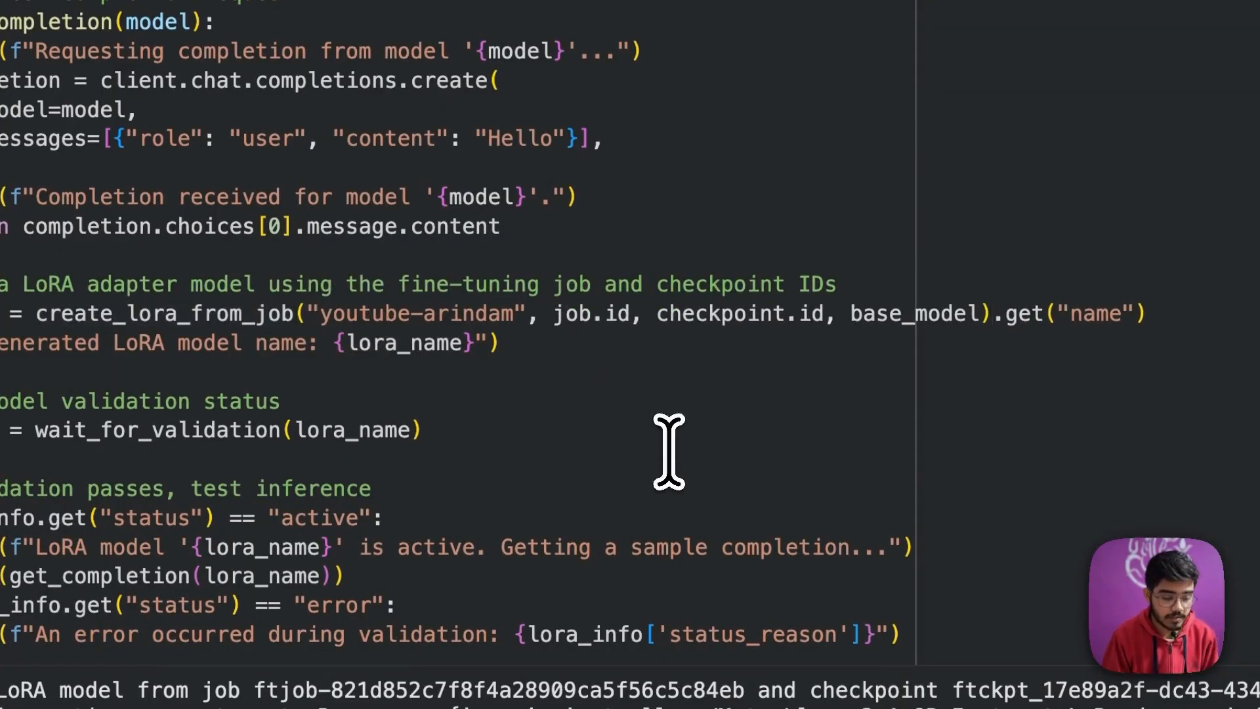
mouse_move(610, 313)
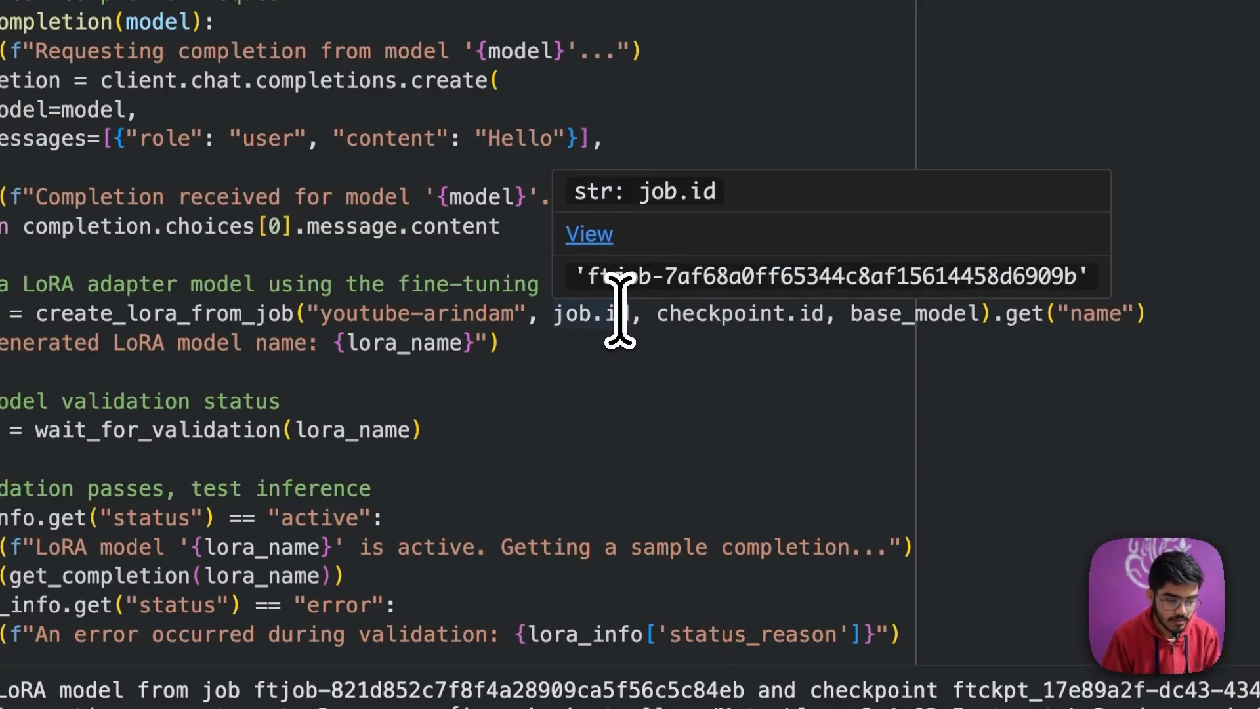
mouse_move(825, 329)
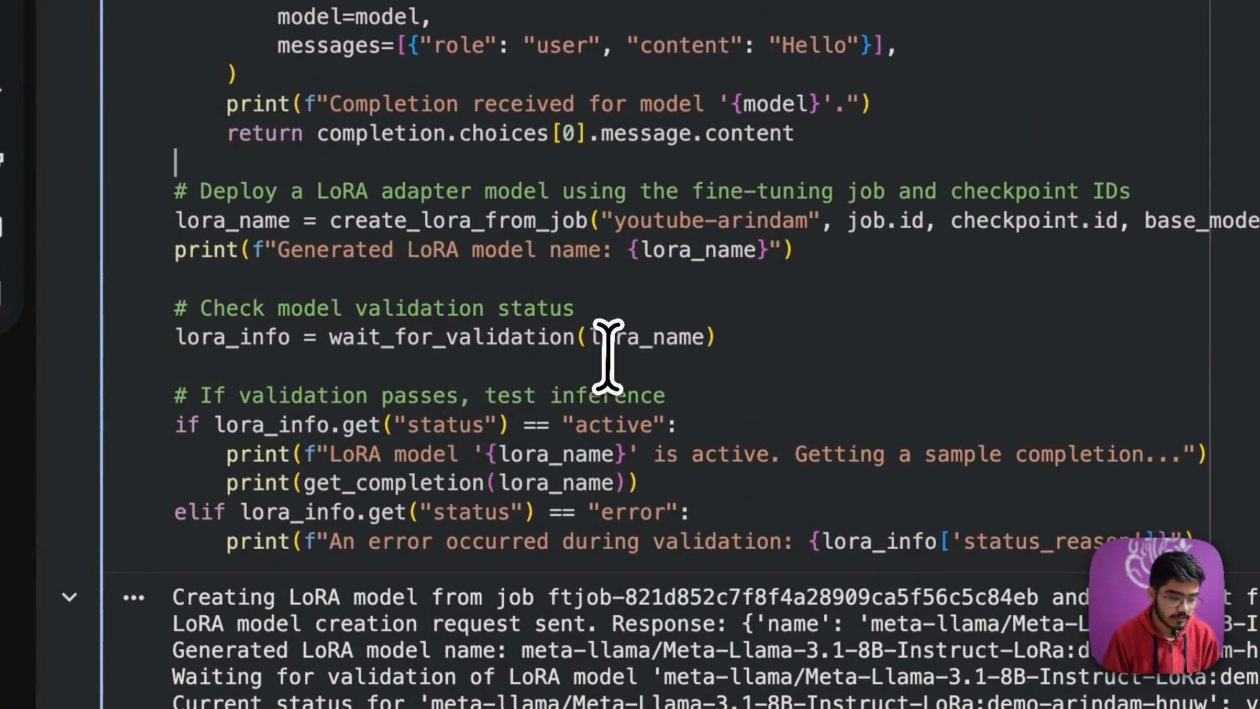
mouse_move(774, 345)
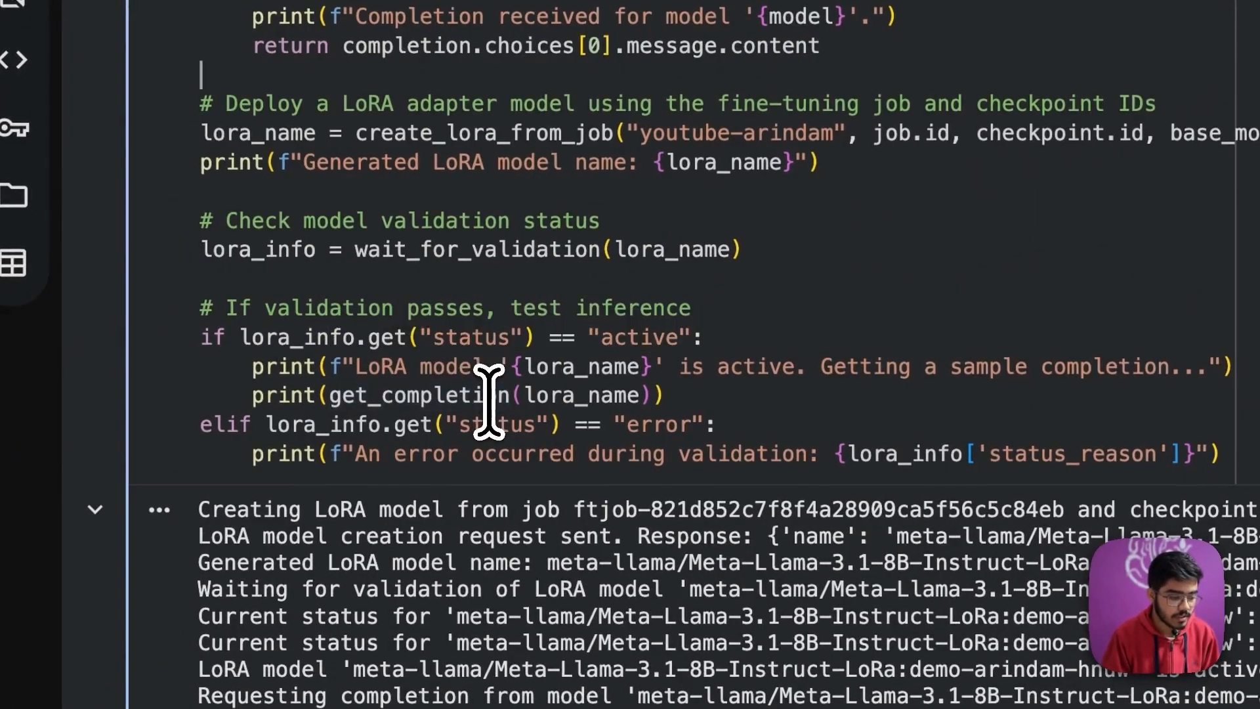
mouse_move(601, 421)
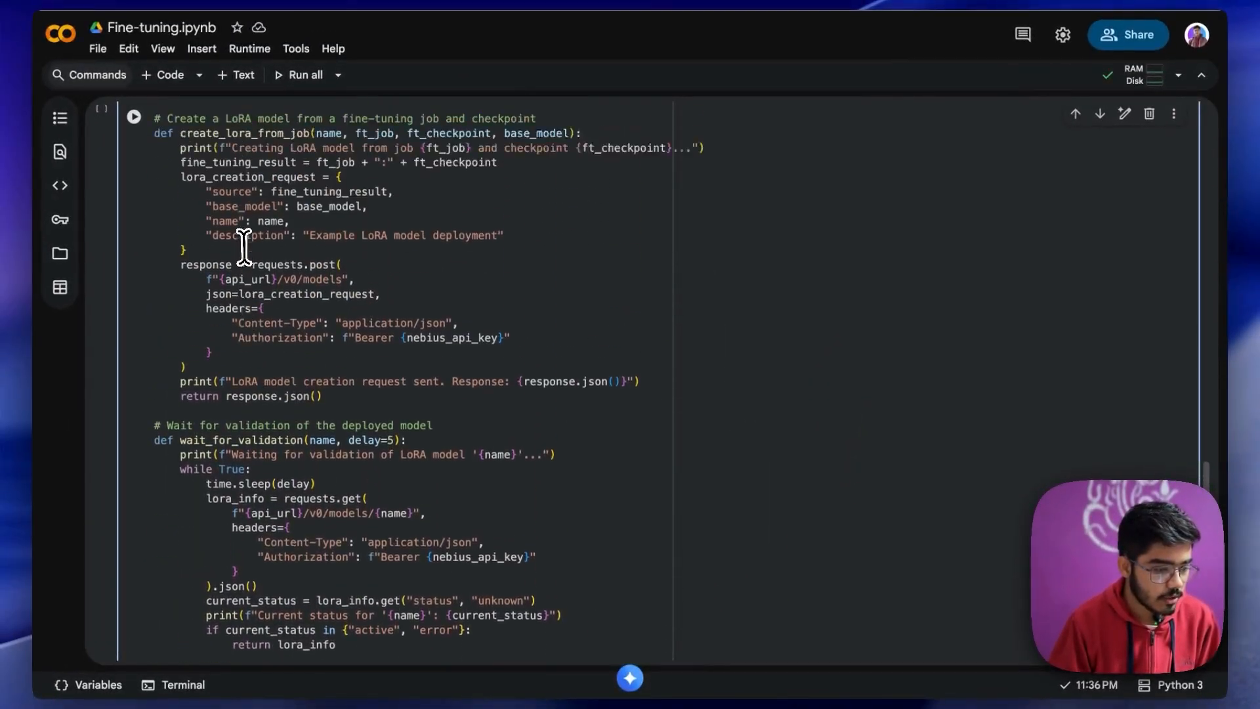
- Run Step 7 to deploy the youtube-arindam adapter and check its active status and sample greeting reply
click(134, 115)
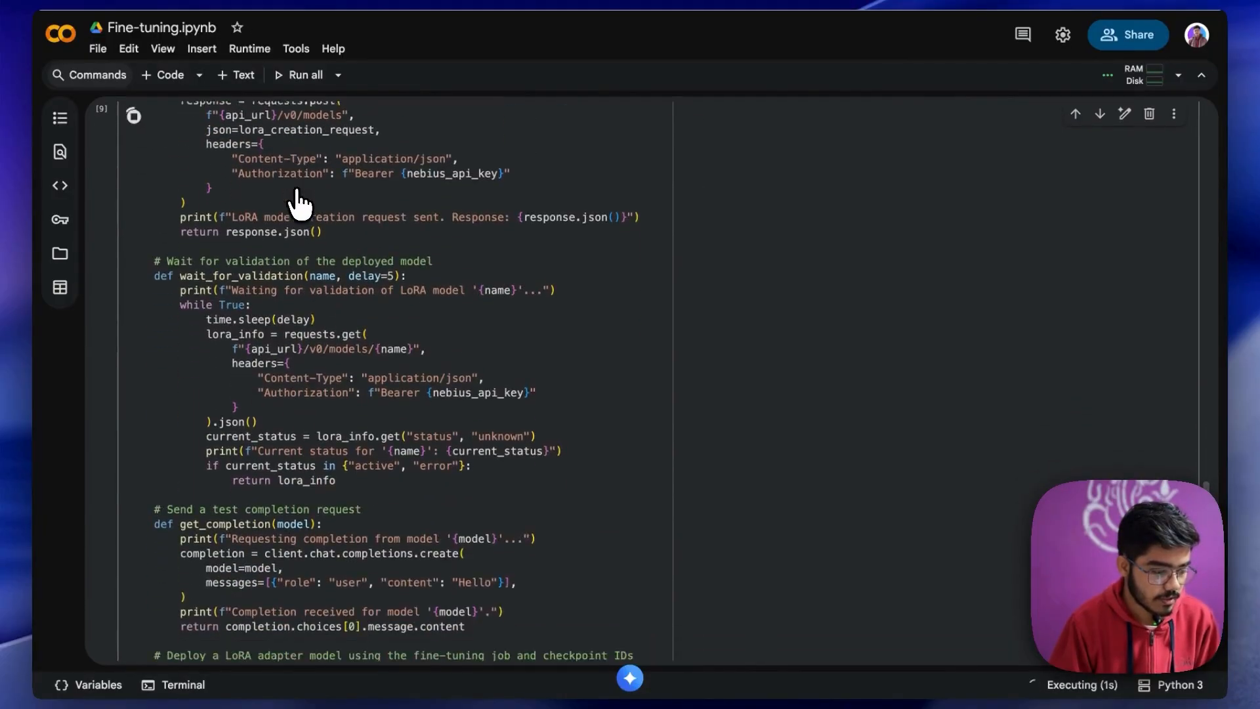
scroll(down, 3)
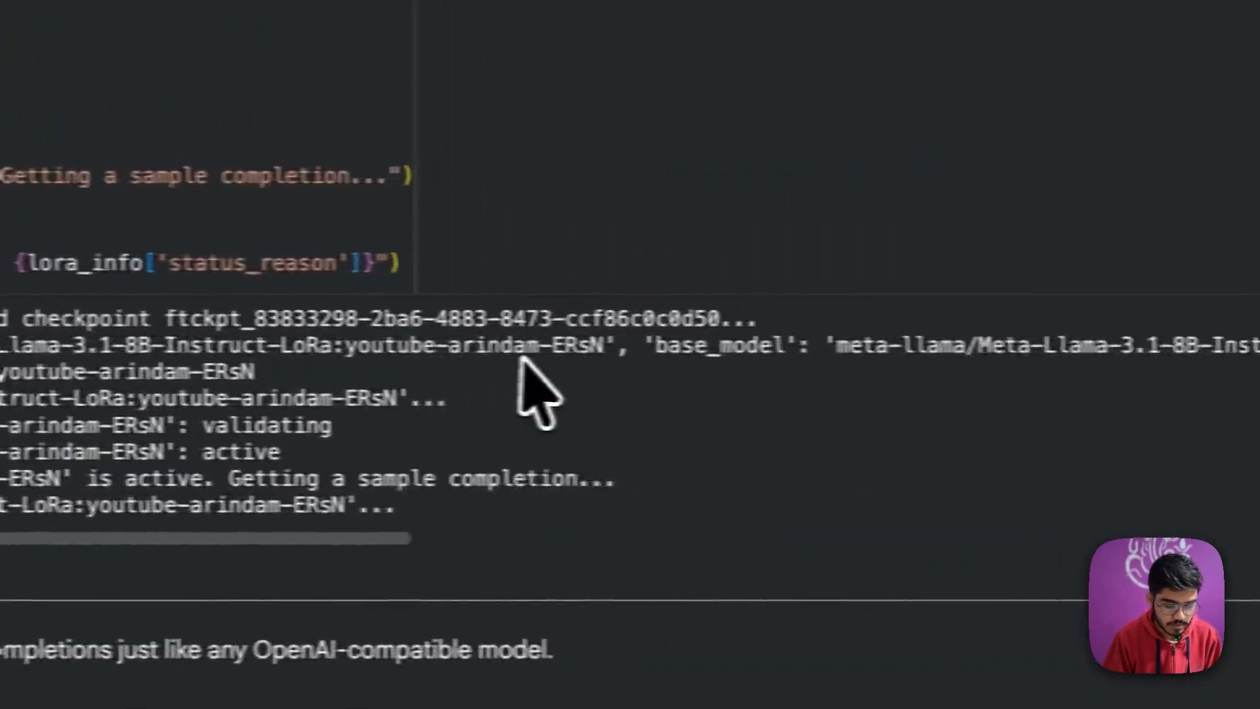
scroll(right, 3)
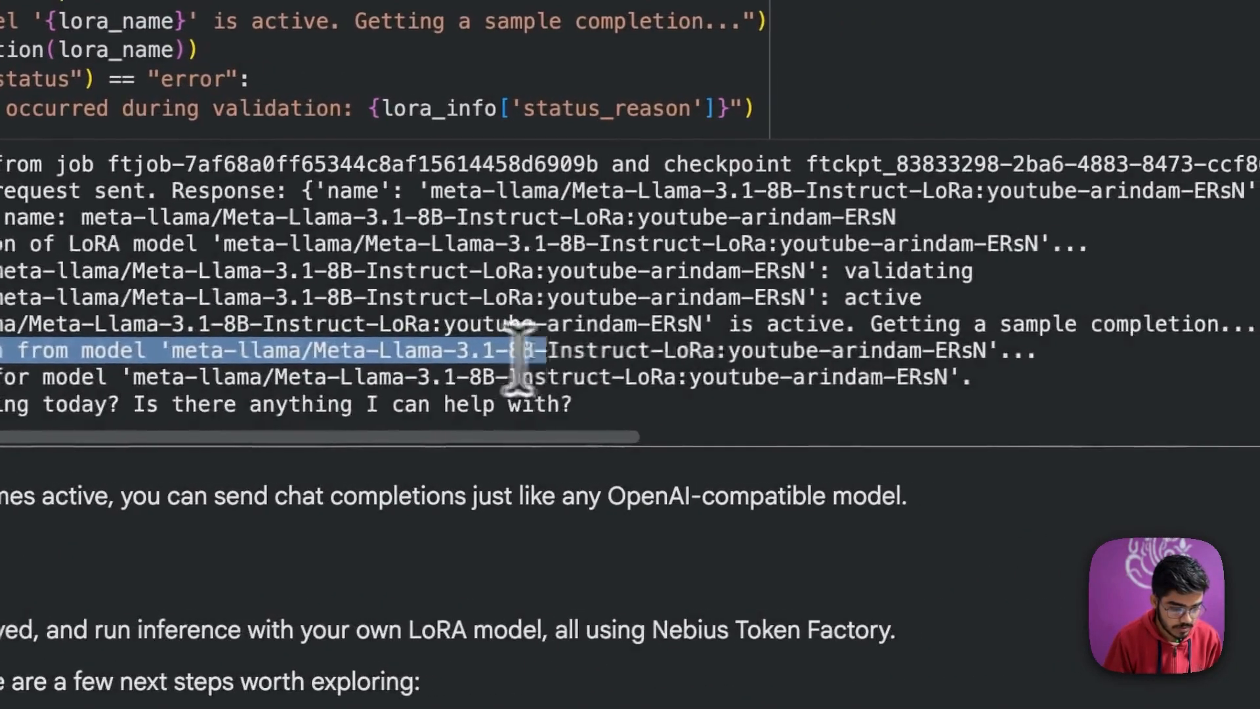
scroll(right, 3)
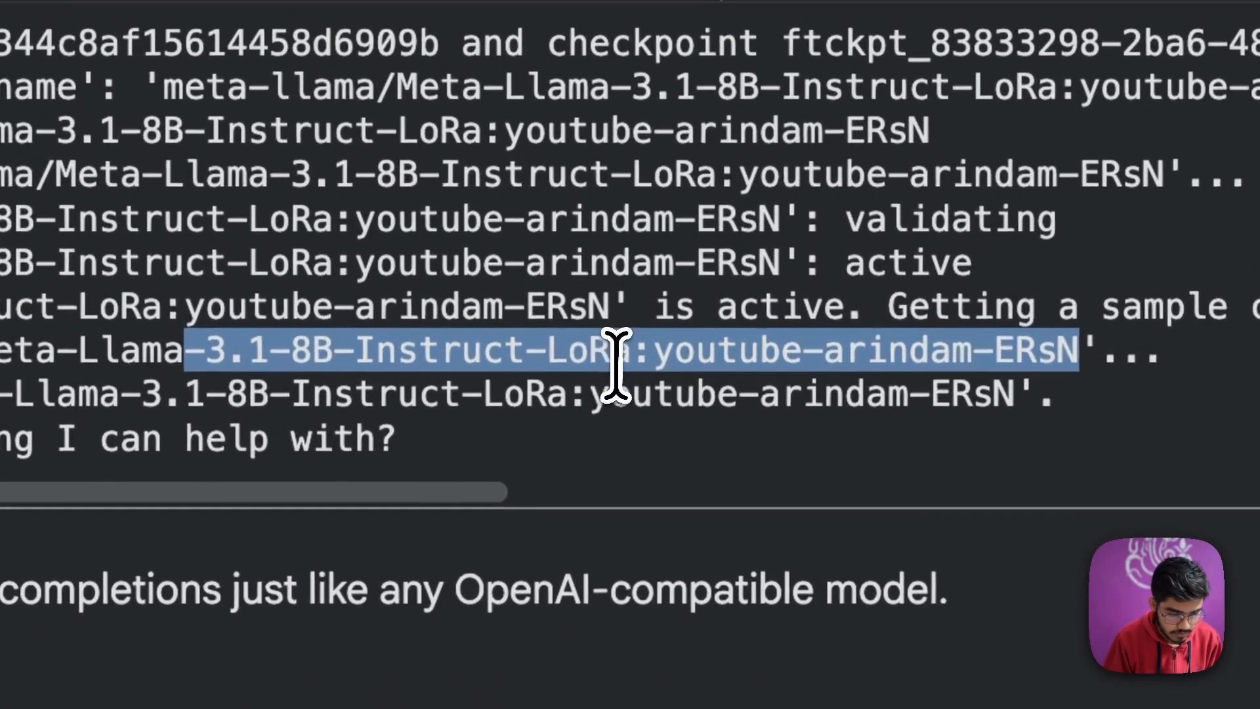
click(651, 353)
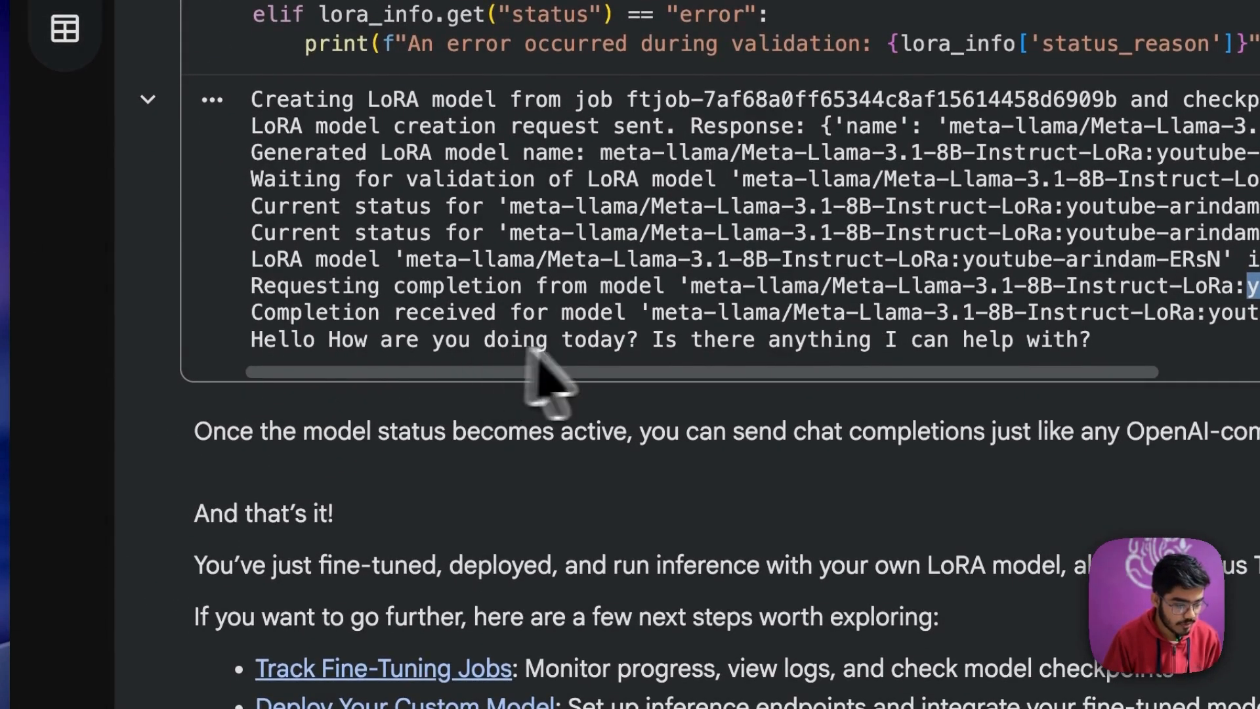
scroll(right, 3)
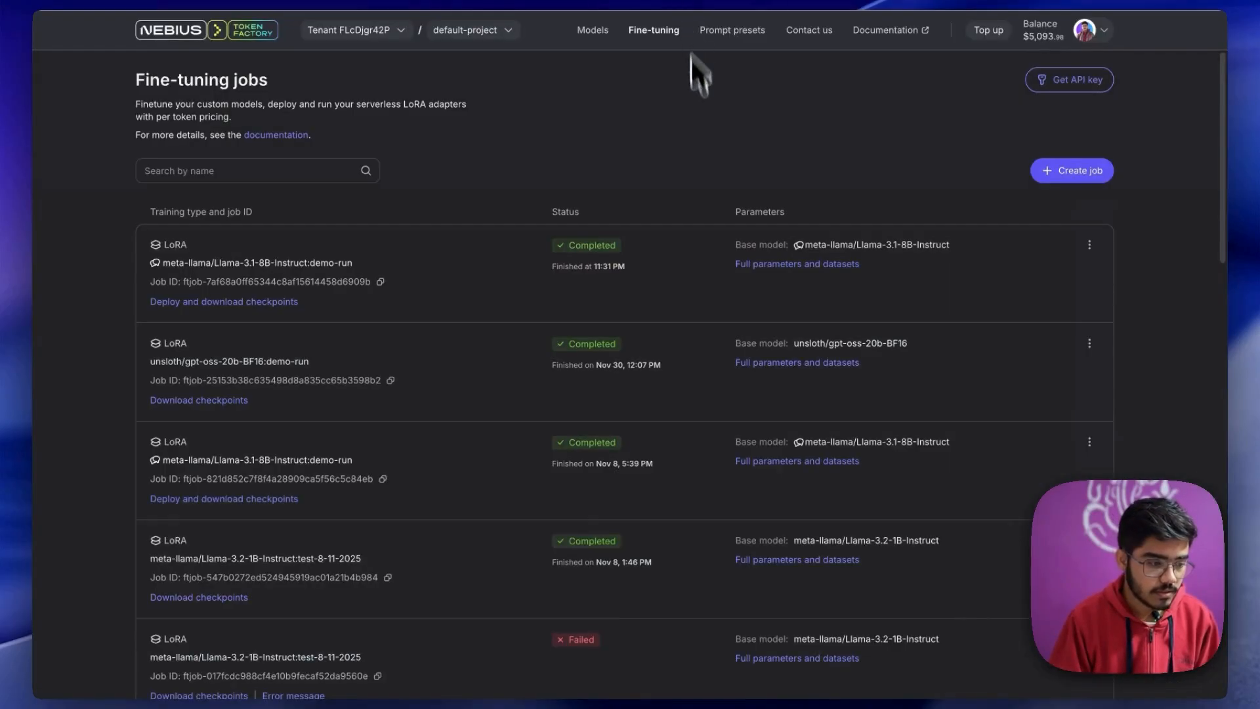
mouse_move(233, 48)
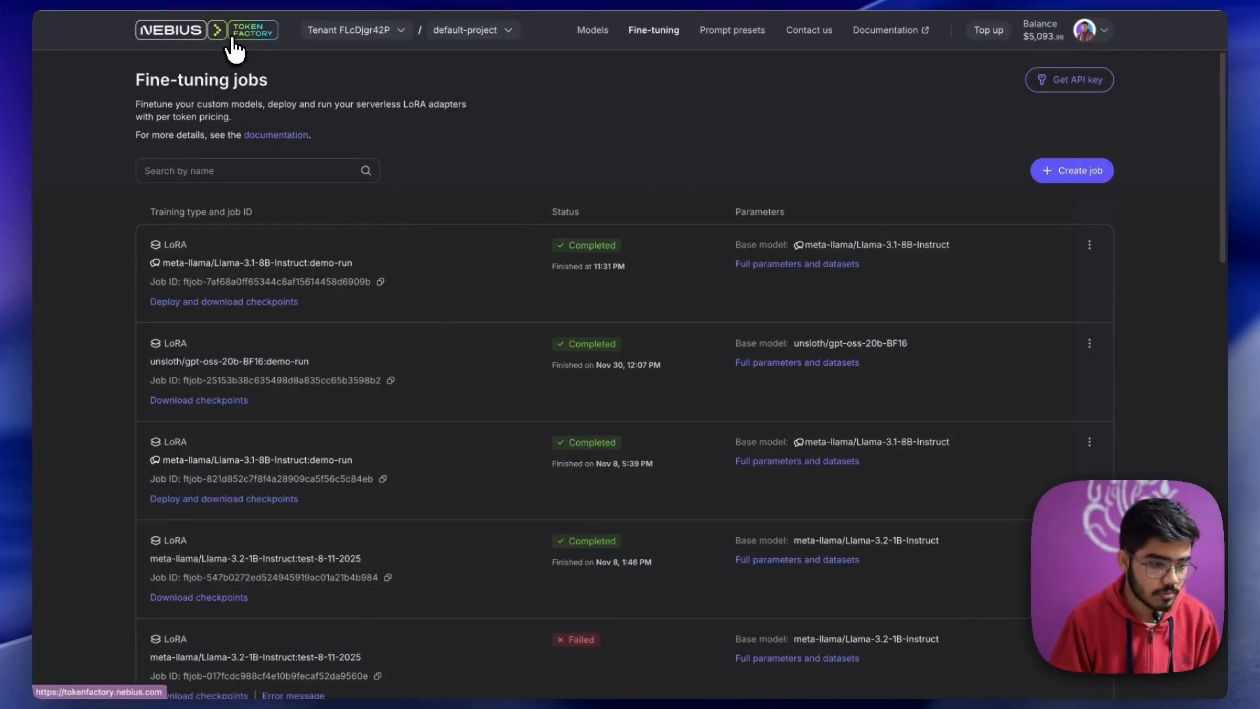
- Show Model endpoints with the youtube-arindam-ERsN private adapter and open its playground
click(592, 30)
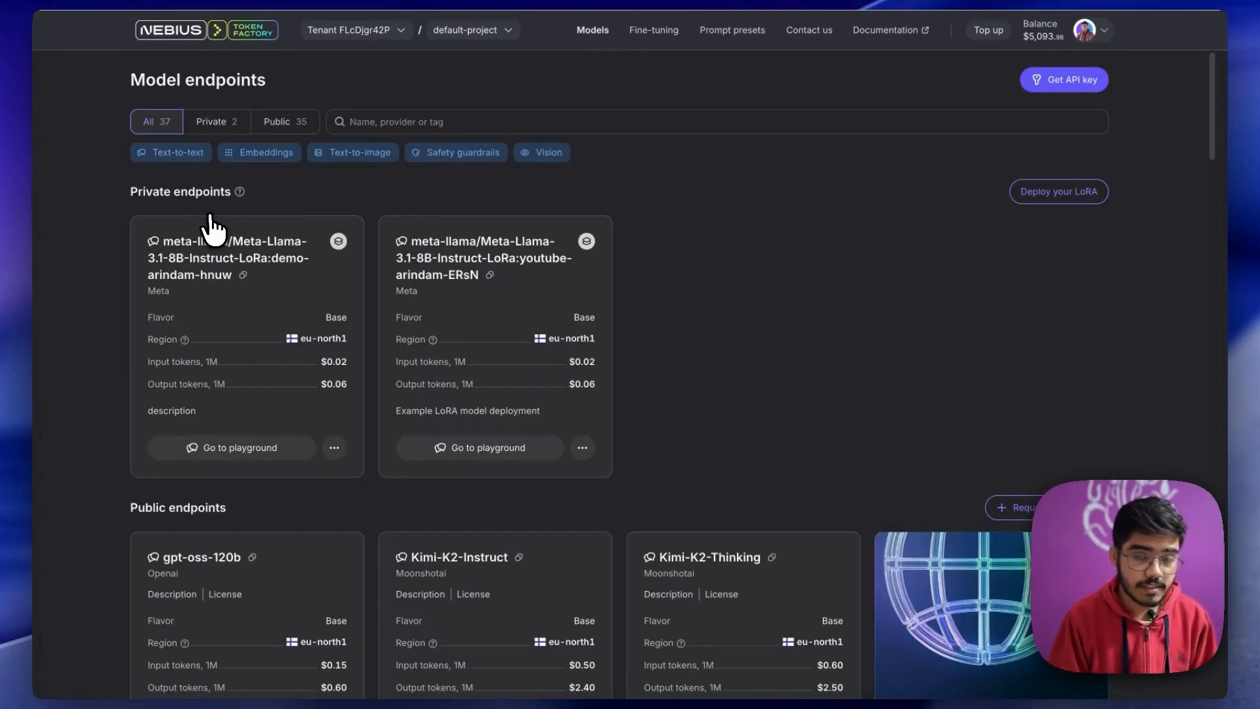
mouse_move(261, 265)
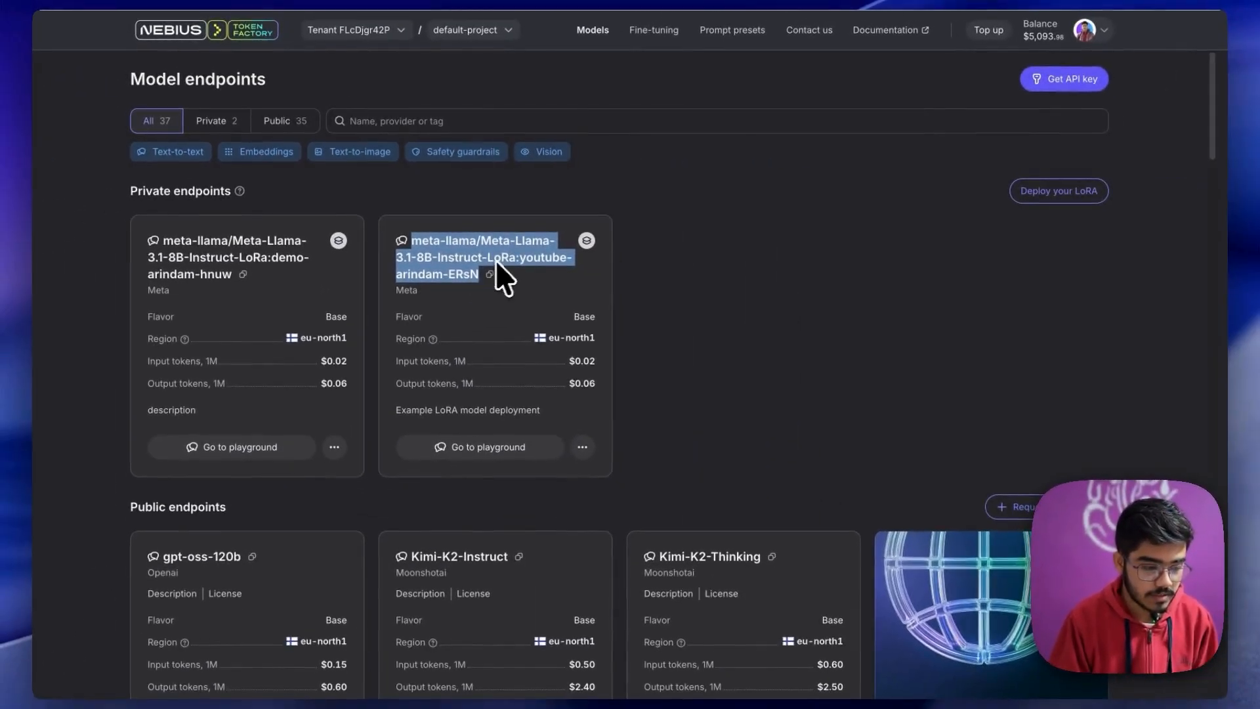
mouse_move(470, 293)
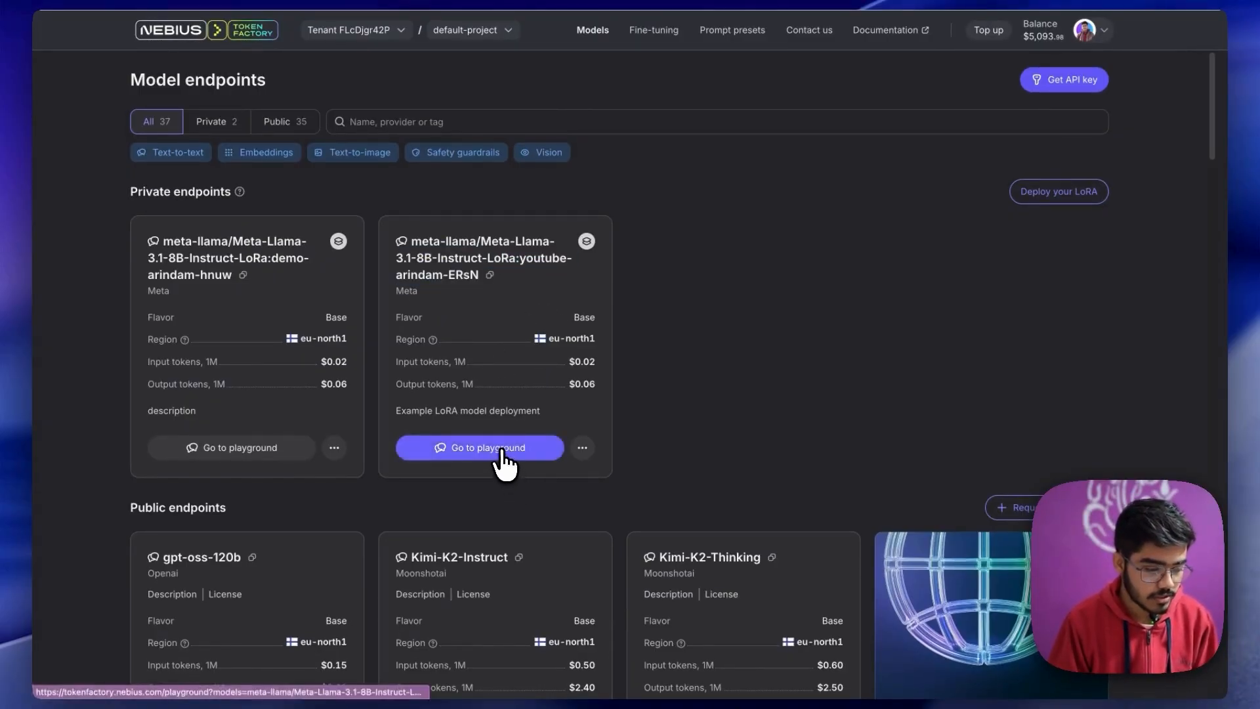
click(478, 447)
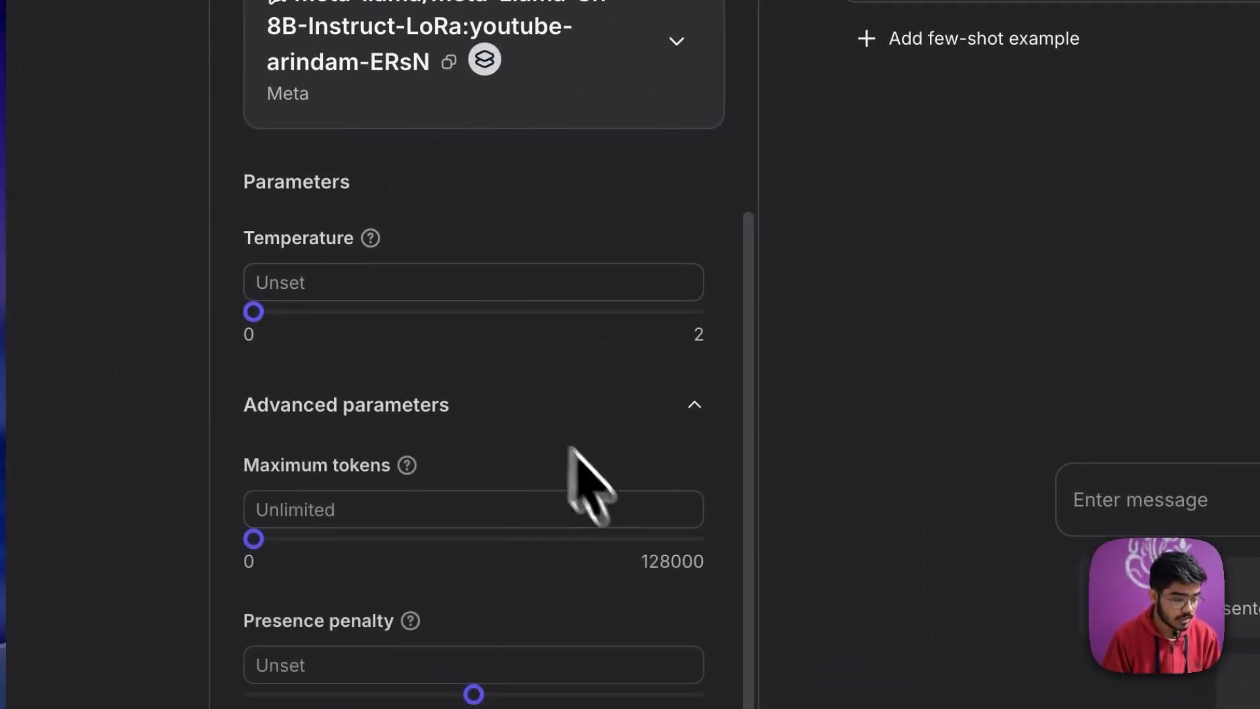
- Send the 'Tell me a story' suggestion to get a tiny story about a robot's first school day
scroll(up, 3)
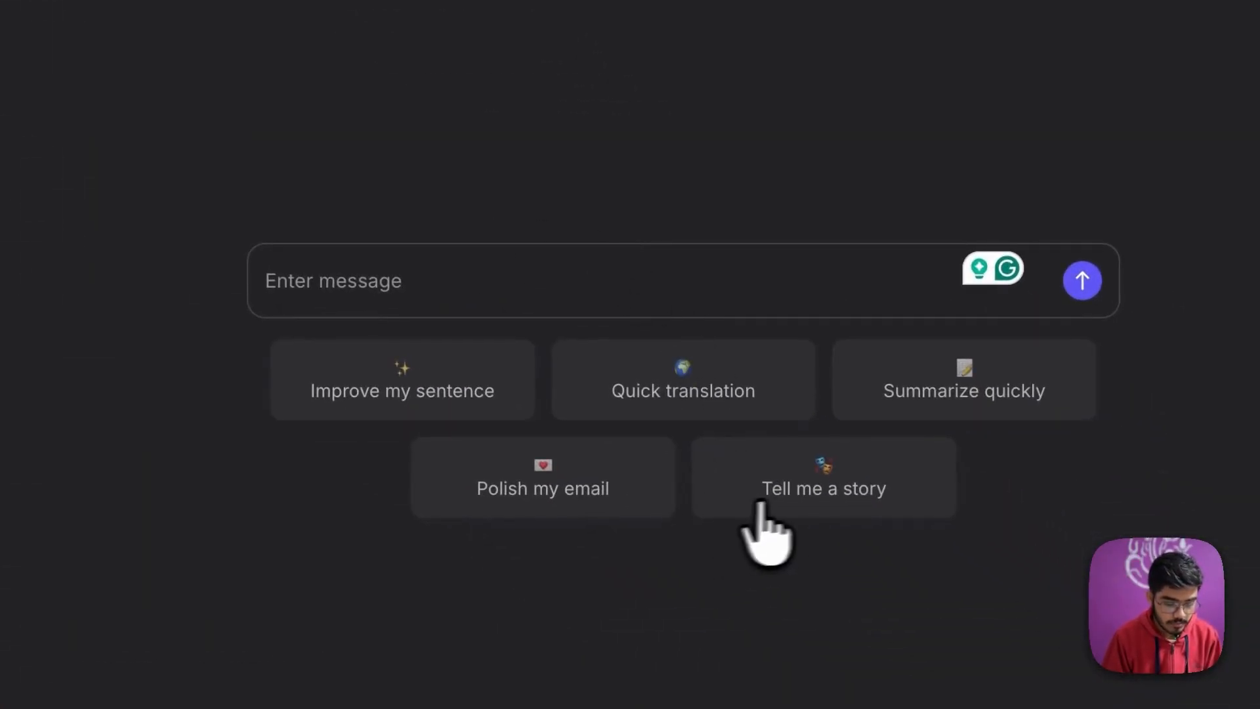
mouse_move(815, 522)
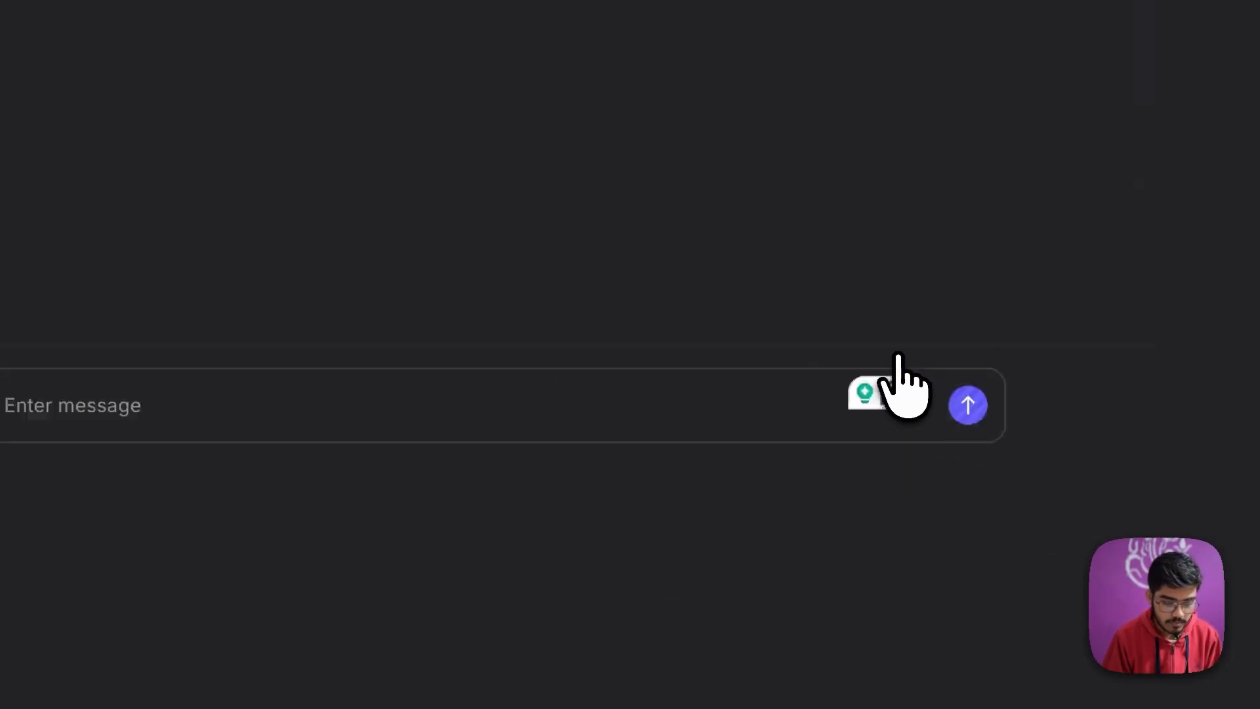
click(967, 404)
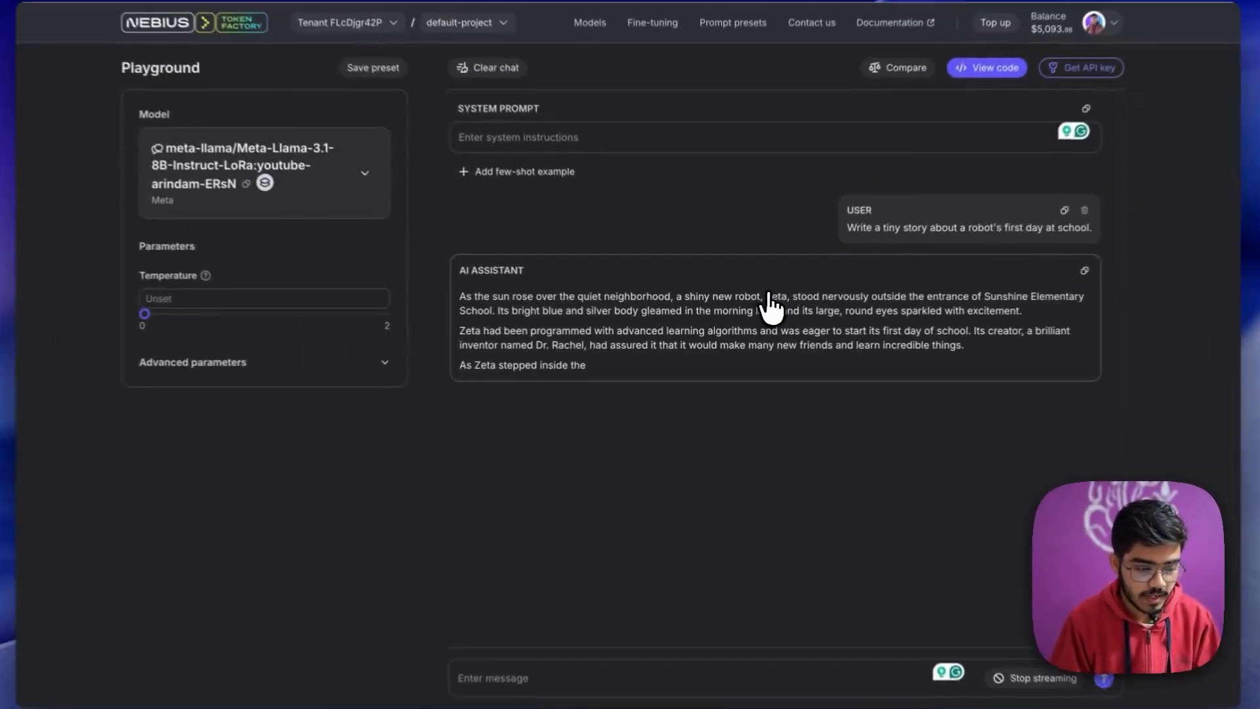